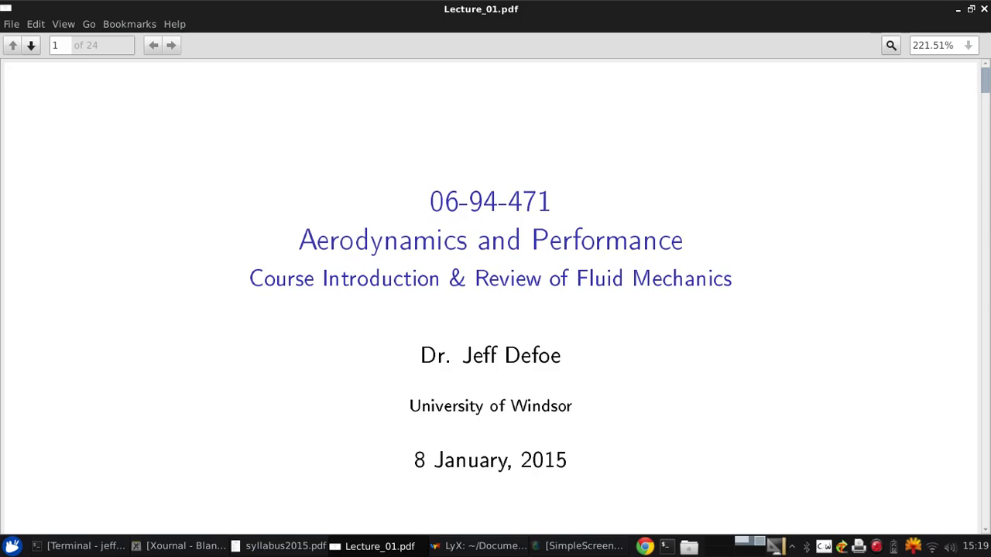
{"action": "mouse_move", "coordinate": [276, 545]}
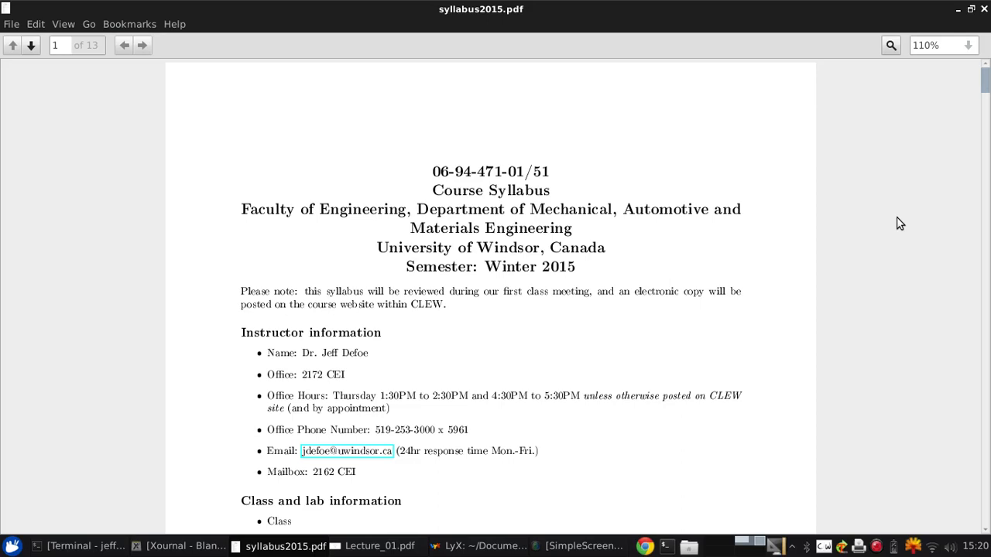
Scroll page 1 so the instructor details and class/tutorial times are visible
{"action": "scroll", "scroll_direction": "down", "scroll_amount": 3}
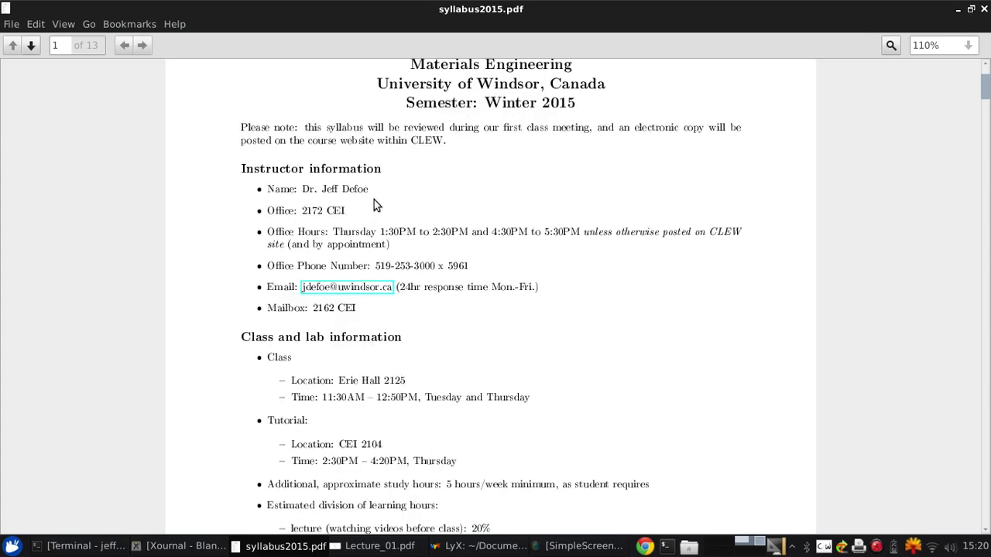
{"action": "mouse_move", "coordinate": [359, 158]}
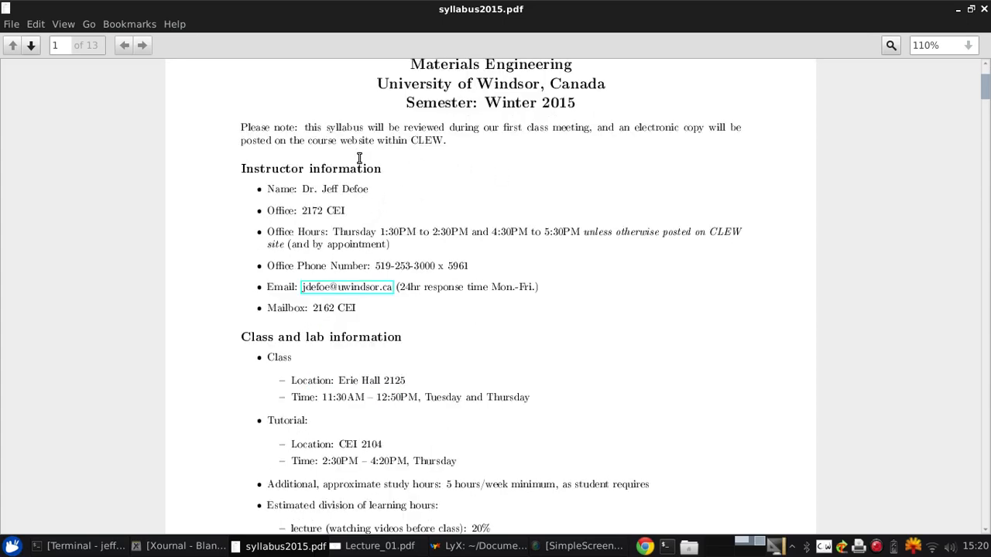
{"action": "mouse_move", "coordinate": [390, 171]}
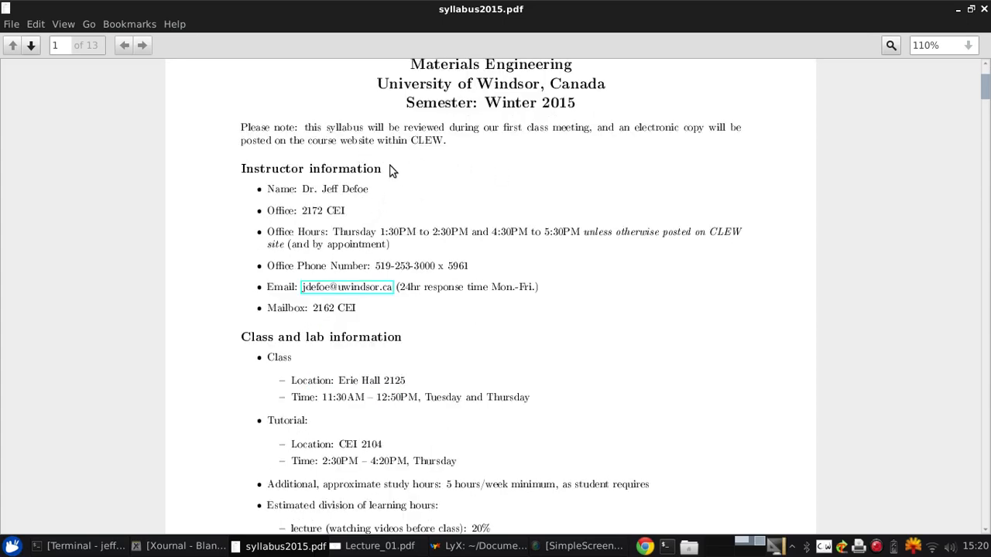
{"action": "mouse_move", "coordinate": [402, 173]}
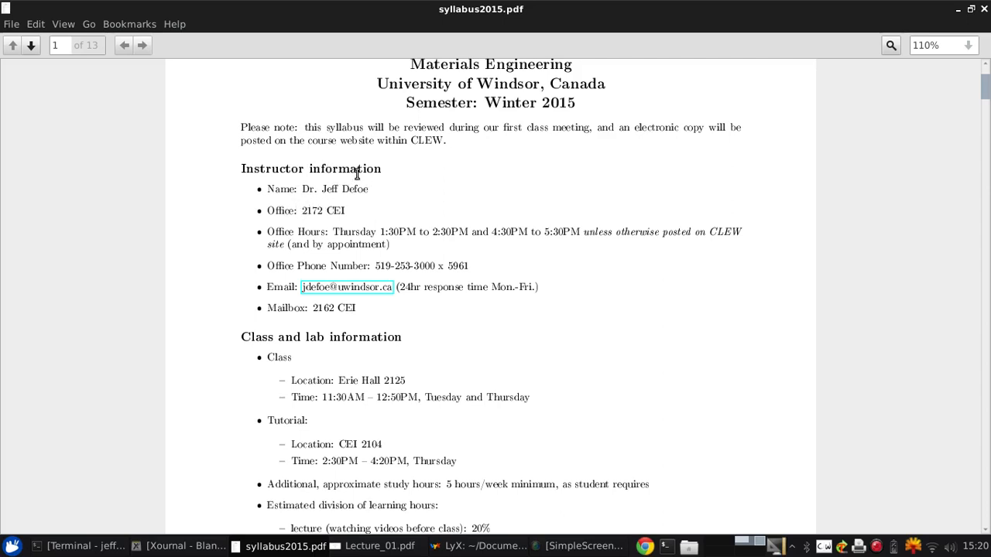
{"action": "mouse_move", "coordinate": [467, 201]}
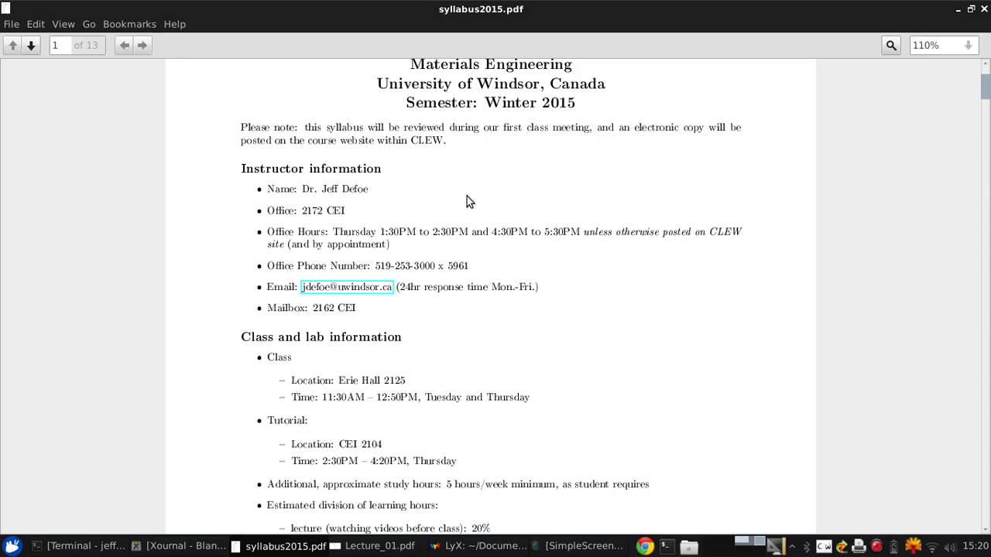
{"action": "mouse_move", "coordinate": [457, 189]}
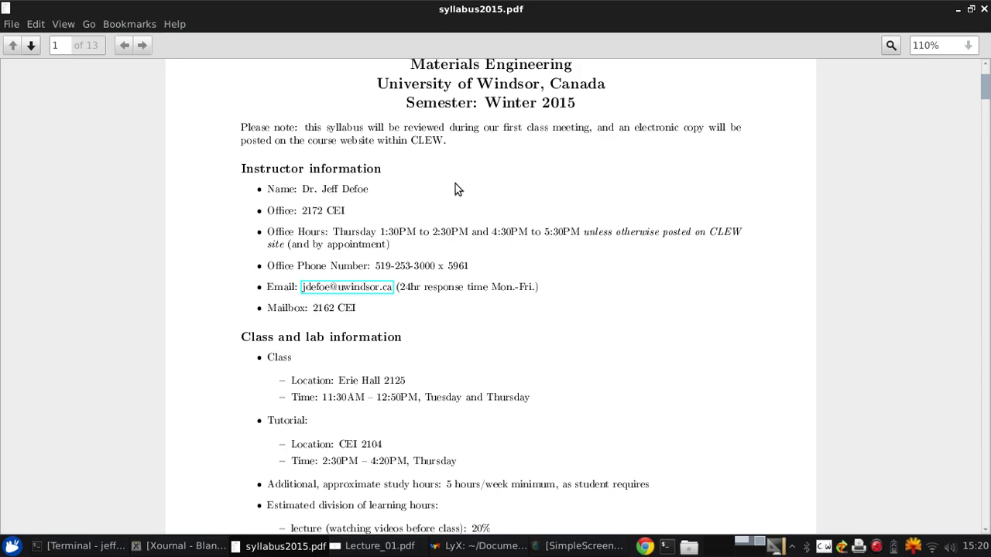
{"action": "mouse_move", "coordinate": [340, 232]}
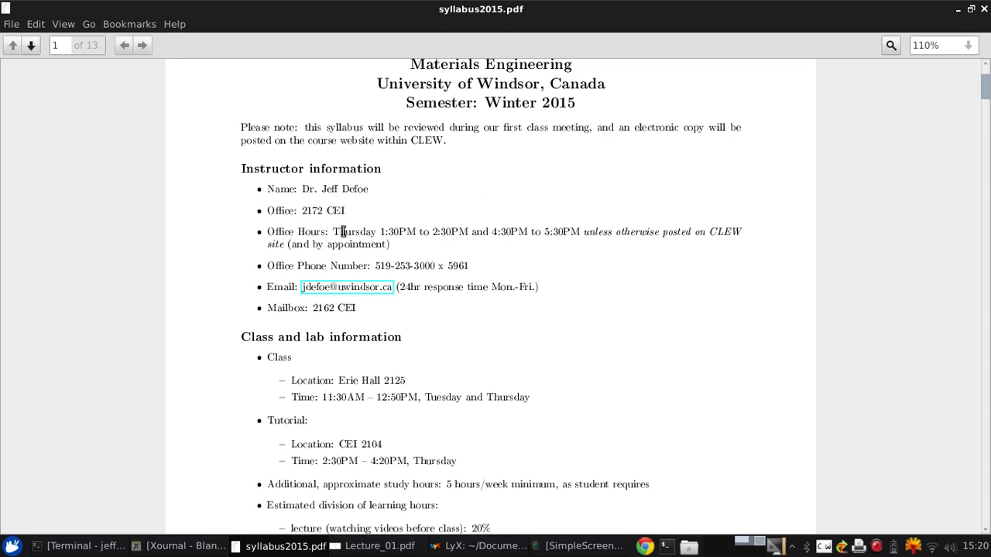
{"action": "mouse_move", "coordinate": [401, 217]}
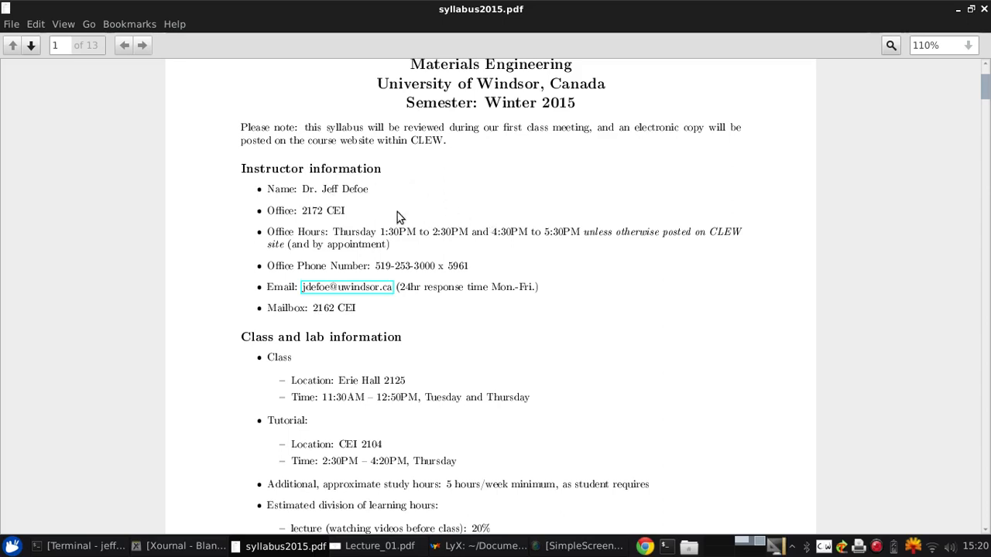
{"action": "mouse_move", "coordinate": [509, 177]}
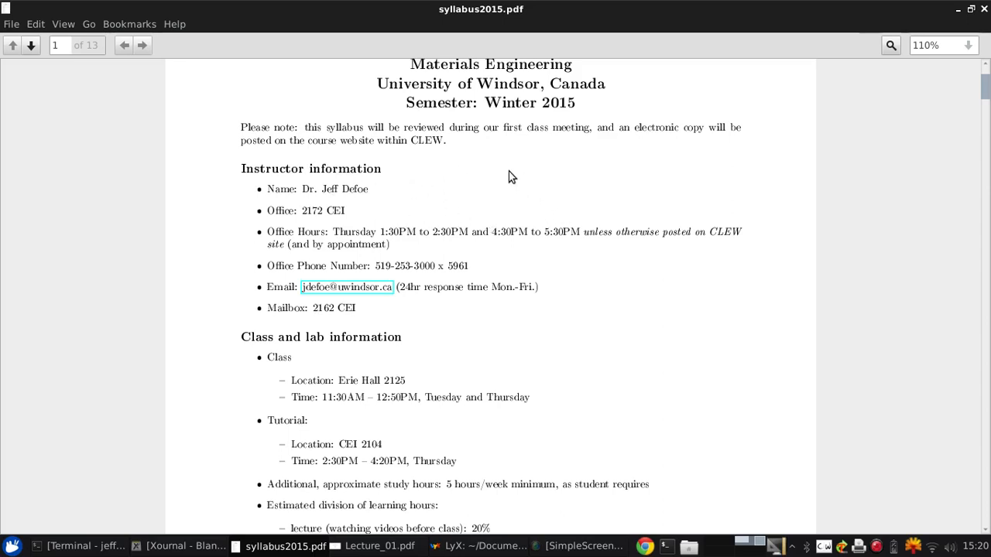
{"action": "mouse_move", "coordinate": [430, 202]}
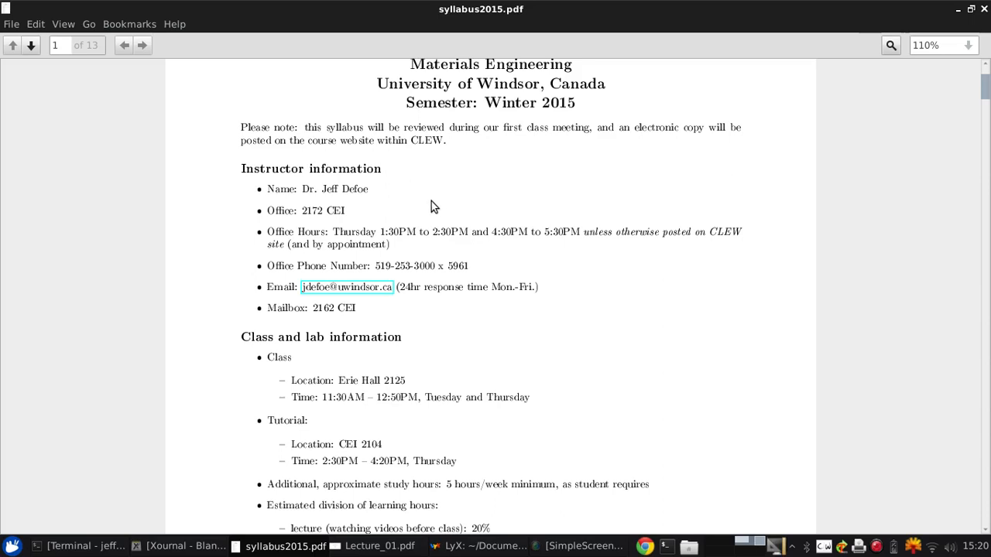
{"action": "mouse_move", "coordinate": [457, 176]}
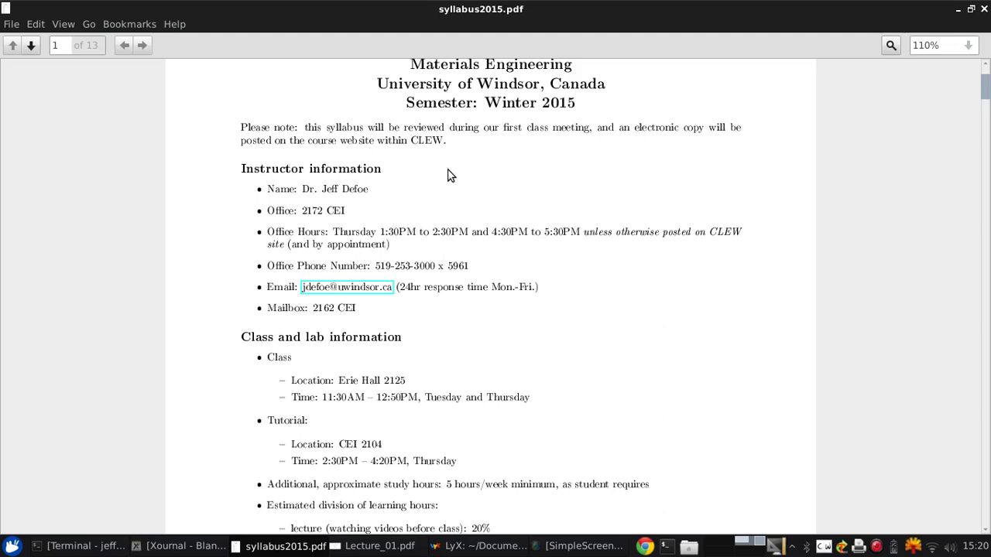
Scroll to the bottom of page 1: study-hour split, weekly hours, credit weight, course format
{"action": "scroll", "scroll_direction": "down", "scroll_amount": 3}
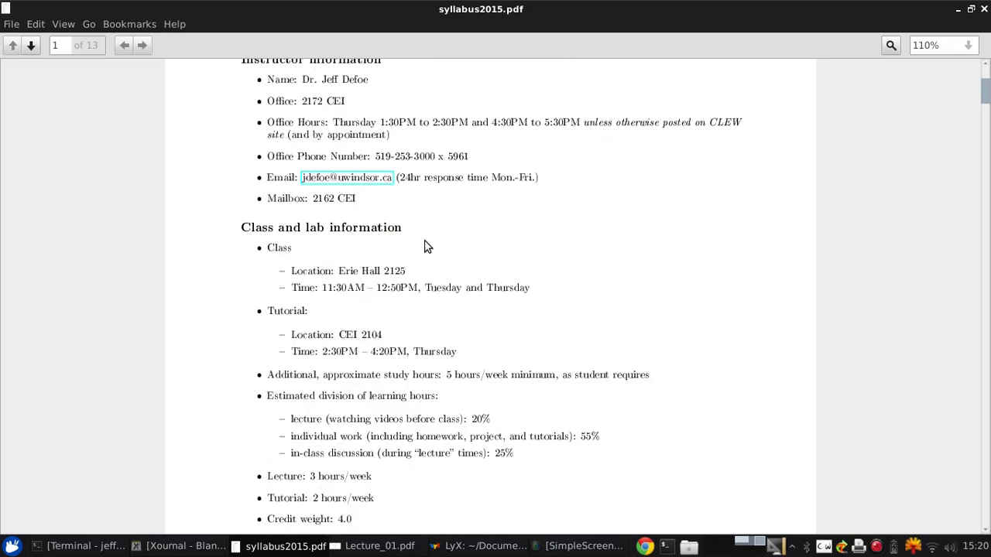
{"action": "scroll", "scroll_direction": "down", "scroll_amount": 3}
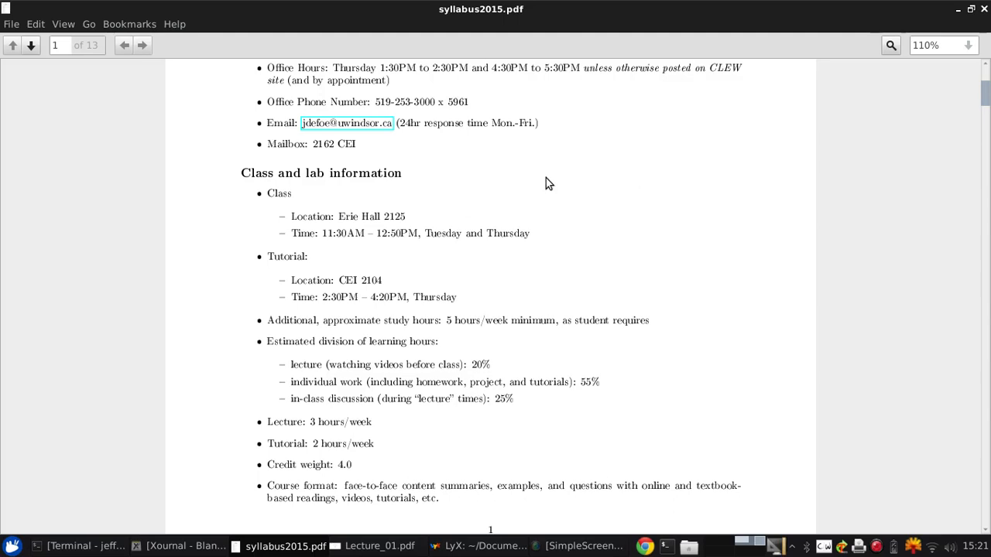
{"action": "scroll", "scroll_direction": "down", "scroll_amount": 3}
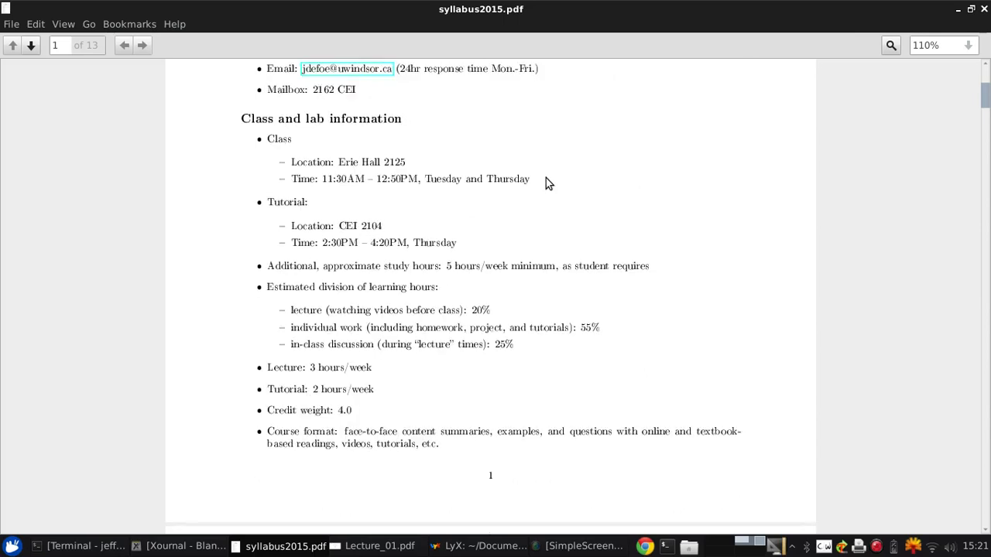
{"action": "scroll", "scroll_direction": "down", "scroll_amount": 3}
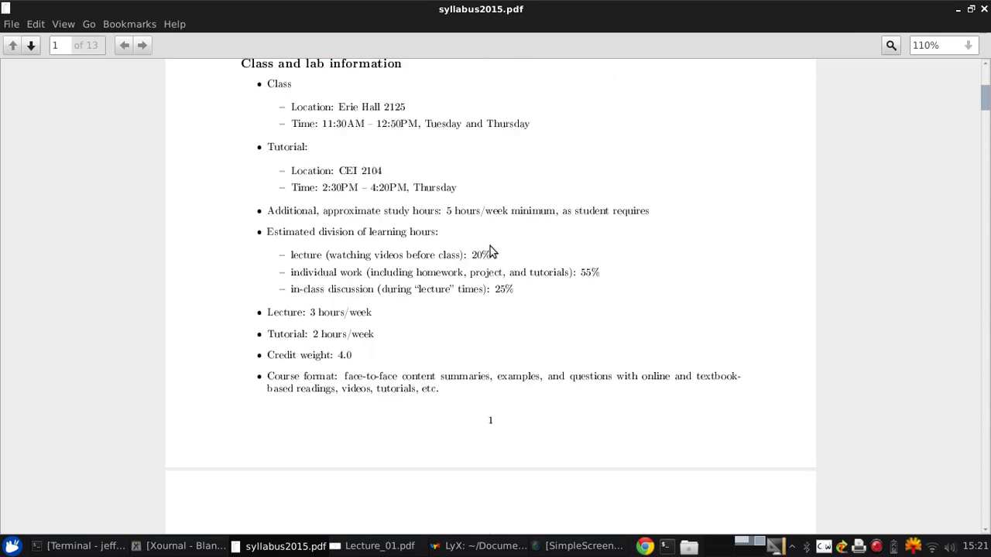
{"action": "mouse_move", "coordinate": [431, 239]}
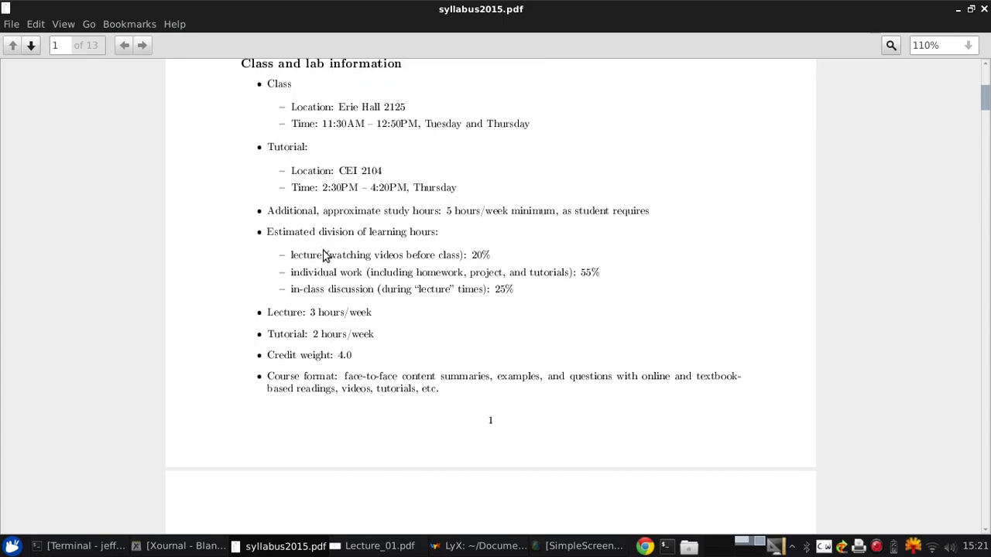
{"action": "mouse_move", "coordinate": [780, 255]}
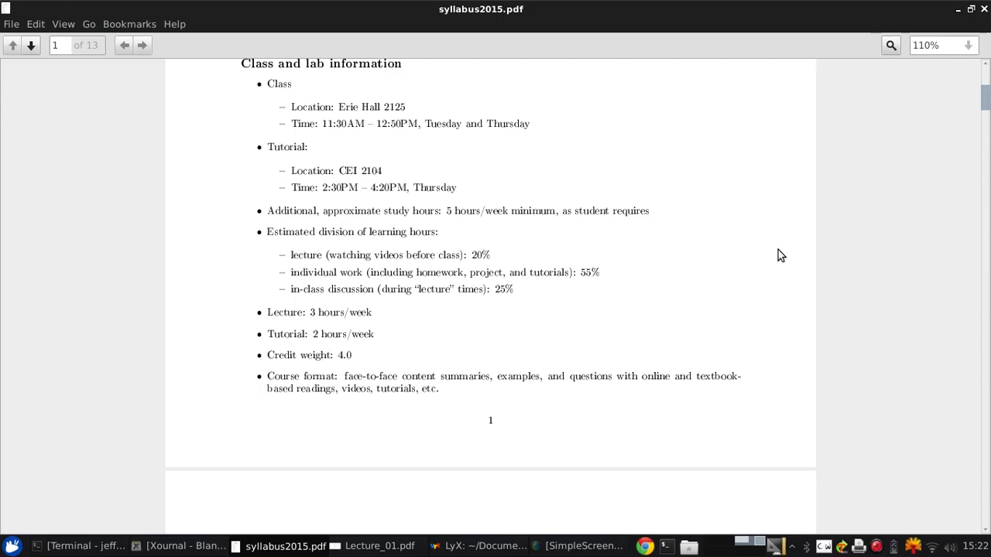
{"action": "mouse_move", "coordinate": [706, 210]}
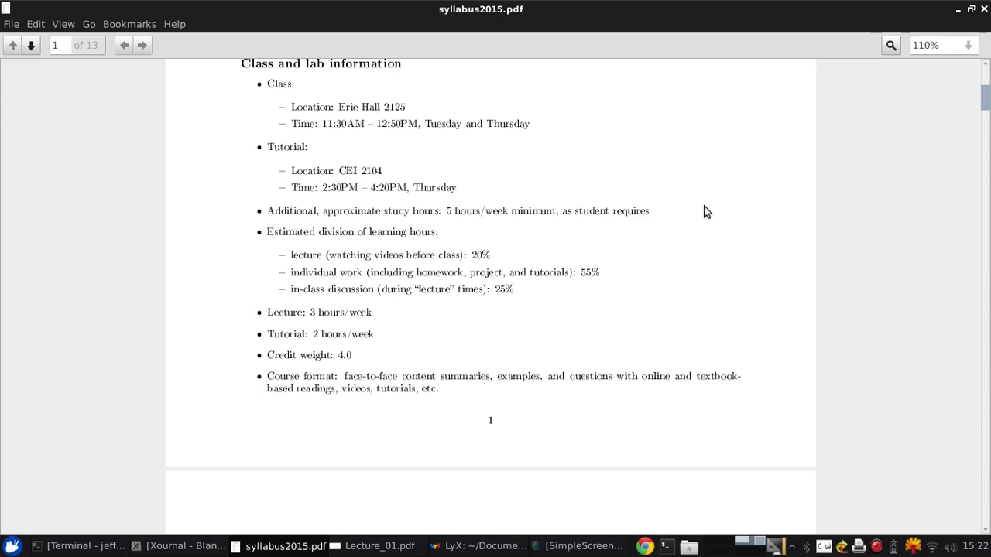
{"action": "mouse_move", "coordinate": [712, 217]}
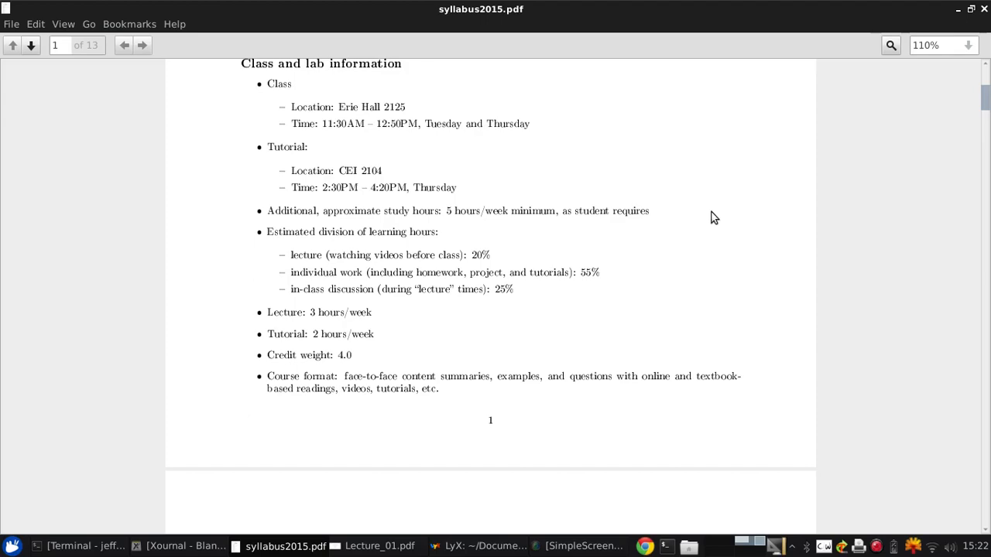
Scroll onto page 2 showing prerequisites, calendar description and resources list
{"action": "scroll", "scroll_direction": "down", "scroll_amount": 3}
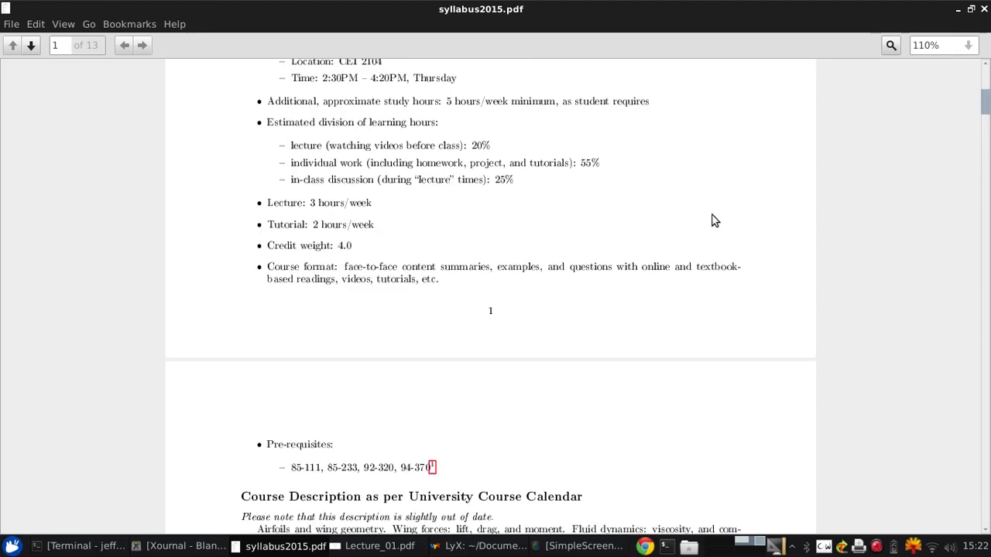
{"action": "scroll", "scroll_direction": "down", "scroll_amount": 3}
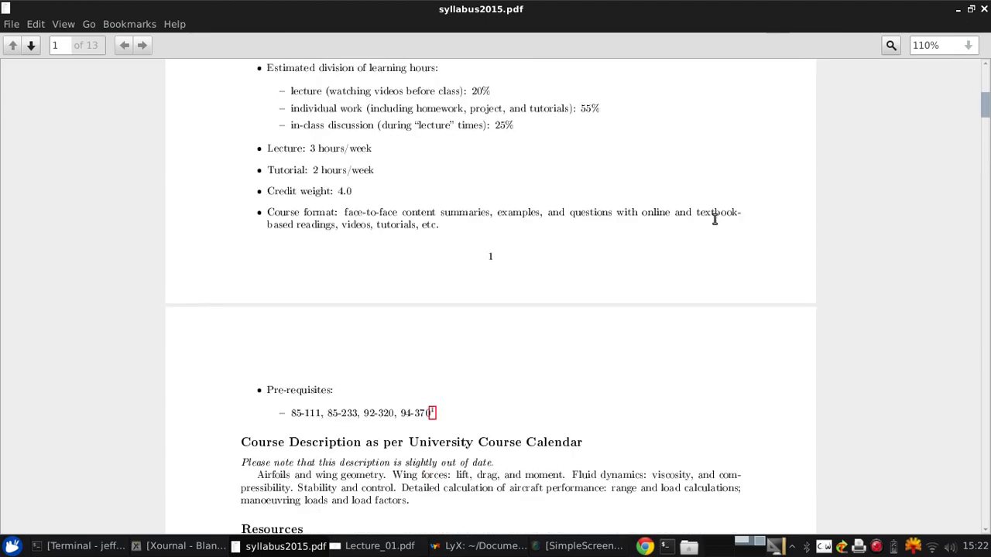
{"action": "scroll", "scroll_direction": "down", "scroll_amount": 3}
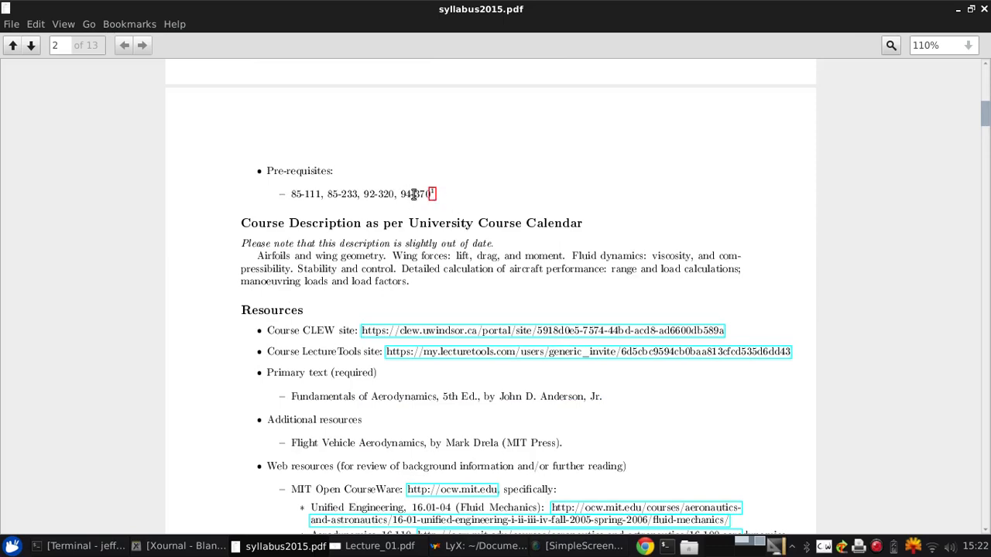
{"action": "mouse_move", "coordinate": [498, 189]}
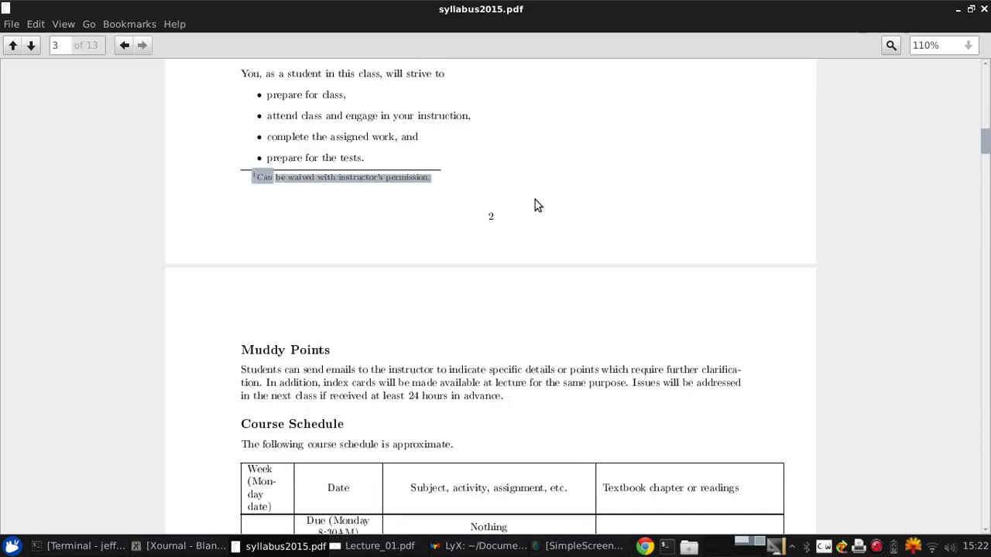
{"action": "left_click", "coordinate": [12, 45]}
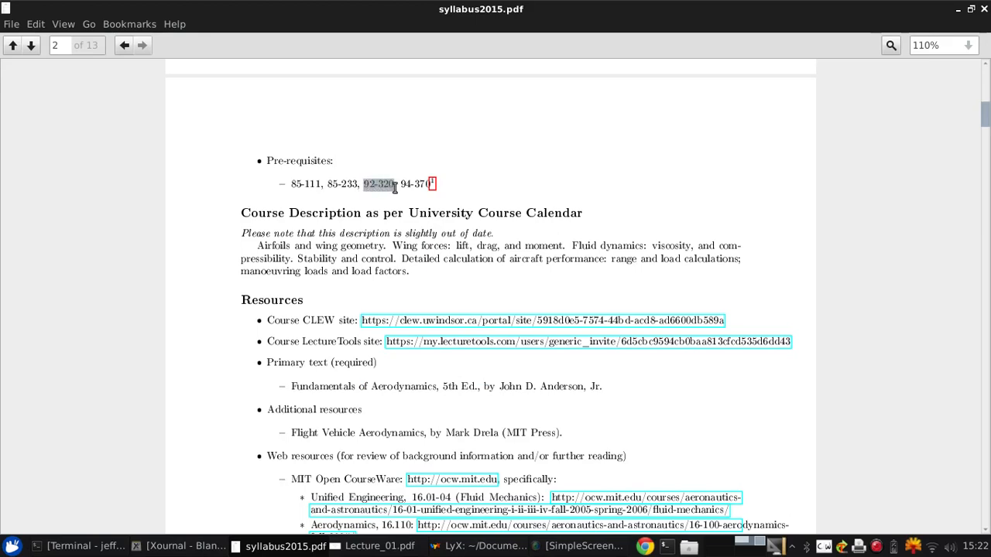
{"action": "left_click", "coordinate": [379, 183]}
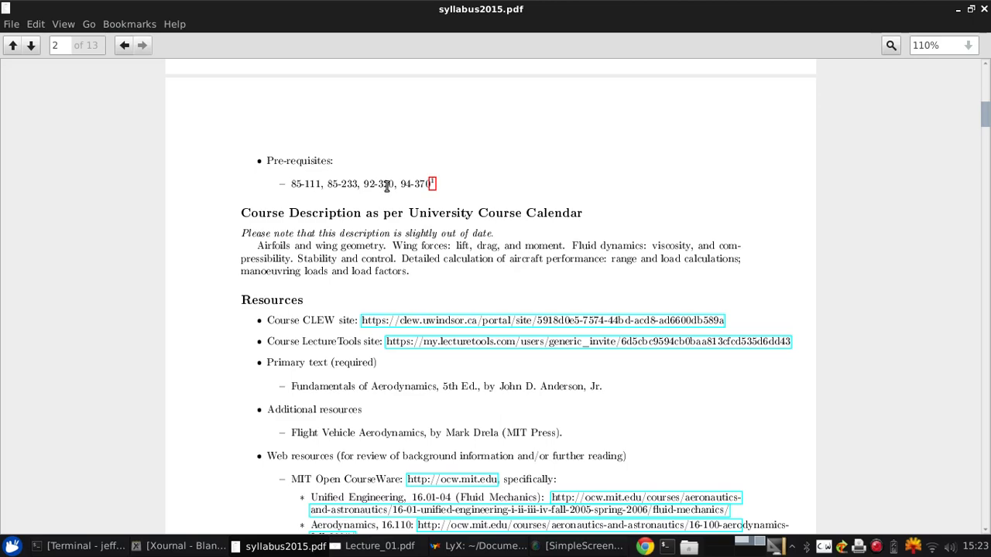
Scroll to the full resources list and clear the selection in the course description
{"action": "scroll", "scroll_direction": "down", "scroll_amount": 3}
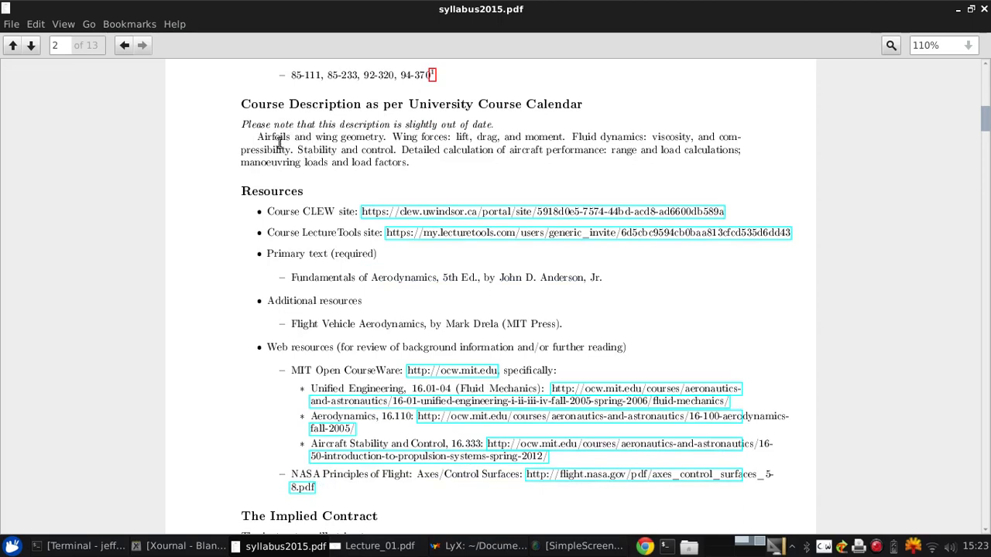
{"action": "mouse_move", "coordinate": [192, 158]}
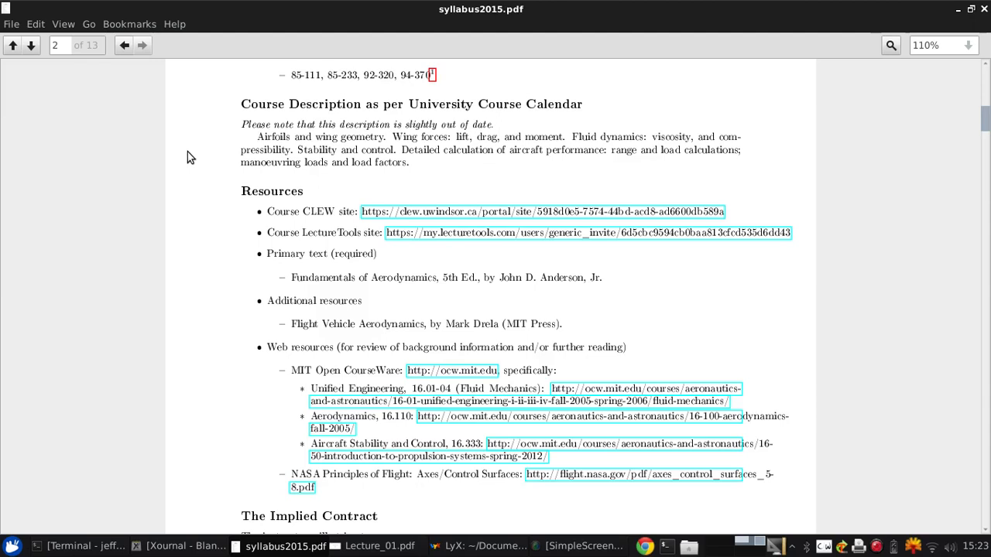
{"action": "mouse_move", "coordinate": [364, 148]}
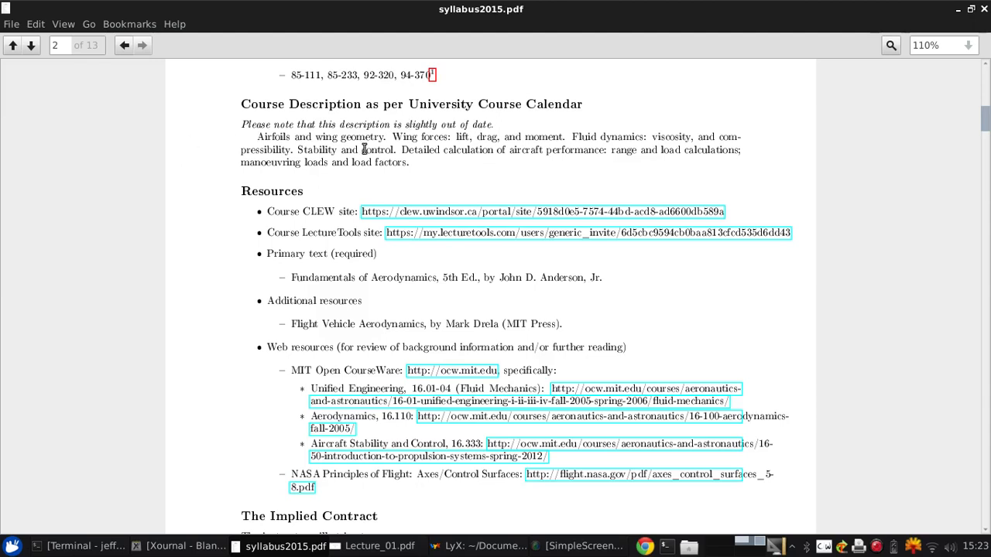
{"action": "double_click", "coordinate": [378, 149]}
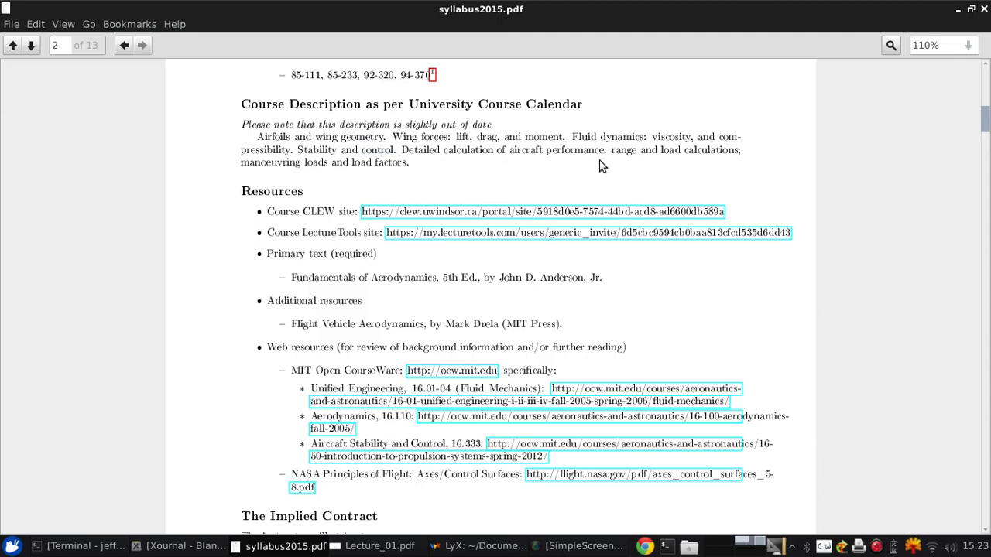
{"action": "mouse_move", "coordinate": [402, 149]}
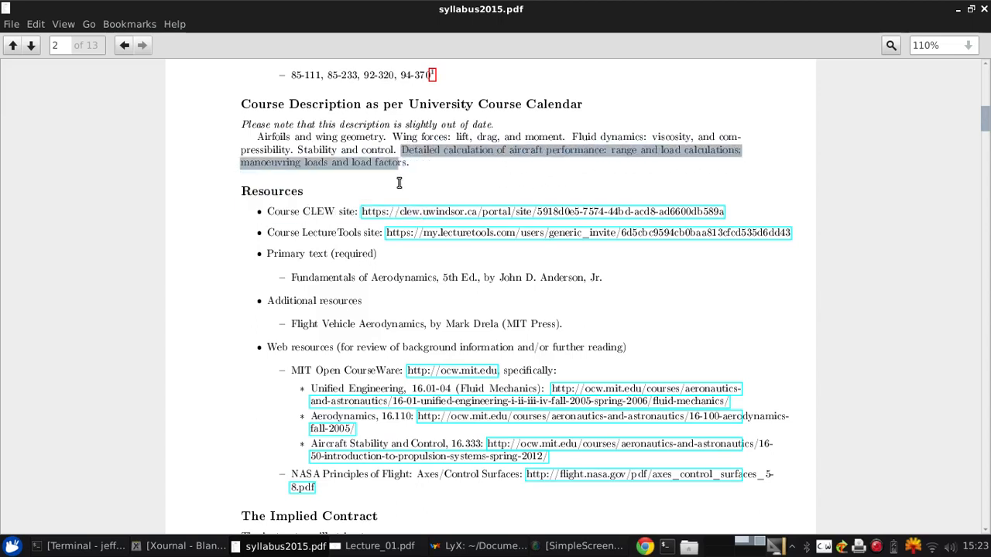
{"action": "left_click", "coordinate": [411, 162]}
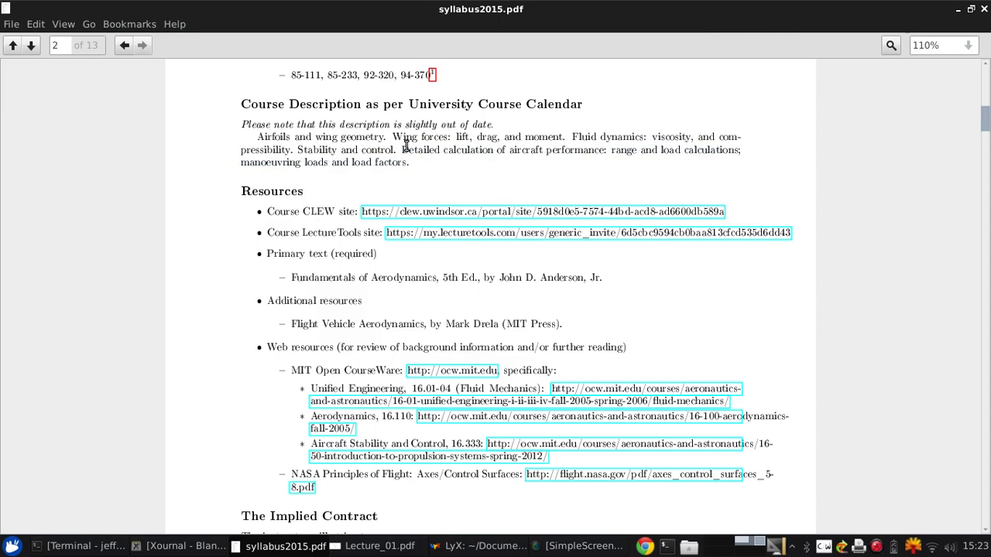
{"action": "mouse_move", "coordinate": [430, 168]}
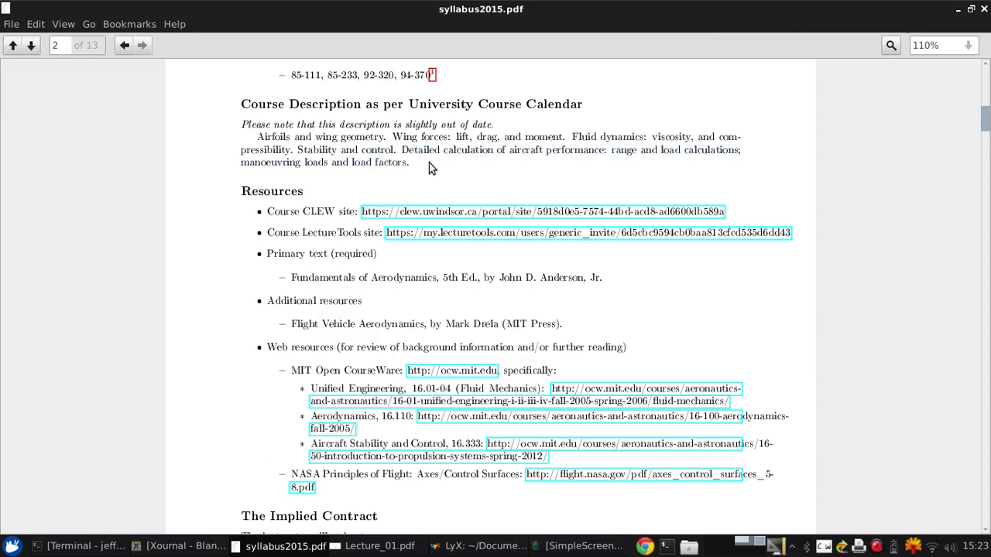
{"action": "mouse_move", "coordinate": [426, 167]}
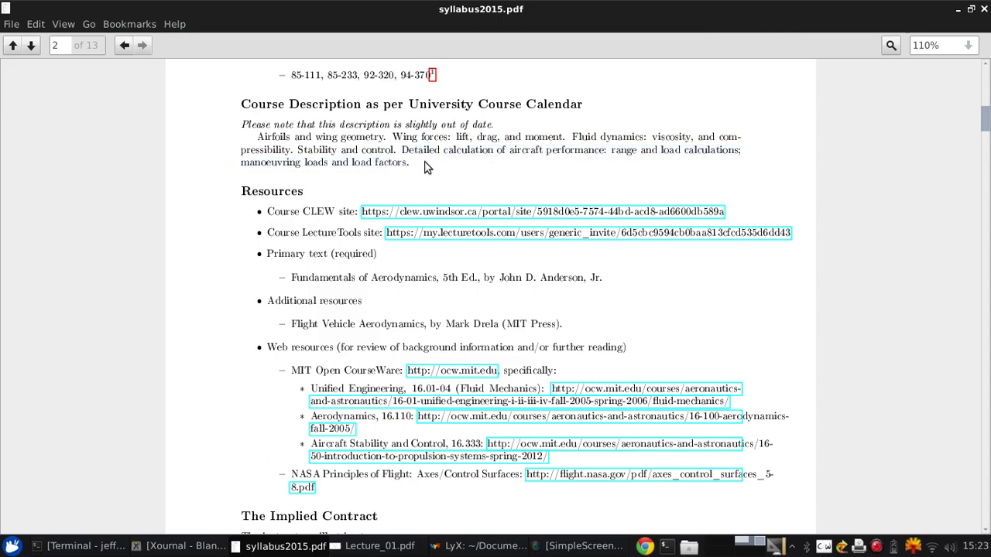
Scroll page 2 to the first student commitments under The Implied Contract
{"action": "scroll", "scroll_direction": "down", "scroll_amount": 3}
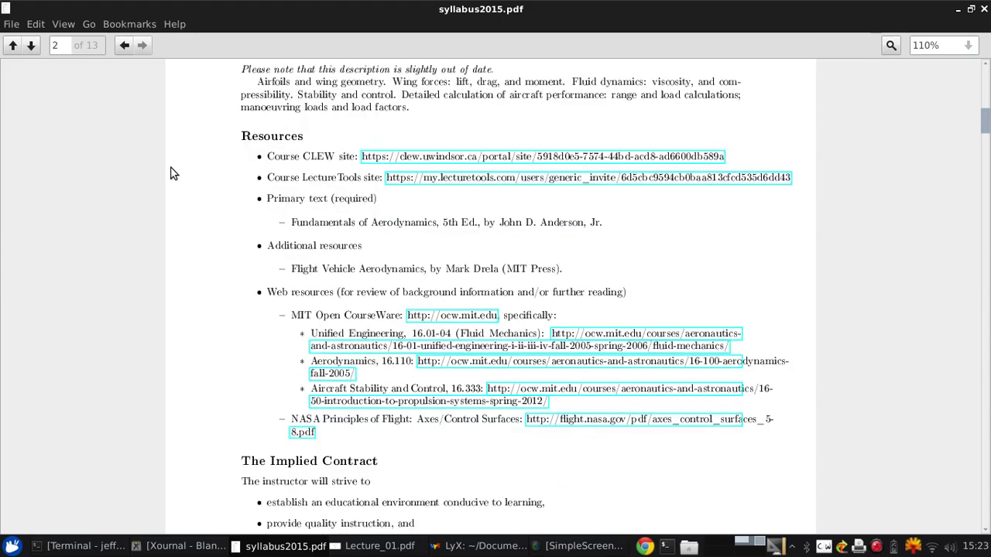
{"action": "mouse_move", "coordinate": [439, 155]}
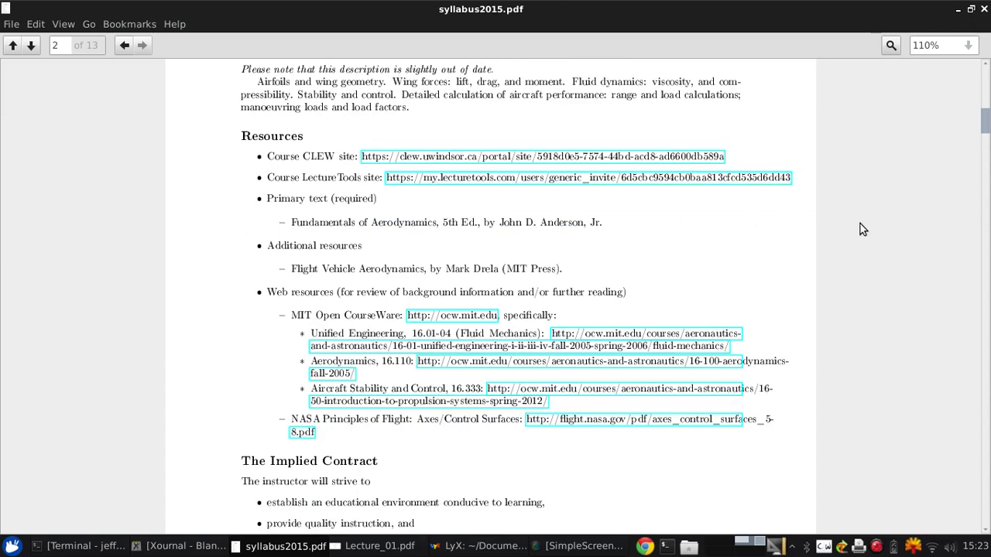
{"action": "mouse_move", "coordinate": [848, 226]}
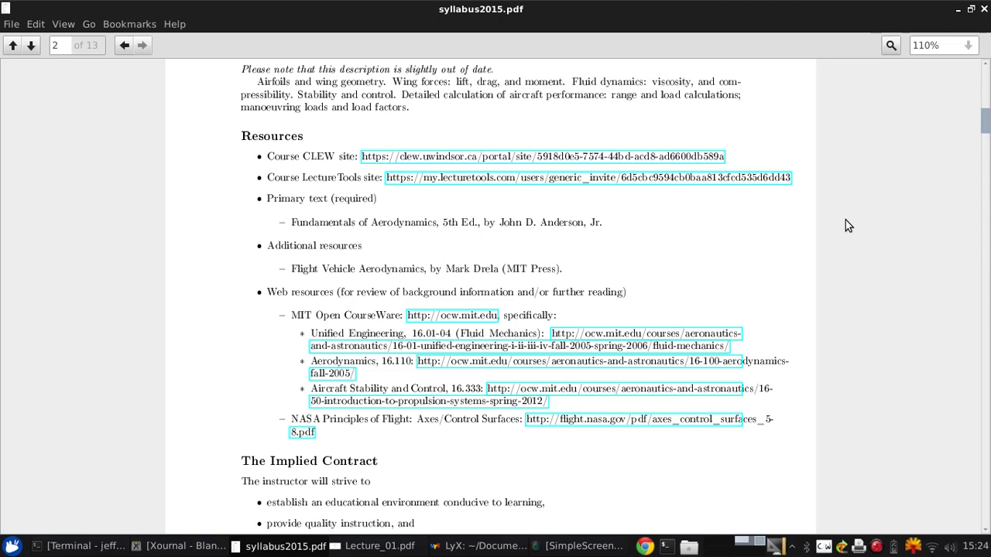
{"action": "mouse_move", "coordinate": [293, 223]}
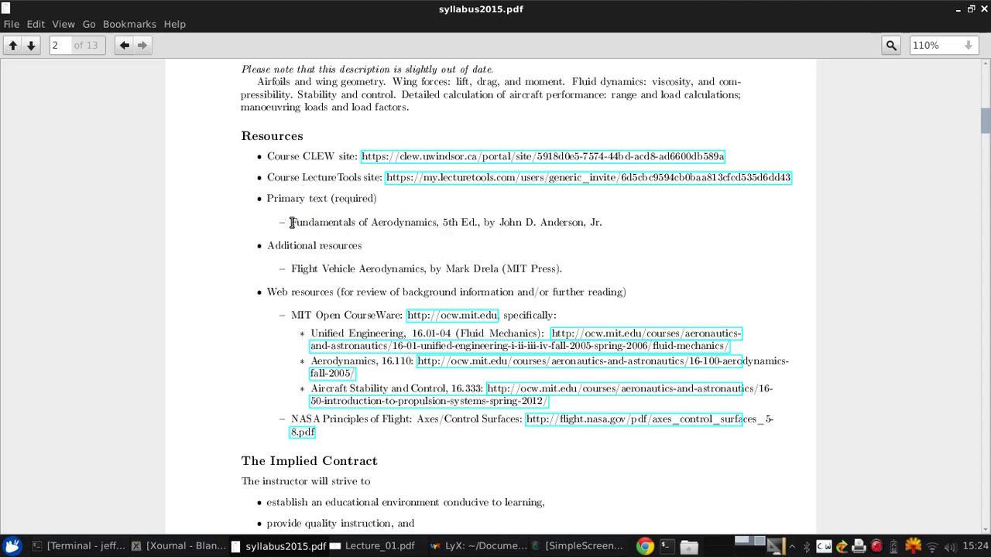
{"action": "mouse_move", "coordinate": [620, 228]}
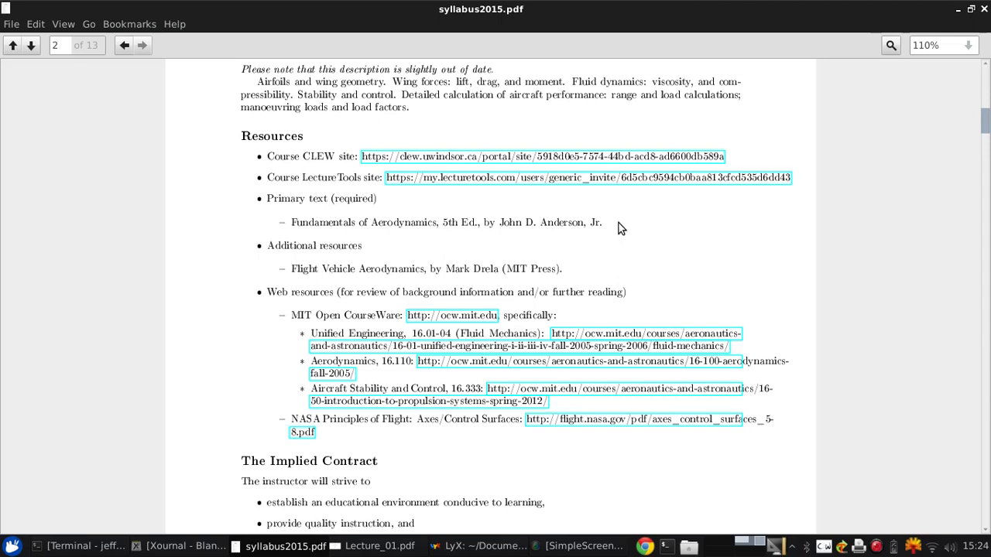
{"action": "mouse_move", "coordinate": [601, 222]}
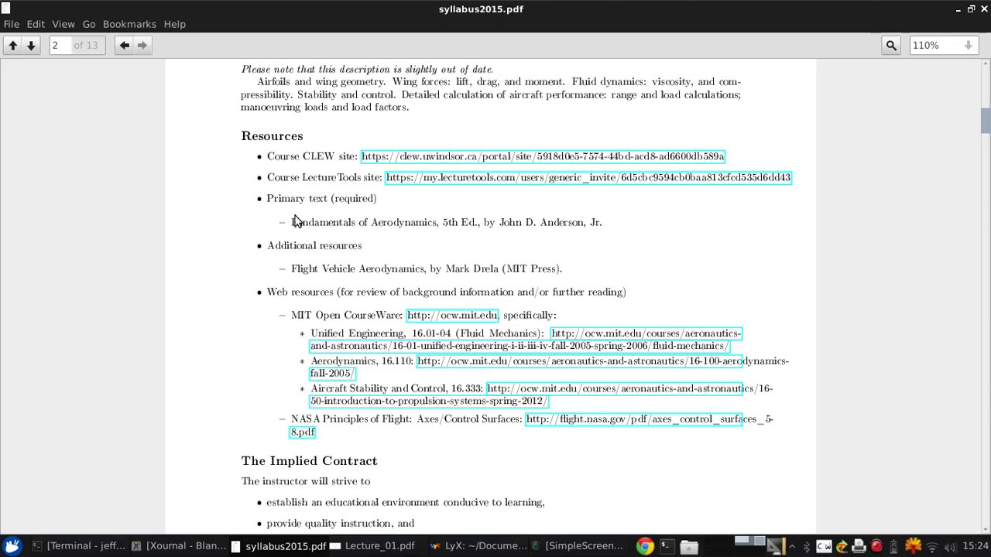
{"action": "mouse_move", "coordinate": [297, 223]}
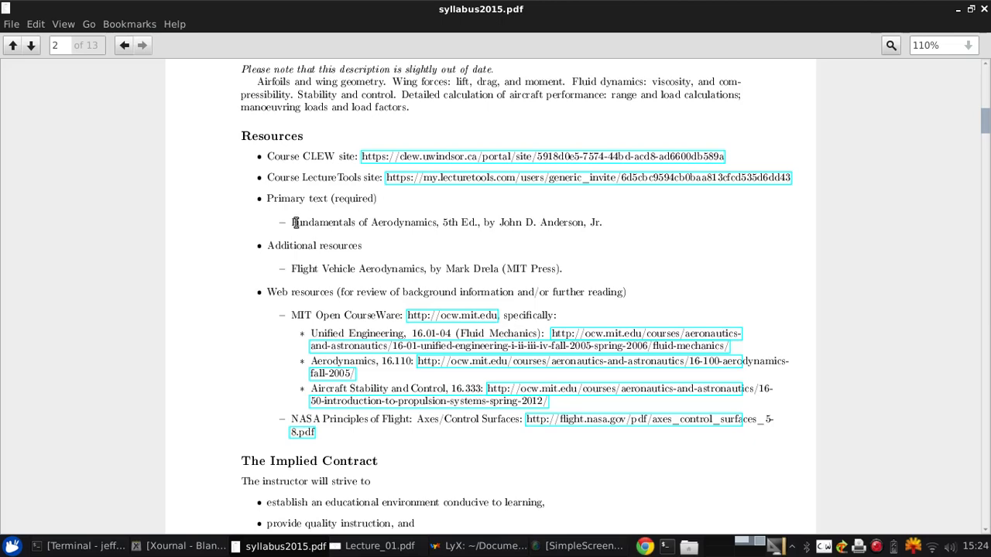
{"action": "mouse_move", "coordinate": [297, 219]}
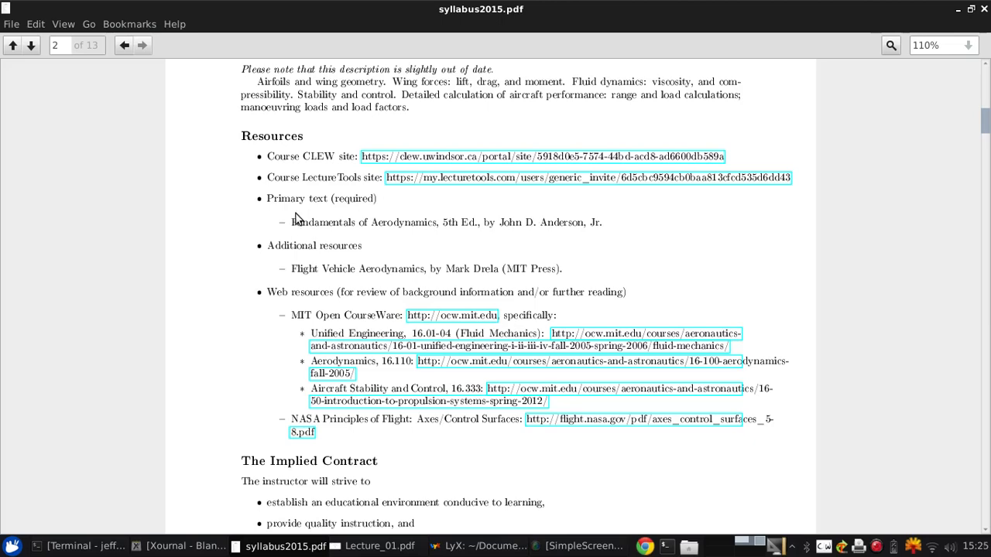
{"action": "scroll", "scroll_direction": "down", "scroll_amount": 3}
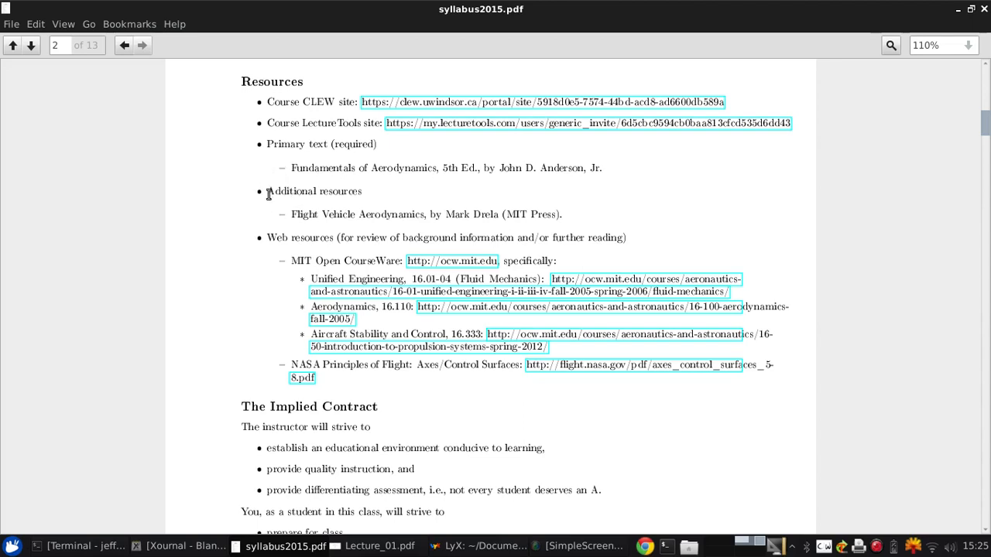
{"action": "mouse_move", "coordinate": [519, 192]}
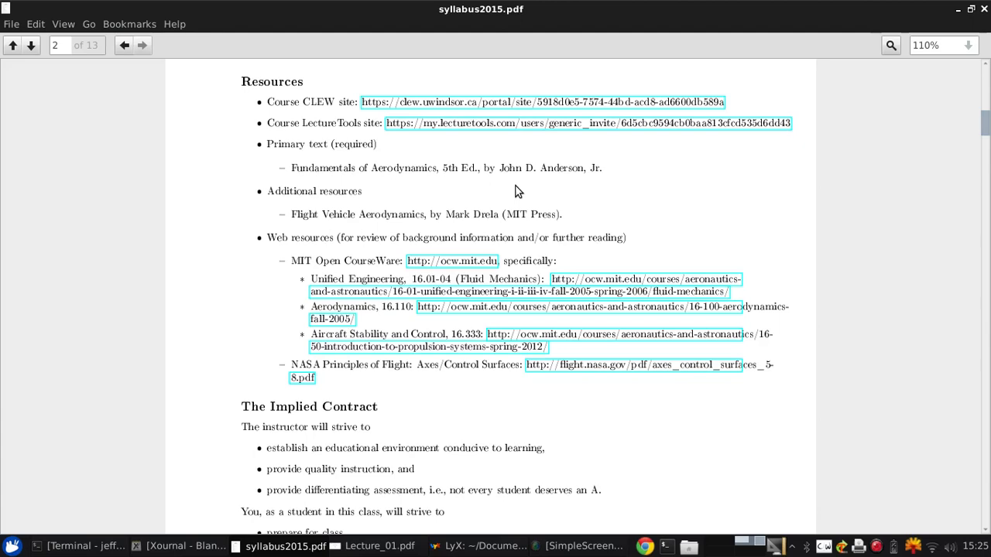
{"action": "scroll", "scroll_direction": "down", "scroll_amount": 3}
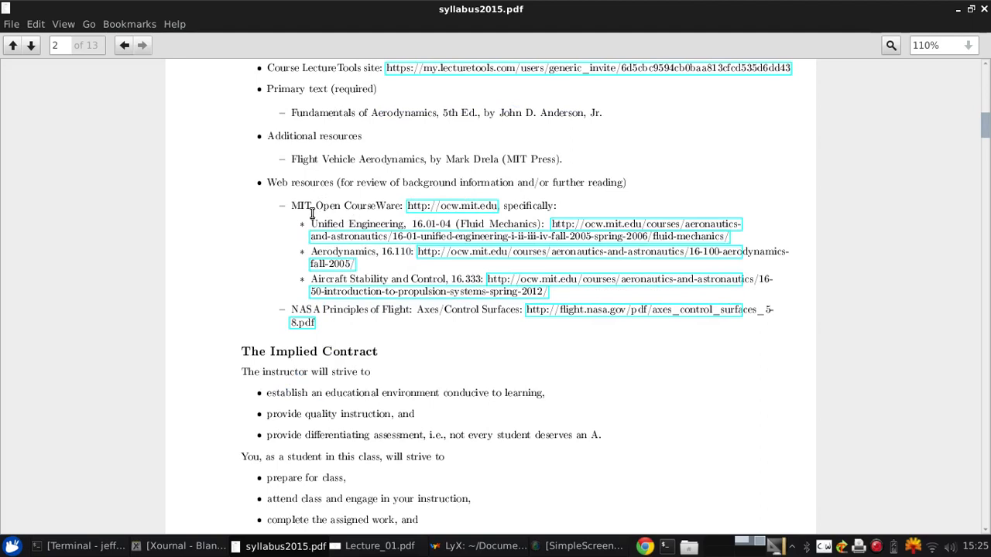
{"action": "mouse_move", "coordinate": [301, 238]}
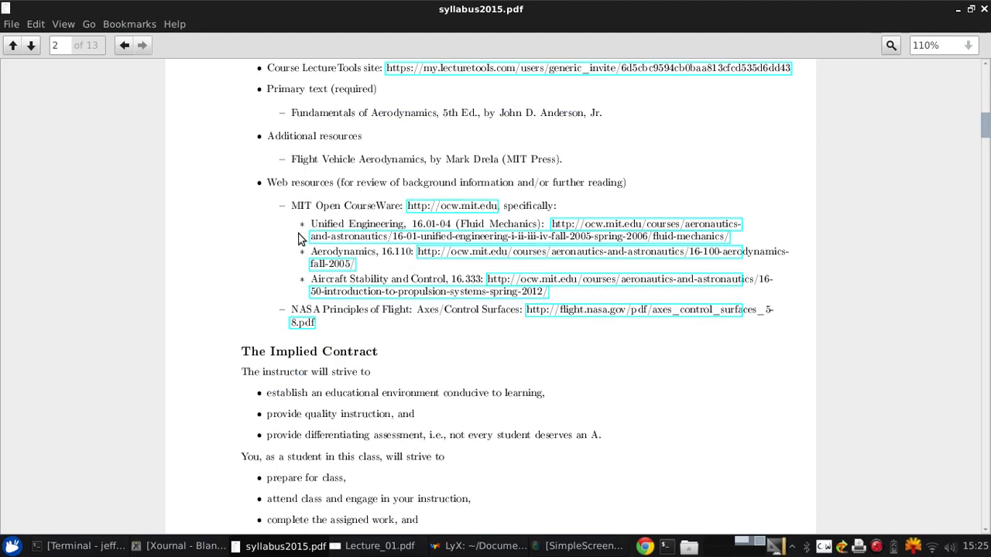
{"action": "mouse_move", "coordinate": [275, 170]}
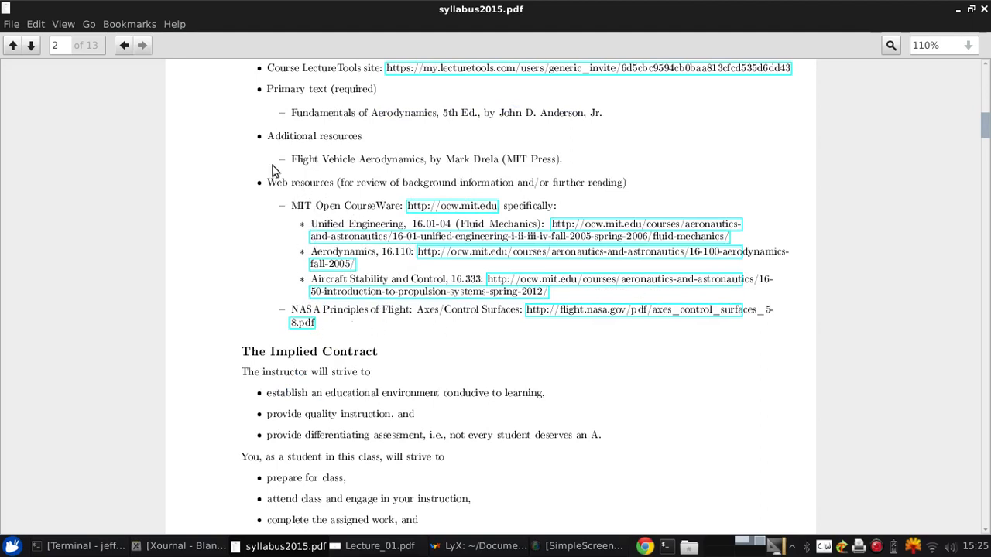
{"action": "mouse_move", "coordinate": [604, 158]}
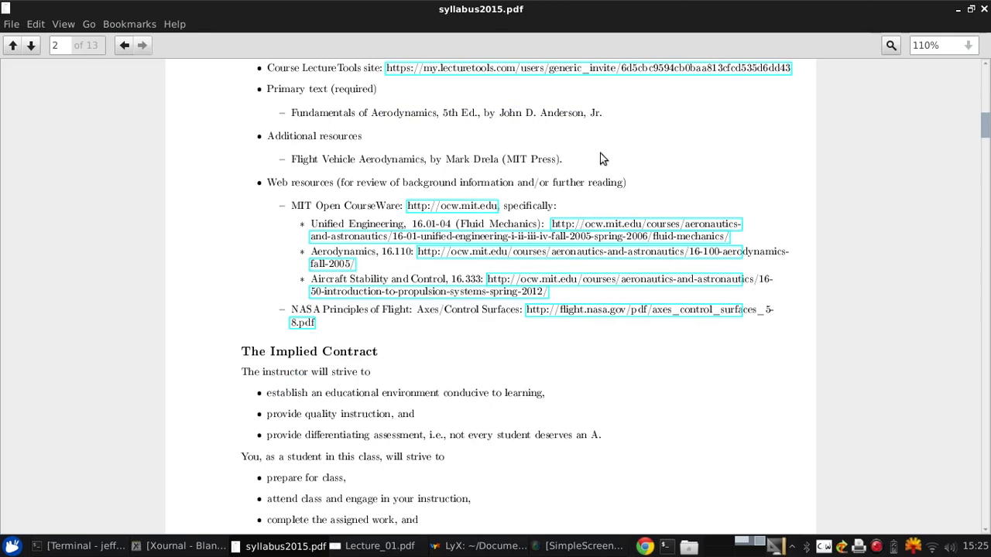
{"action": "mouse_move", "coordinate": [310, 249]}
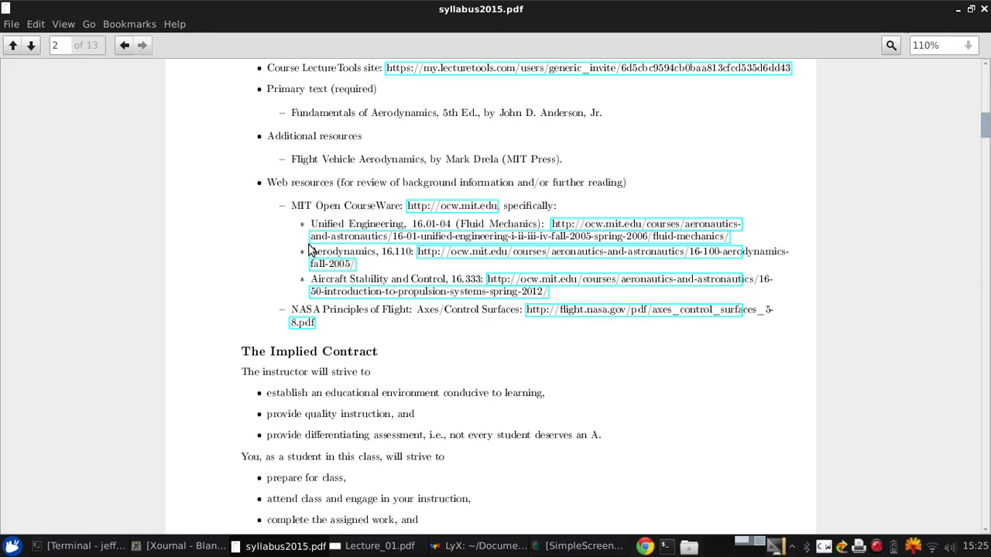
Scroll past the Implied Contract to the page 2 footer and the Muddy Points heading
{"action": "scroll", "scroll_direction": "down", "scroll_amount": 3}
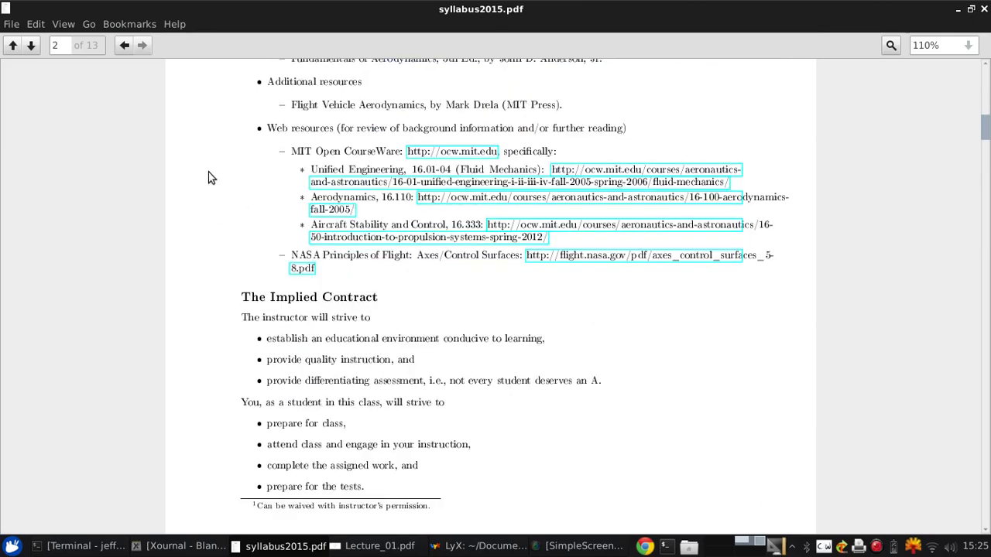
{"action": "scroll", "scroll_direction": "down", "scroll_amount": 3}
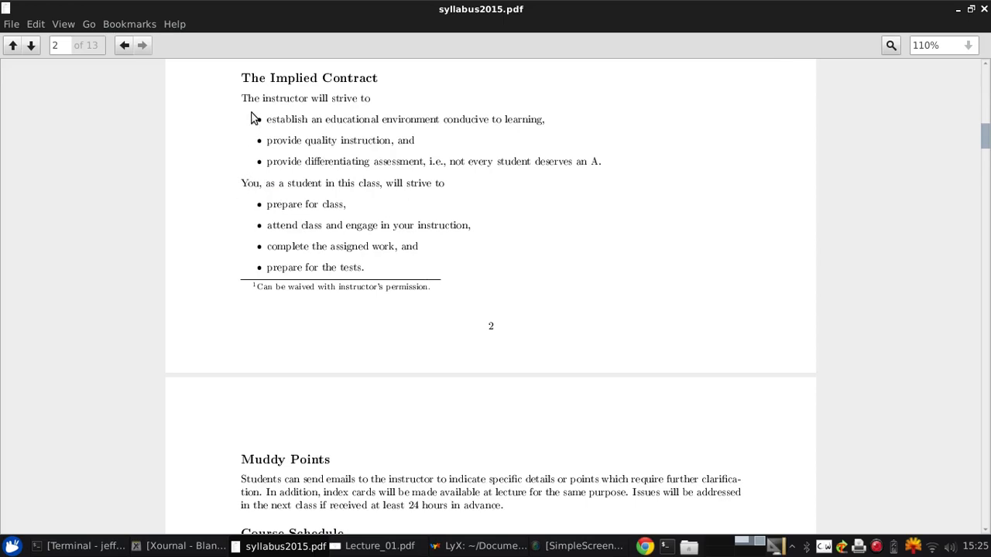
{"action": "mouse_move", "coordinate": [322, 200]}
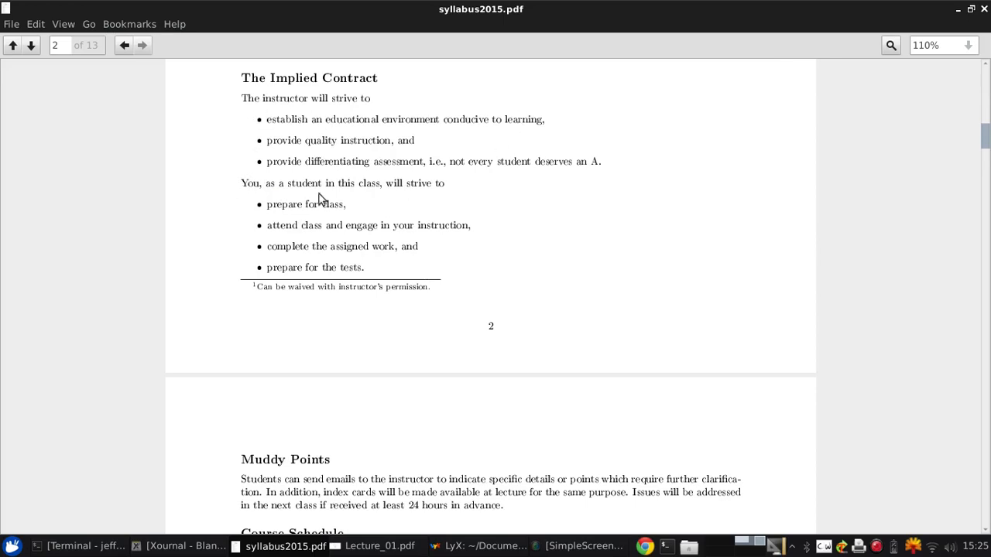
{"action": "mouse_move", "coordinate": [316, 192]}
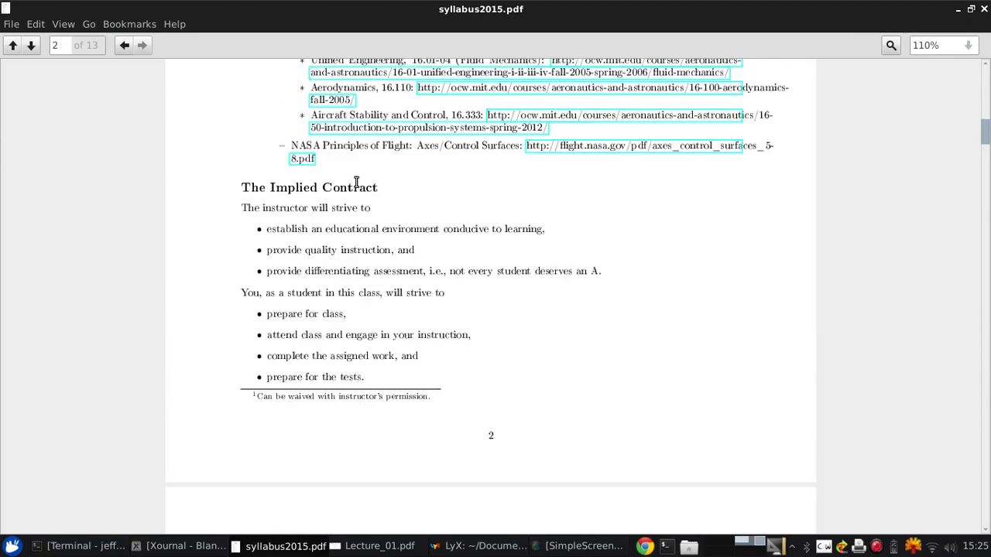
{"action": "scroll", "scroll_direction": "down", "scroll_amount": 3}
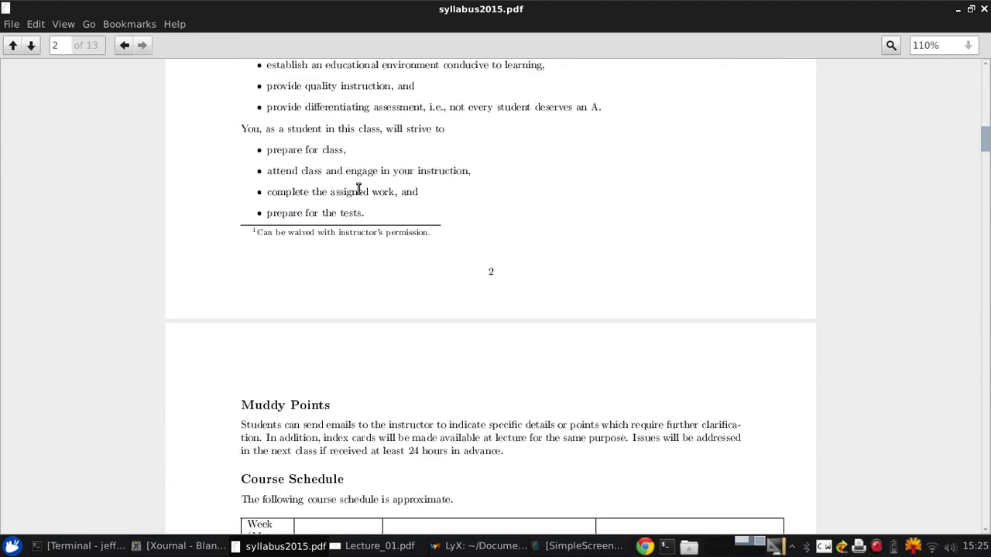
Scroll onto page 3 with Muddy Points and the first Course Schedule rows
{"action": "scroll", "scroll_direction": "down", "scroll_amount": 3}
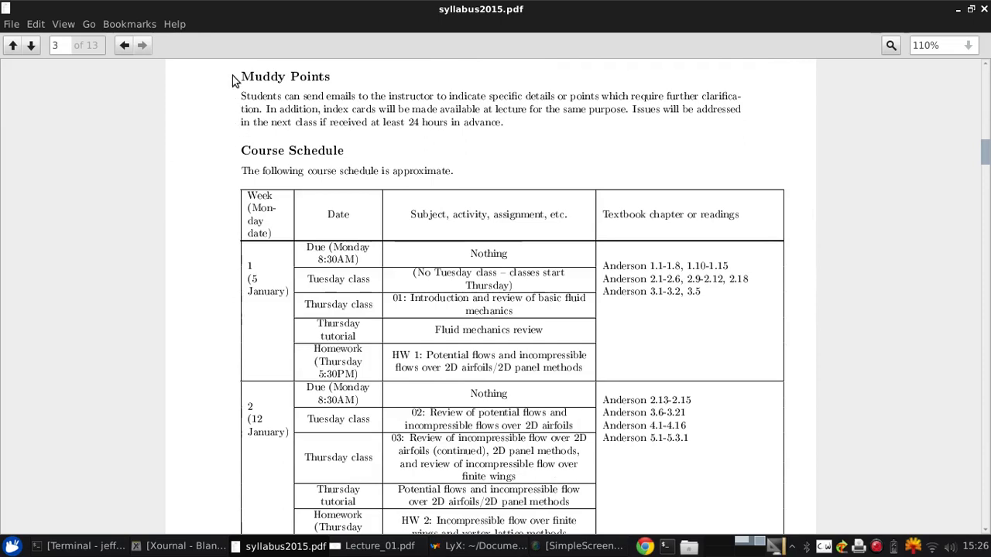
{"action": "mouse_move", "coordinate": [204, 79]}
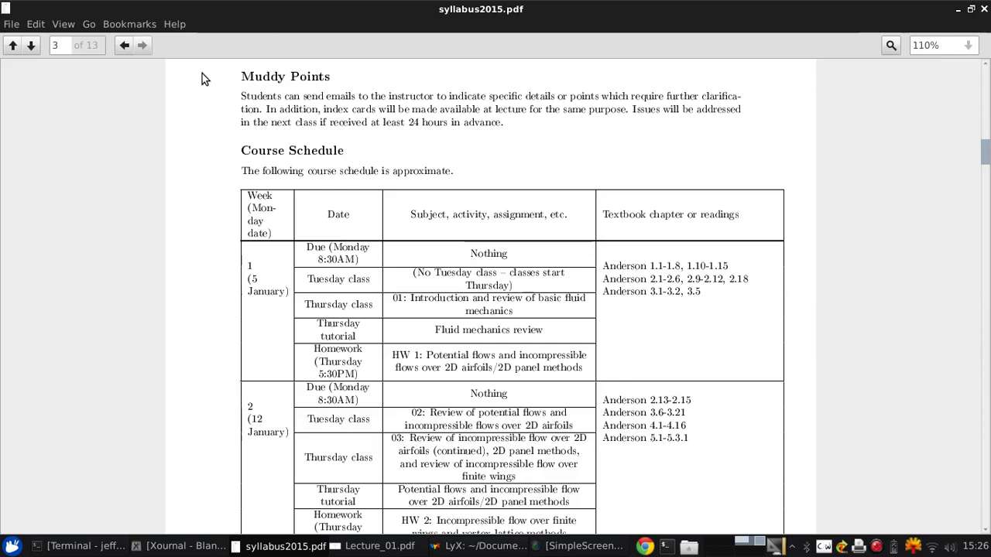
Scroll page 3 so schedule weeks 1–3 with readings and homework fill the view
{"action": "scroll", "scroll_direction": "down", "scroll_amount": 3}
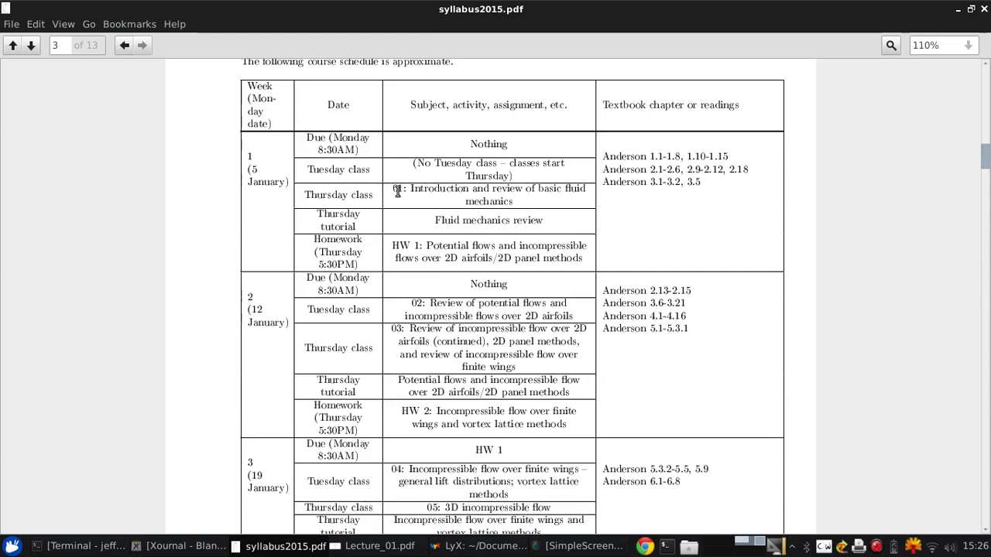
{"action": "mouse_move", "coordinate": [395, 189]}
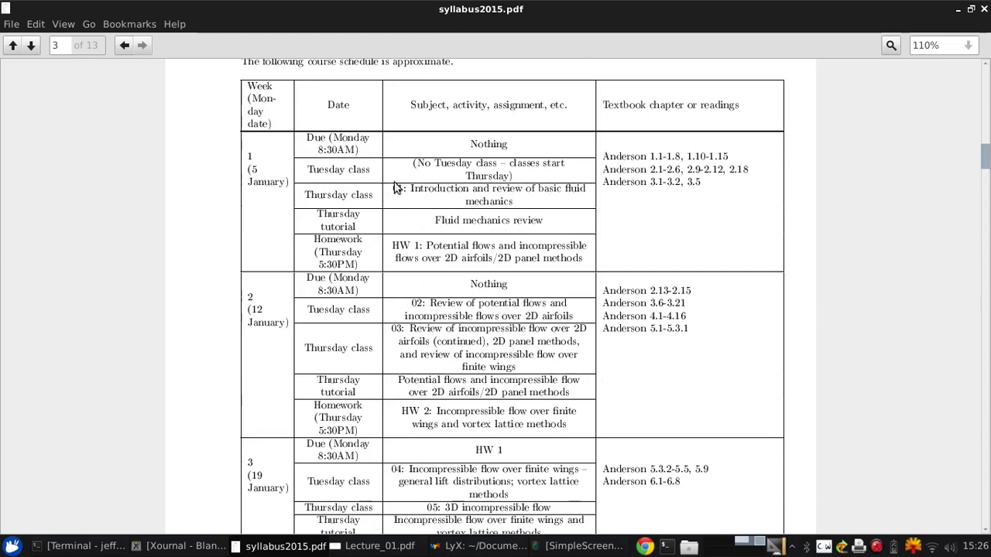
{"action": "mouse_move", "coordinate": [410, 185]}
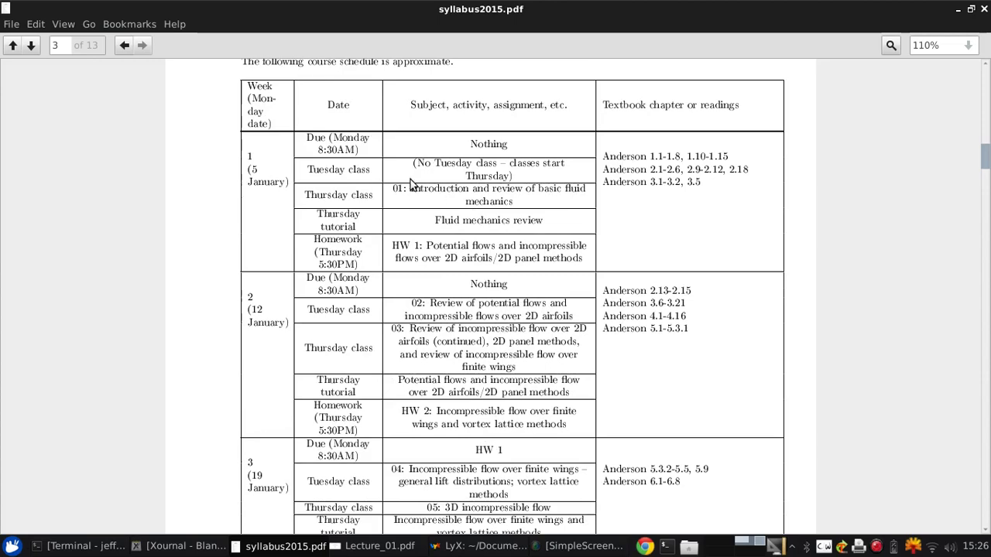
{"action": "scroll", "scroll_direction": "down", "scroll_amount": 3}
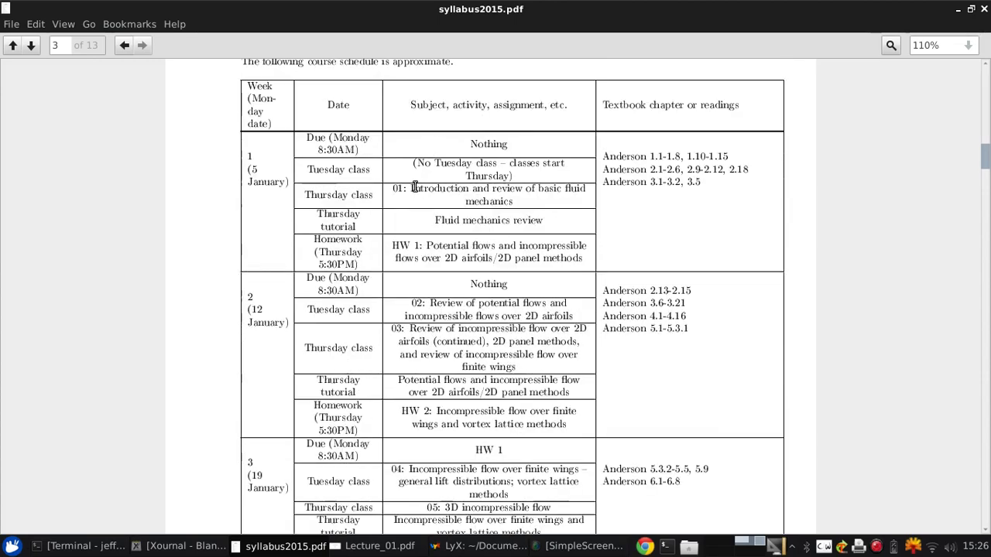
{"action": "mouse_move", "coordinate": [402, 205]}
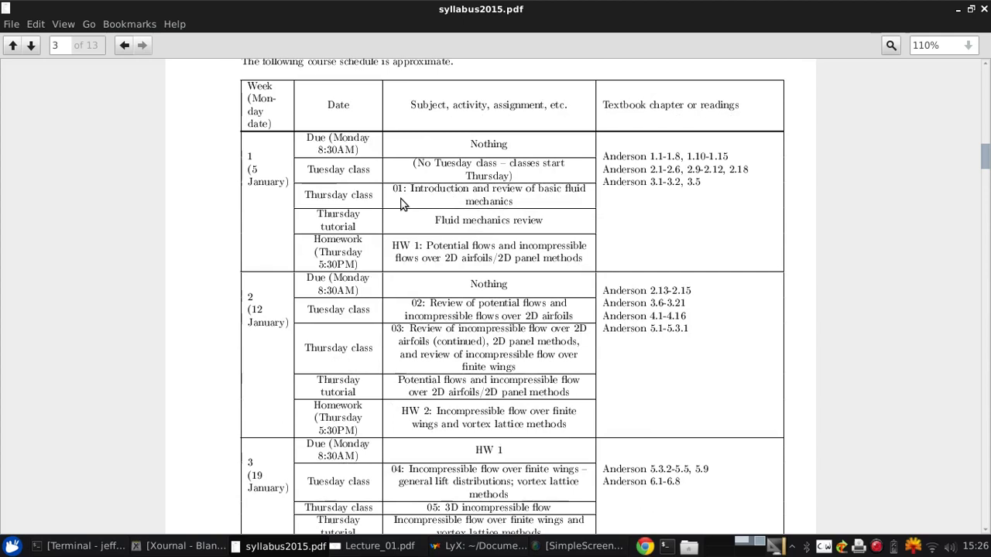
{"action": "mouse_move", "coordinate": [458, 163]}
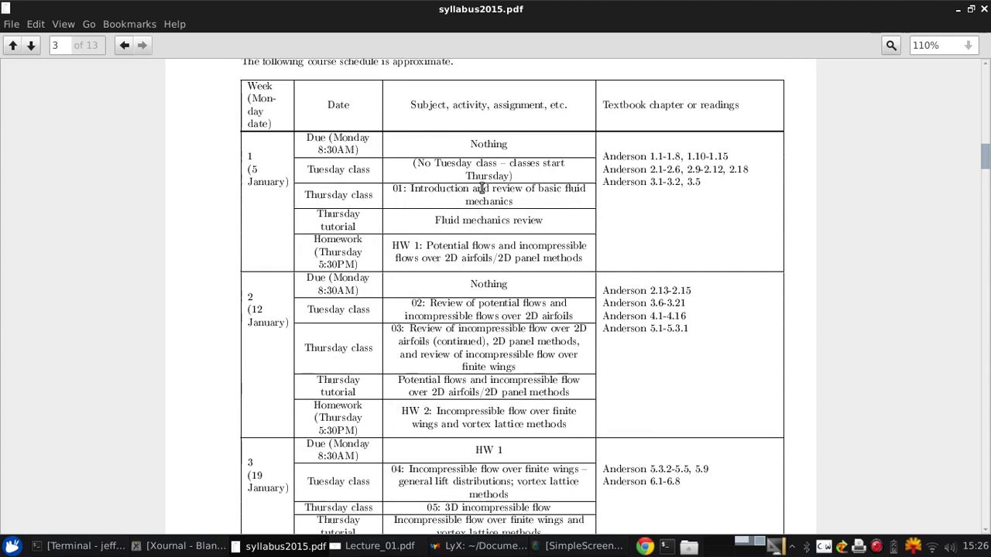
{"action": "scroll", "scroll_direction": "down", "scroll_amount": 3}
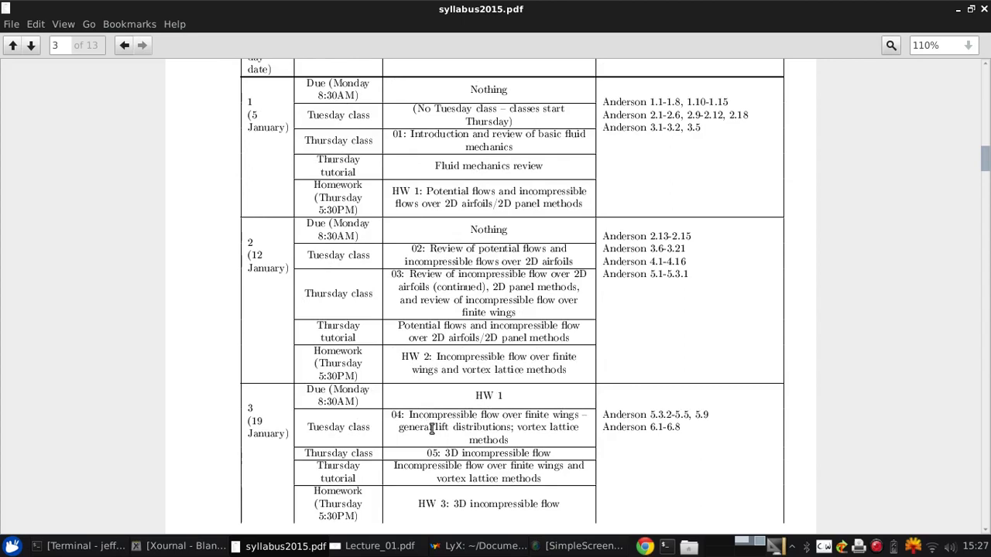
{"action": "mouse_move", "coordinate": [415, 321]}
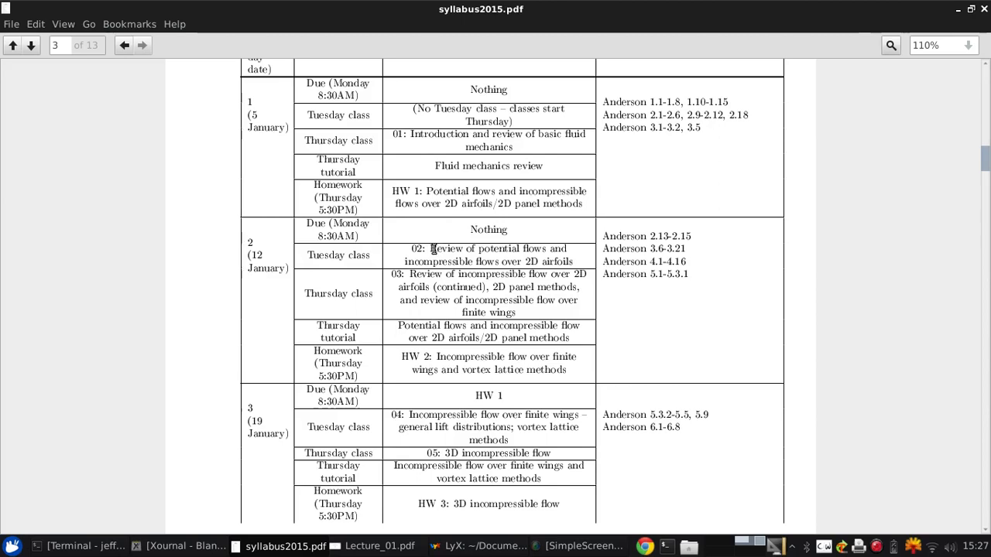
{"action": "mouse_move", "coordinate": [642, 153]}
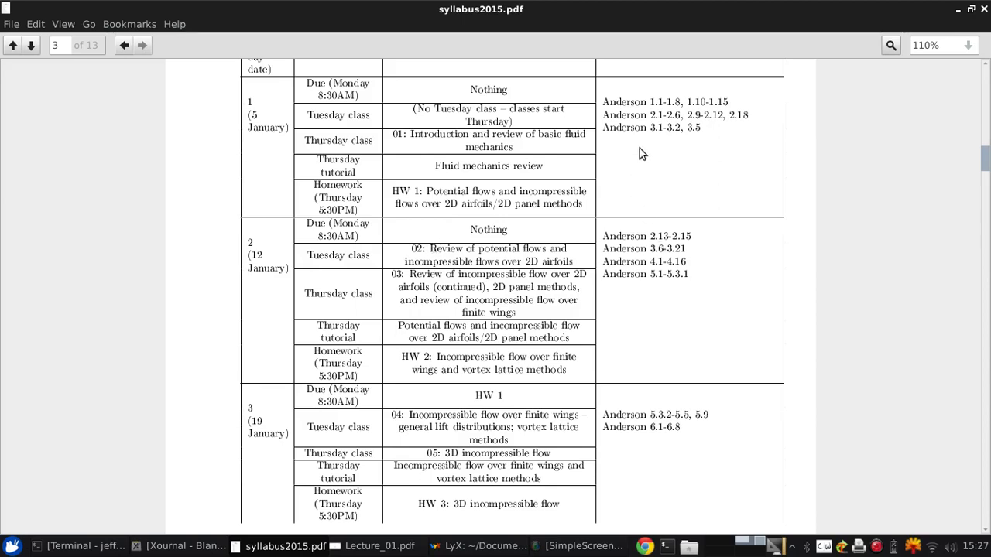
{"action": "mouse_move", "coordinate": [604, 102]}
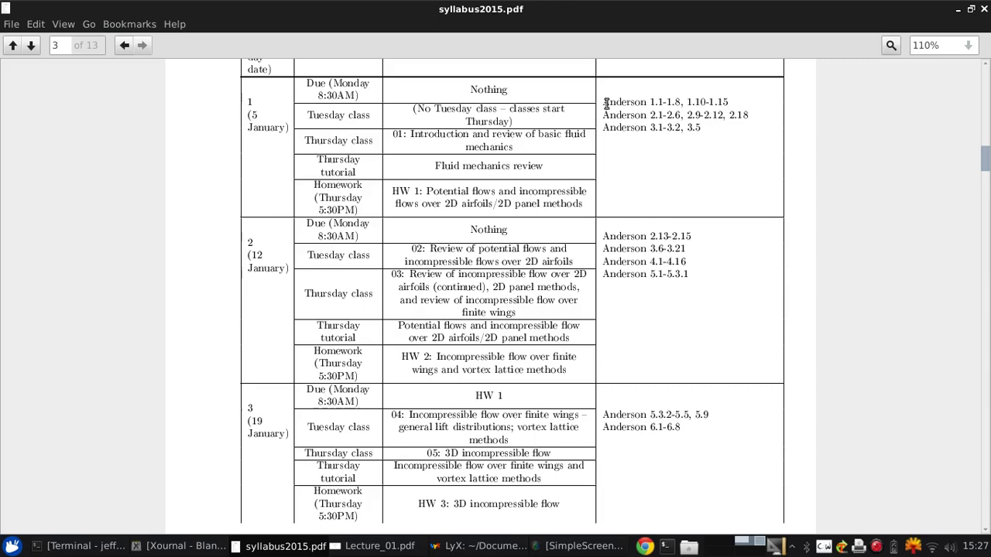
{"action": "scroll", "scroll_direction": "down", "scroll_amount": 3}
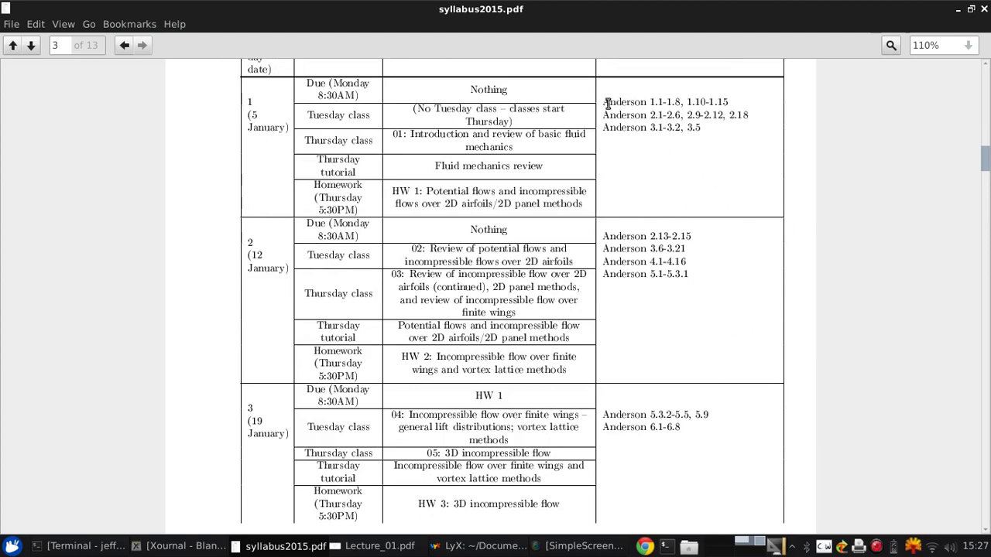
{"action": "mouse_move", "coordinate": [678, 179]}
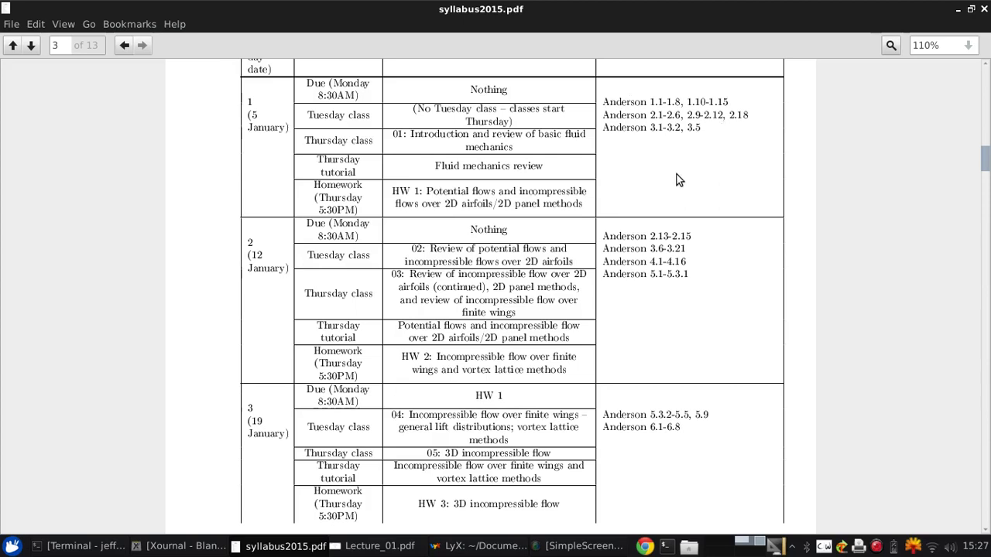
{"action": "mouse_move", "coordinate": [725, 142]}
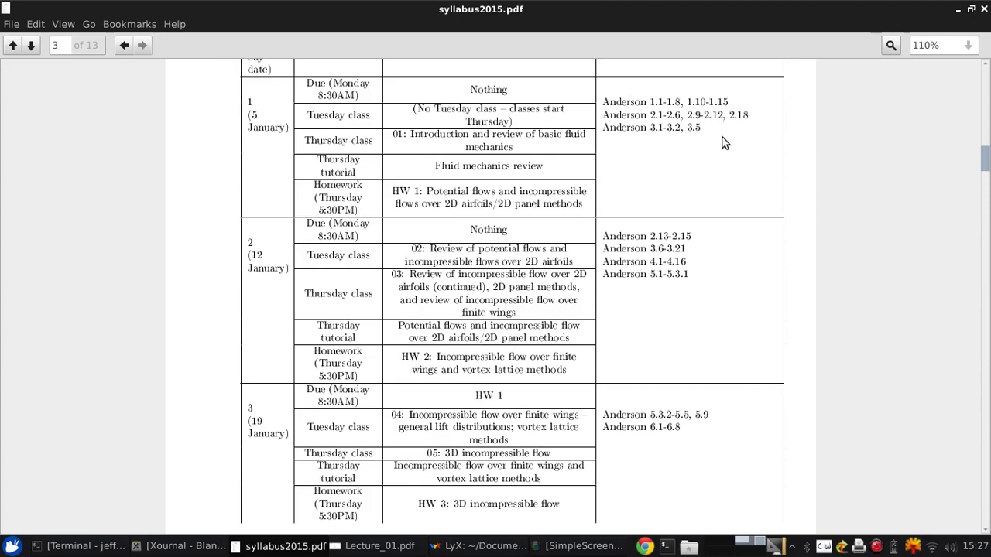
{"action": "mouse_move", "coordinate": [745, 162]}
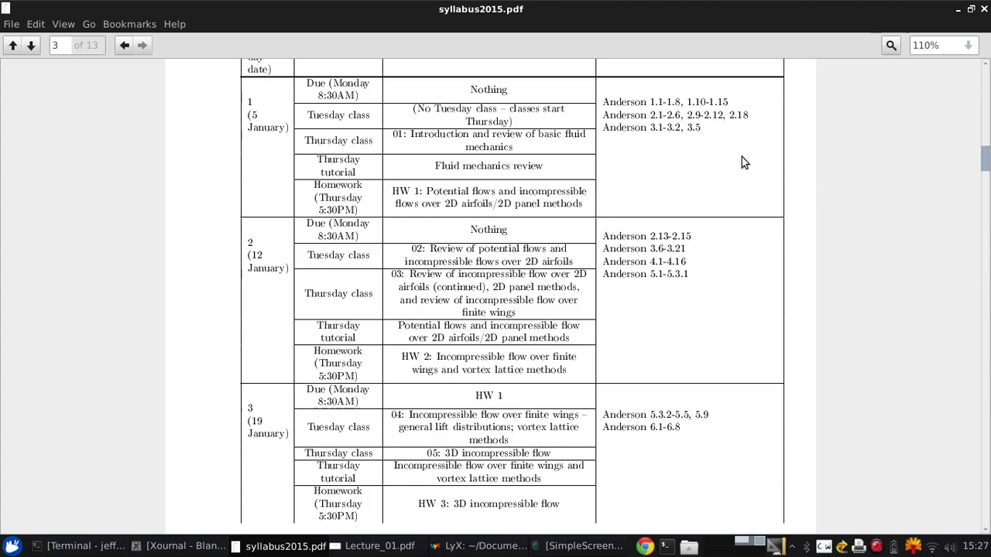
{"action": "mouse_move", "coordinate": [693, 197]}
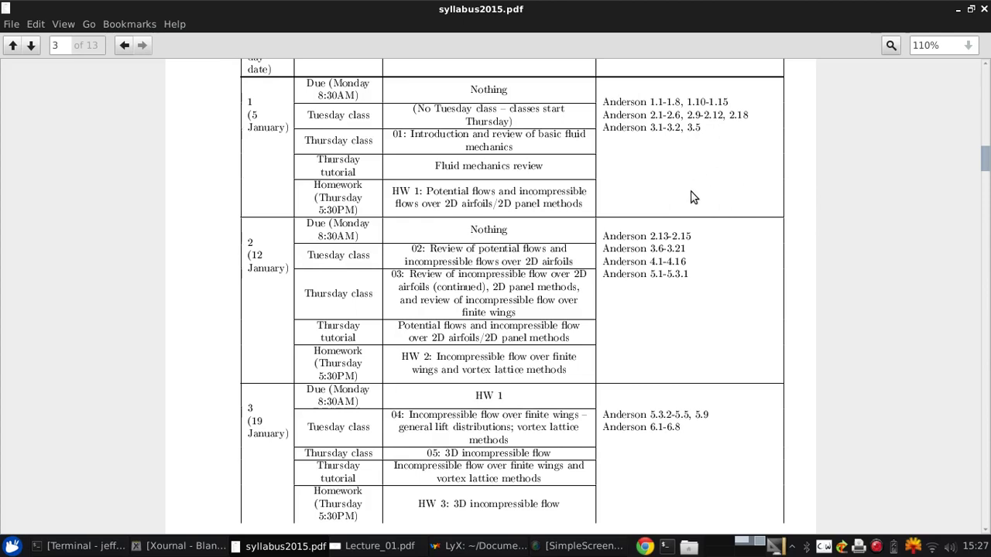
{"action": "mouse_move", "coordinate": [517, 169]}
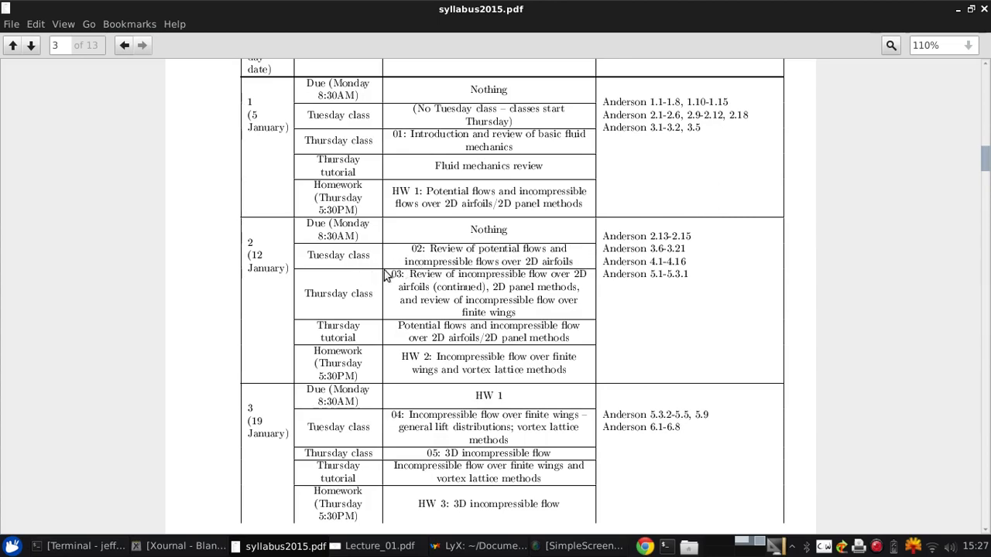
Scroll past the end of page 3 to page 4's schedule for weeks 4–6
{"action": "scroll", "scroll_direction": "down", "scroll_amount": 3}
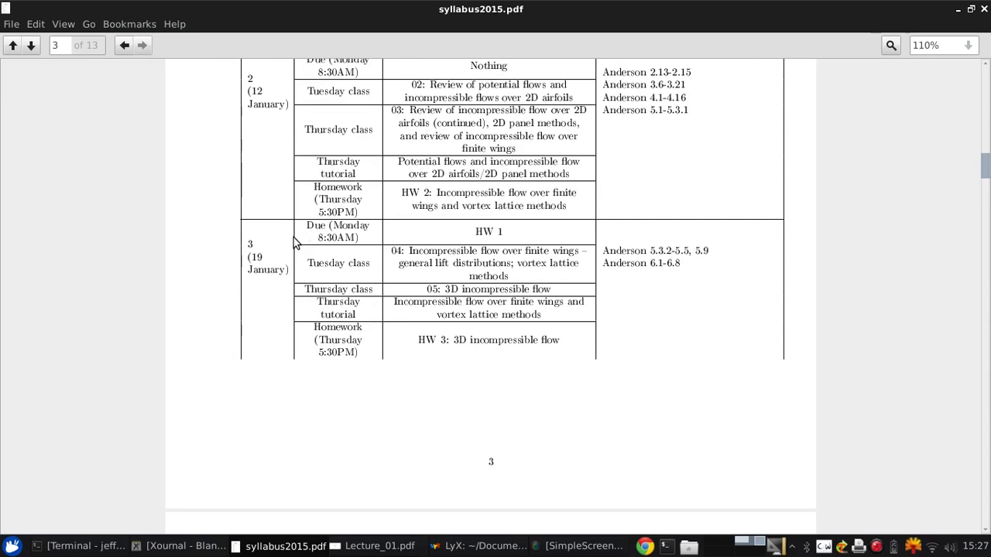
{"action": "mouse_move", "coordinate": [463, 282]}
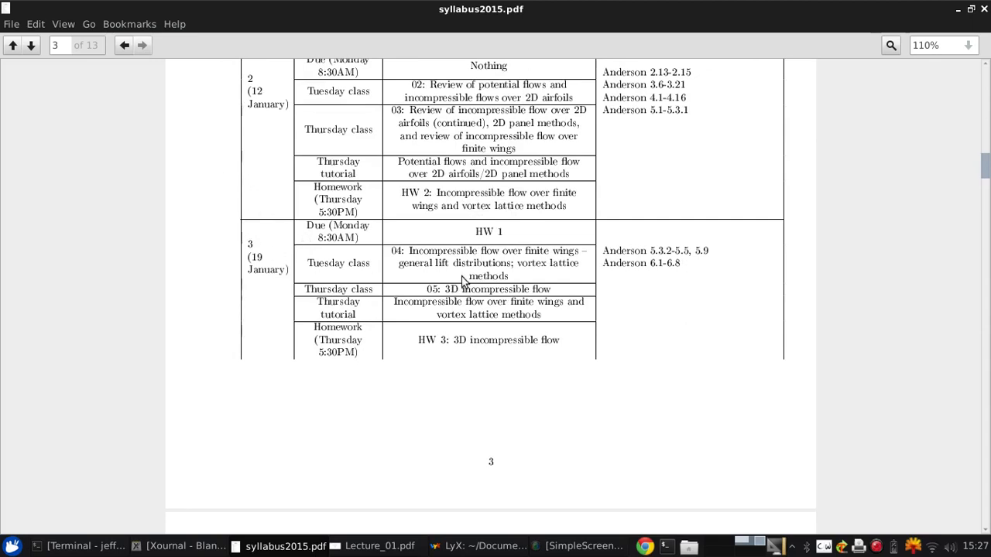
{"action": "mouse_move", "coordinate": [443, 235]}
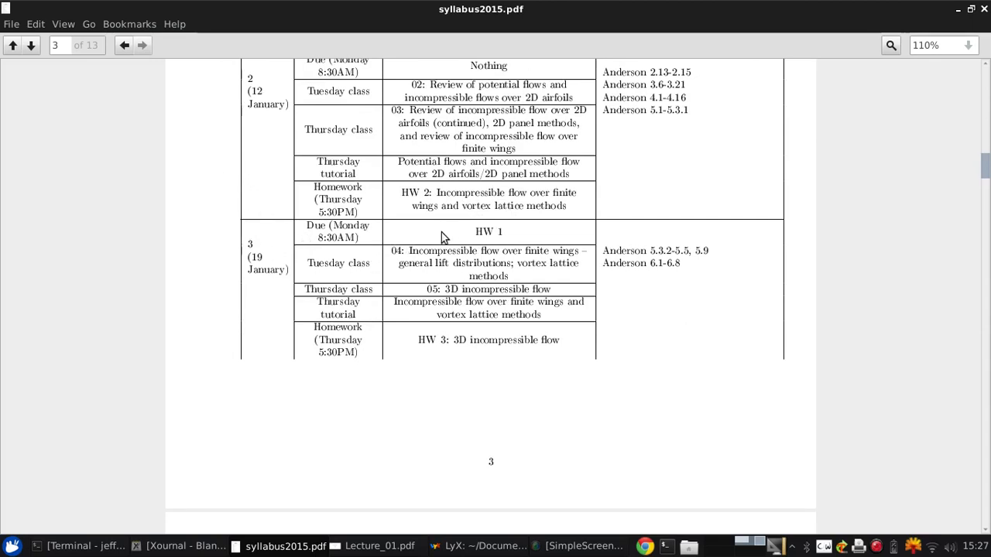
{"action": "mouse_move", "coordinate": [542, 231]}
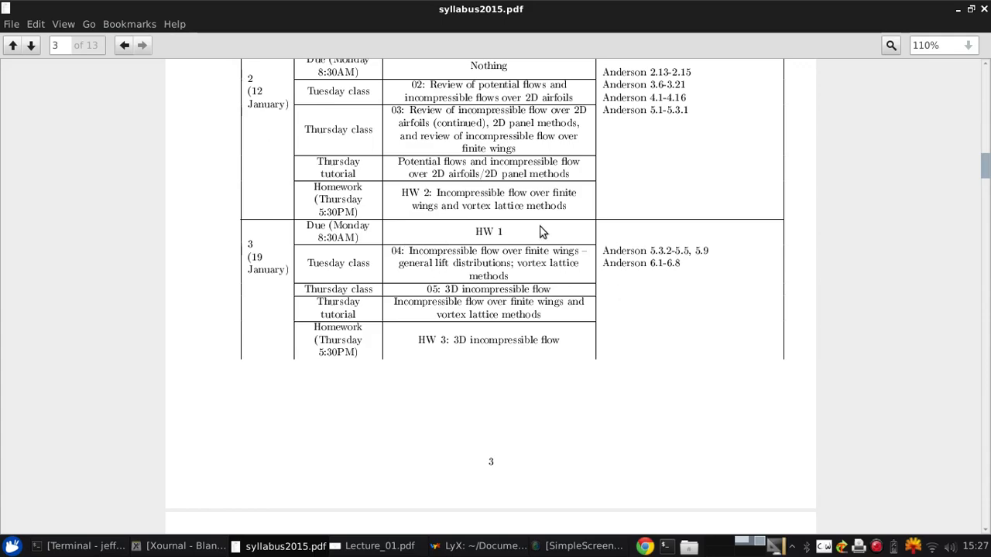
{"action": "scroll", "scroll_direction": "down", "scroll_amount": 3}
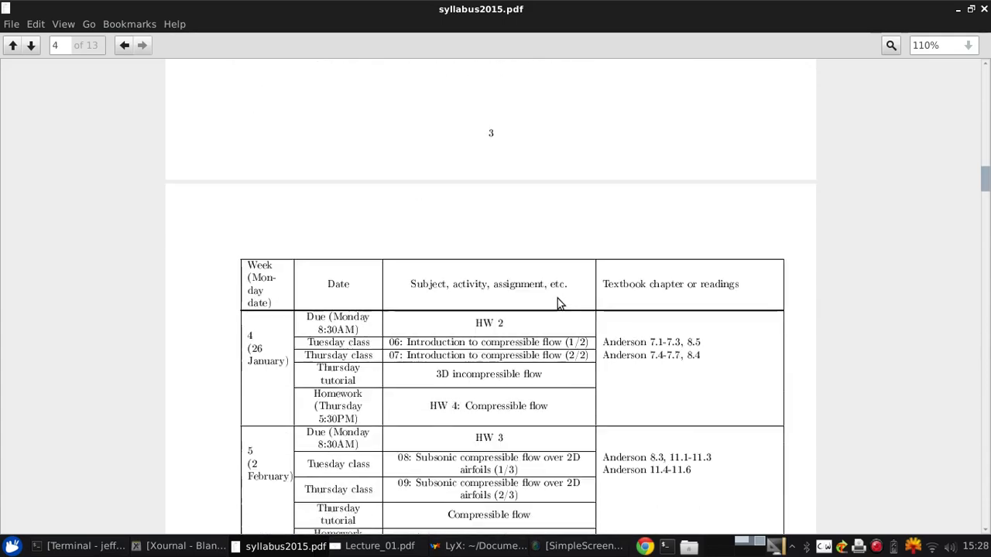
{"action": "scroll", "scroll_direction": "down", "scroll_amount": 3}
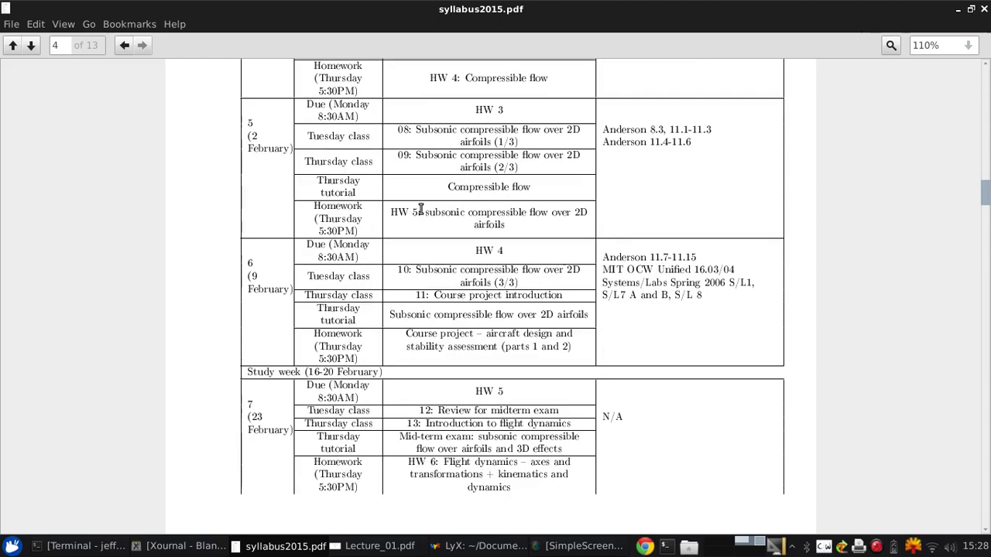
{"action": "mouse_move", "coordinate": [480, 200]}
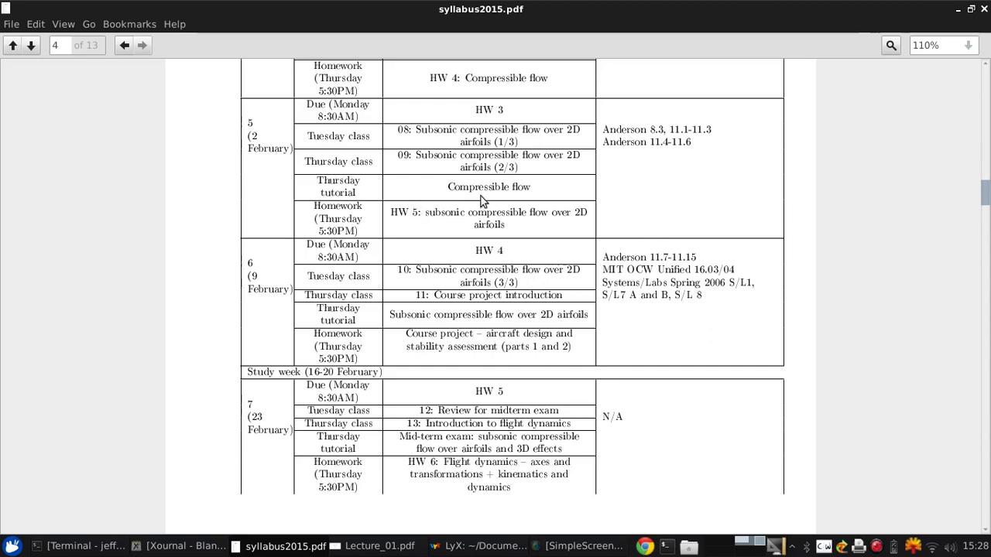
{"action": "scroll", "scroll_direction": "down", "scroll_amount": 3}
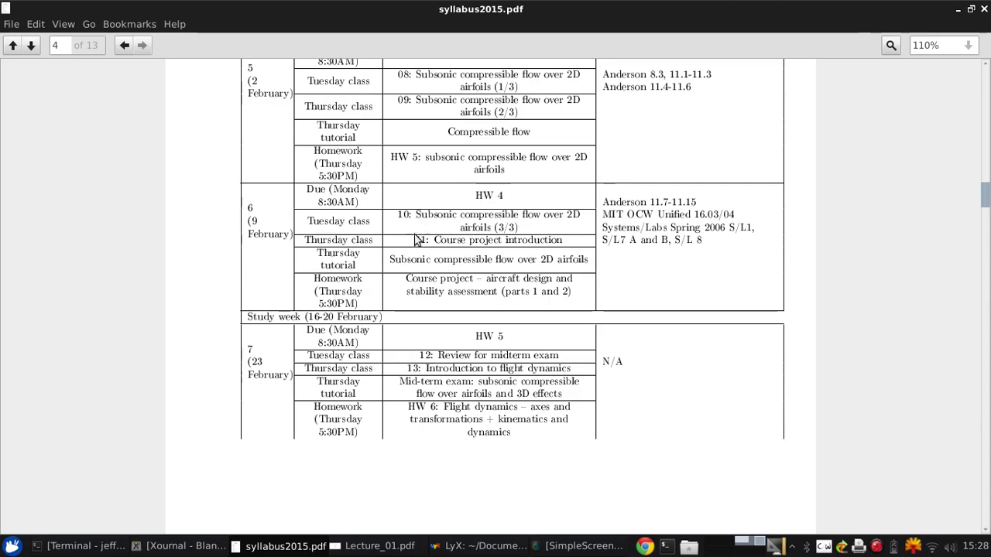
{"action": "mouse_move", "coordinate": [595, 236]}
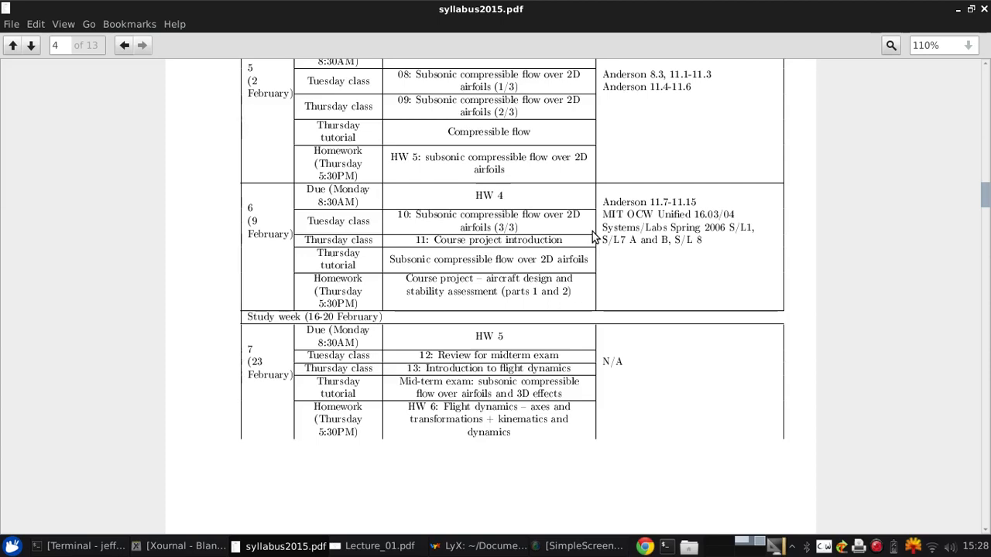
{"action": "mouse_move", "coordinate": [616, 238]}
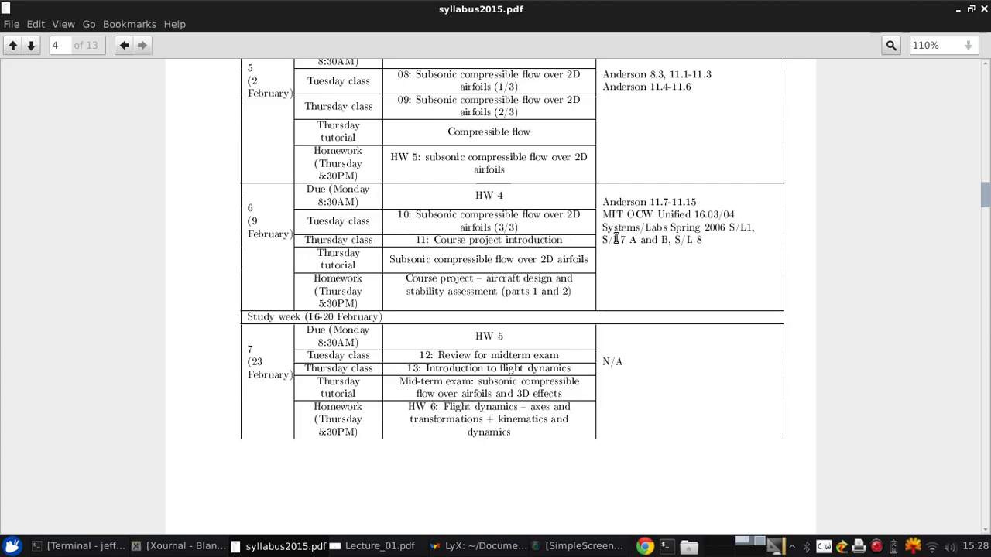
{"action": "mouse_move", "coordinate": [588, 235]}
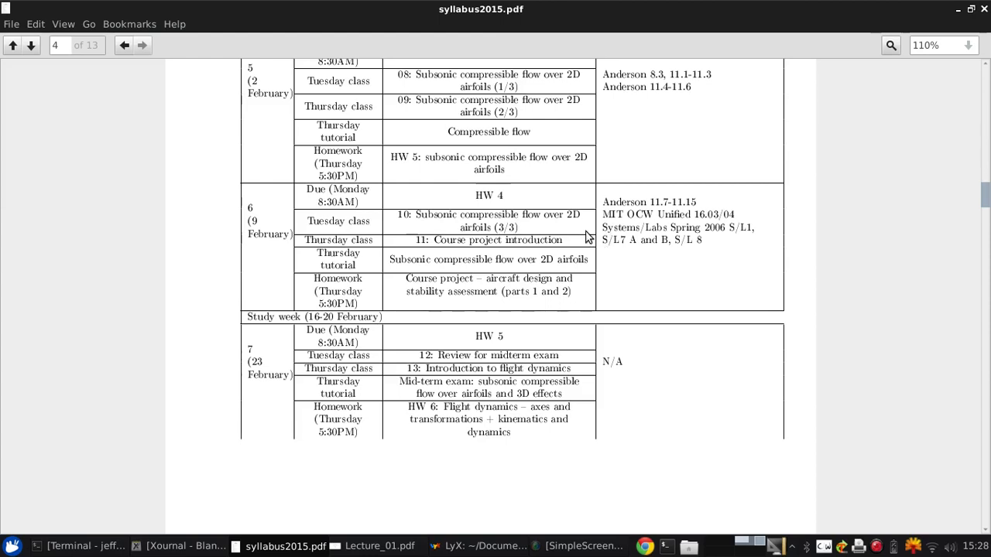
{"action": "mouse_move", "coordinate": [607, 229]}
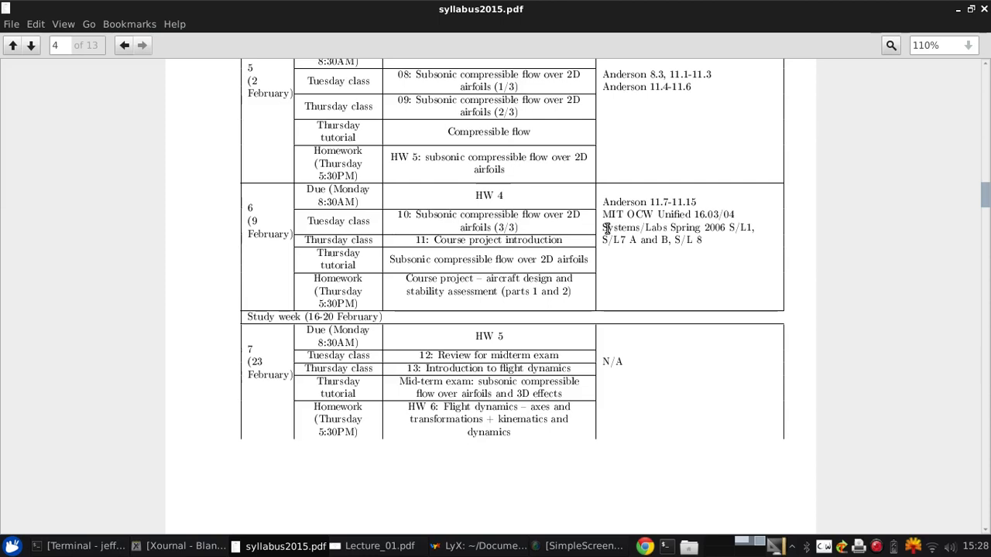
{"action": "scroll", "scroll_direction": "down", "scroll_amount": 3}
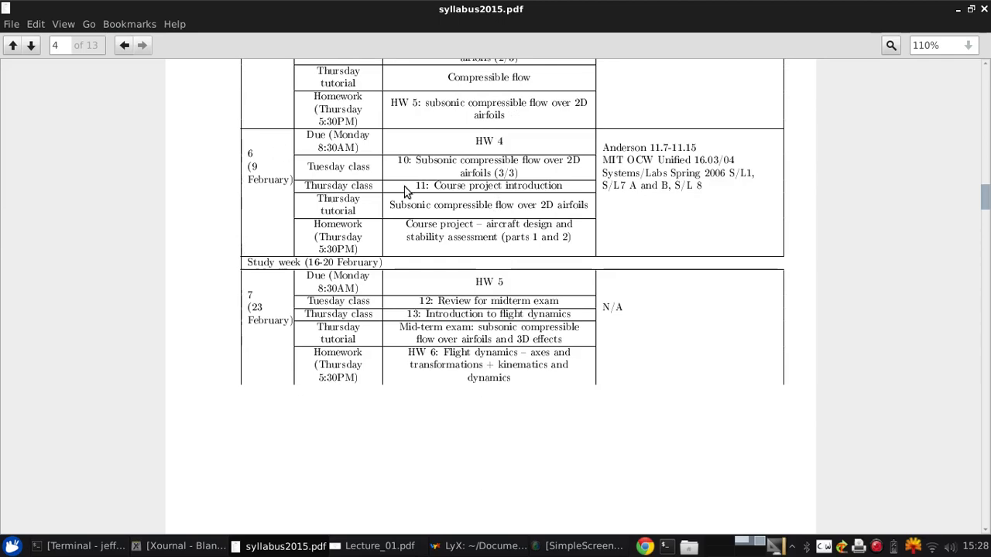
{"action": "scroll", "scroll_direction": "down", "scroll_amount": 3}
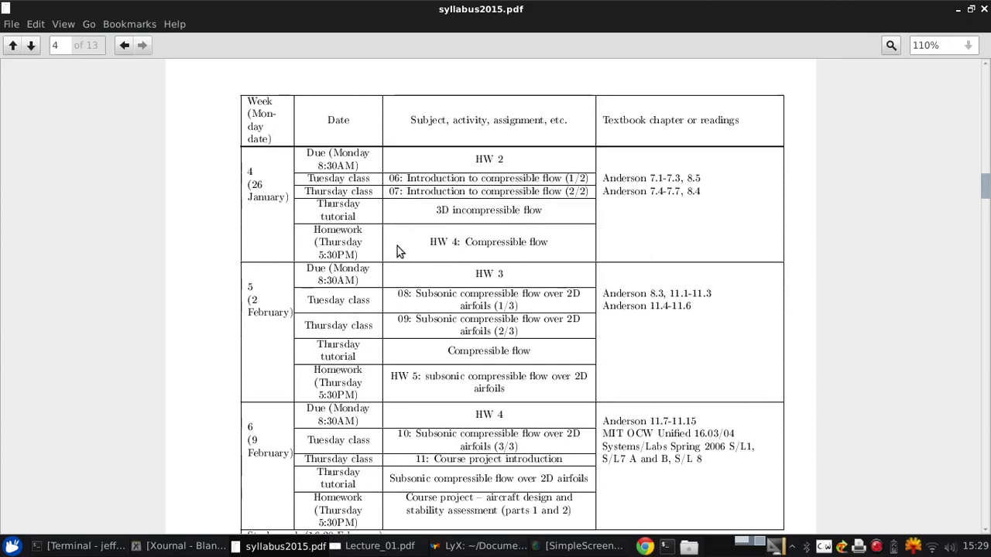
Scroll through study week and week 7 to the end of page 4, where week 8 begins on page 5
{"action": "scroll", "scroll_direction": "down", "scroll_amount": 3}
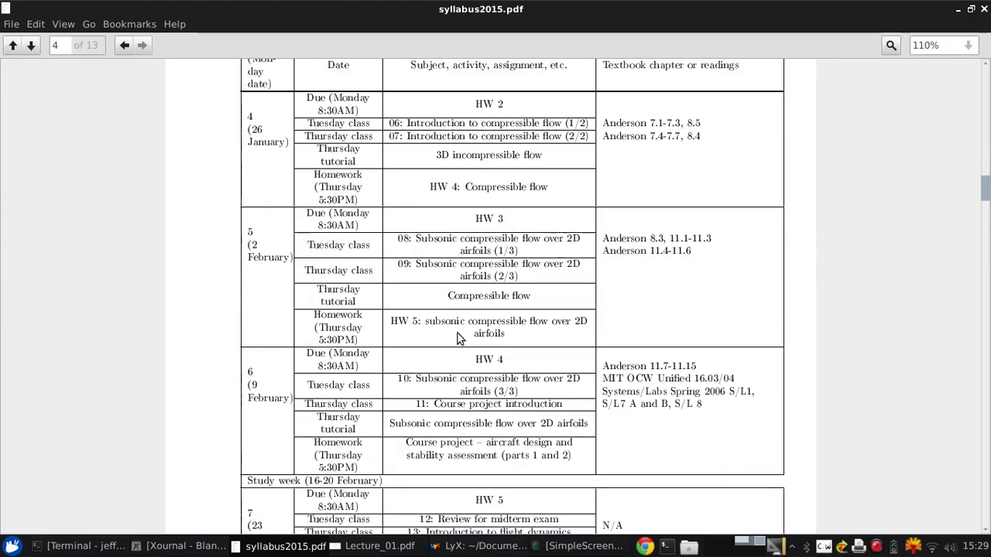
{"action": "mouse_move", "coordinate": [432, 293]}
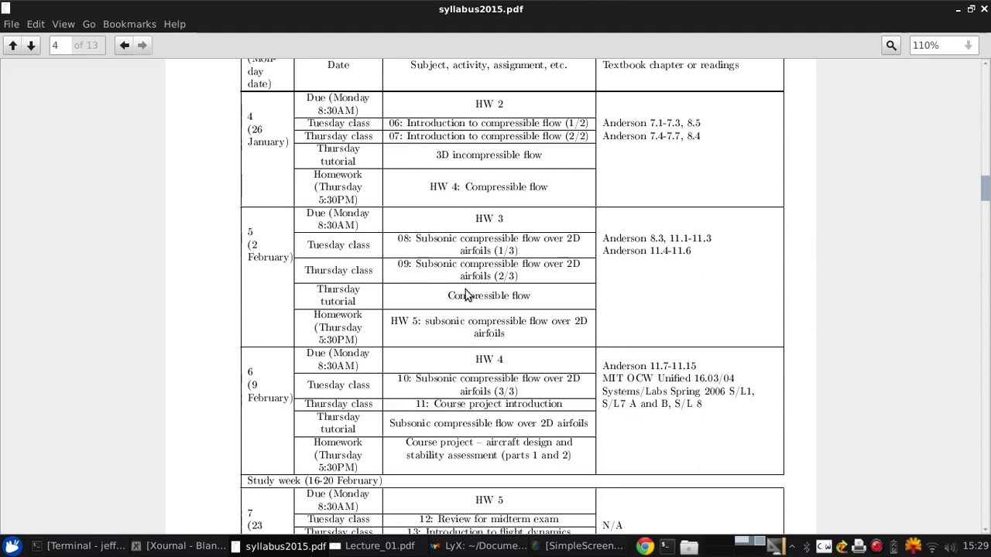
{"action": "scroll", "scroll_direction": "down", "scroll_amount": 3}
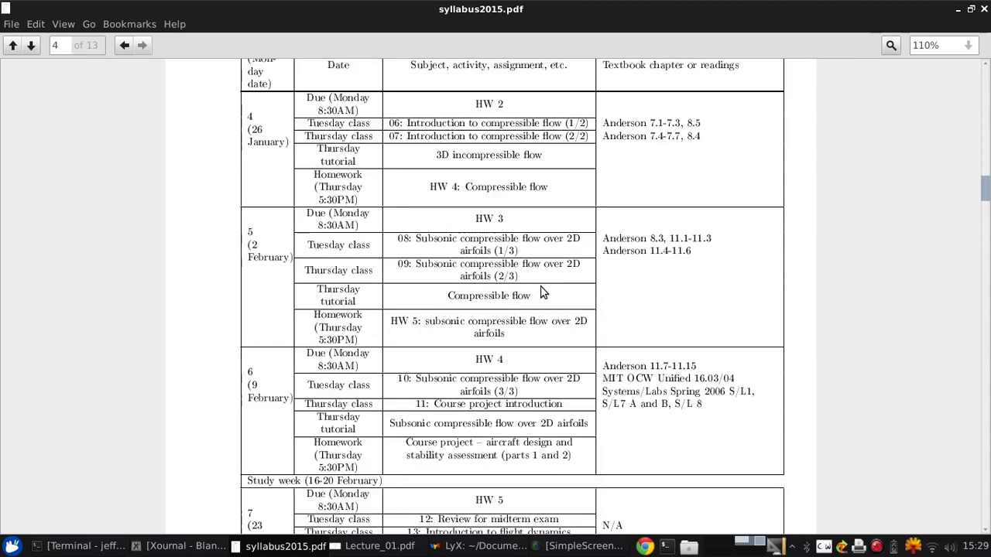
{"action": "scroll", "scroll_direction": "down", "scroll_amount": 3}
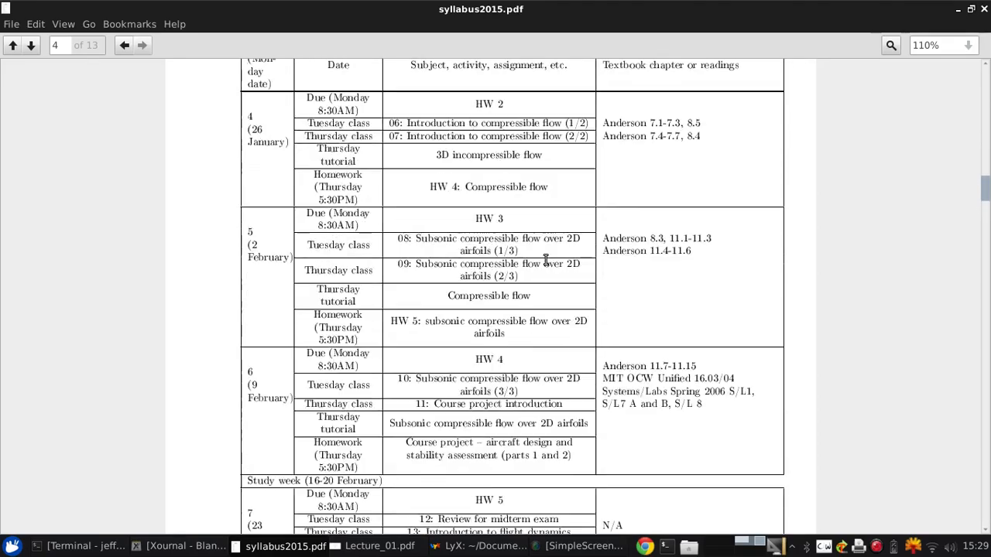
{"action": "scroll", "scroll_direction": "down", "scroll_amount": 3}
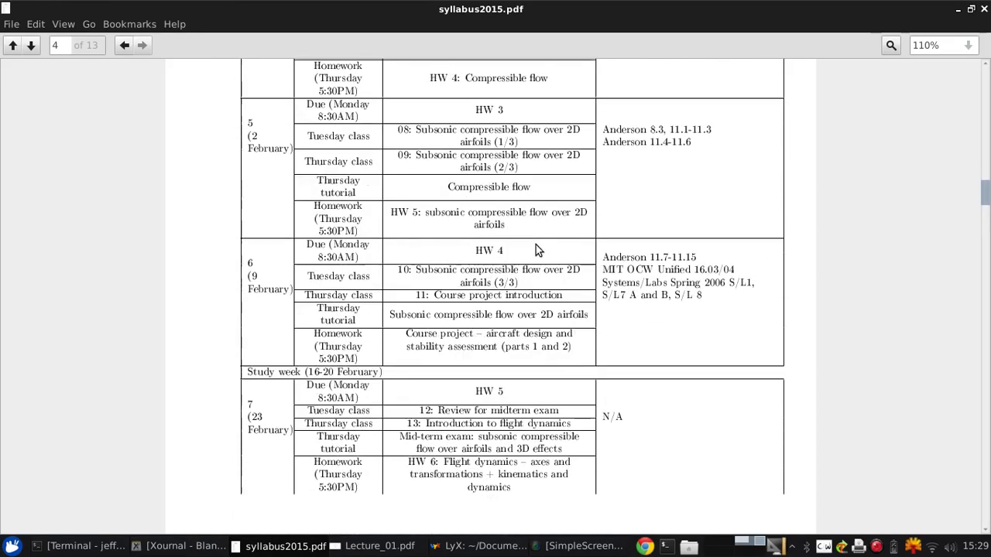
{"action": "scroll", "scroll_direction": "down", "scroll_amount": 3}
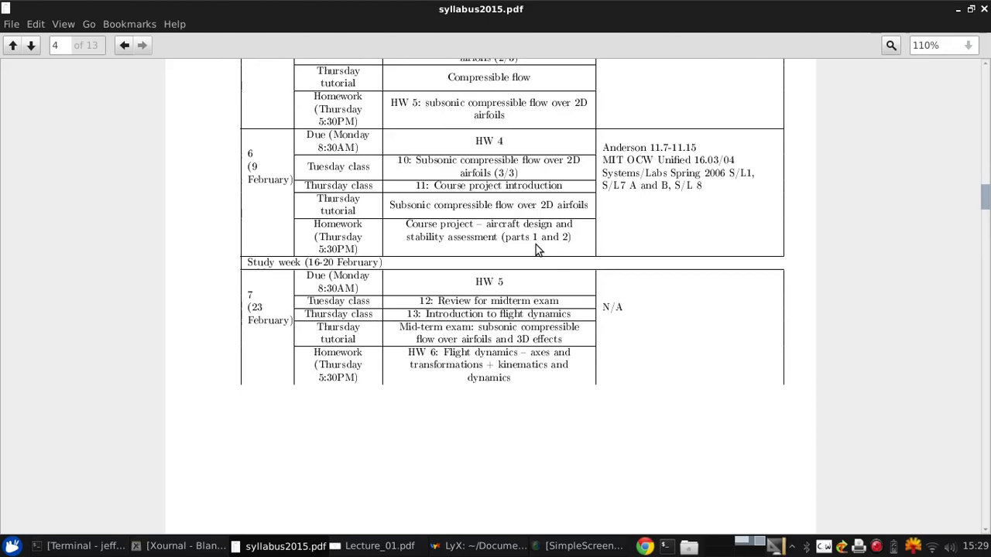
{"action": "scroll", "scroll_direction": "down", "scroll_amount": 3}
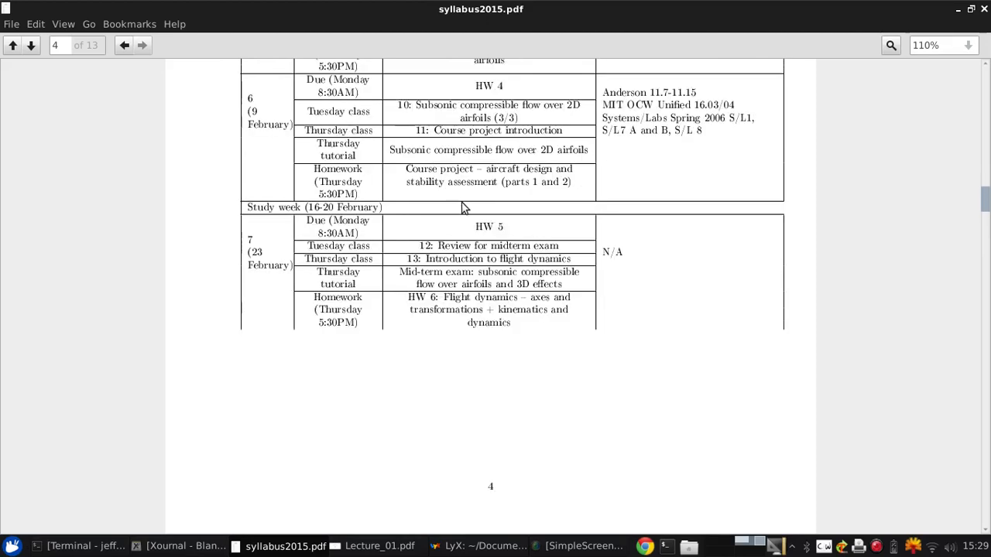
{"action": "mouse_move", "coordinate": [459, 224]}
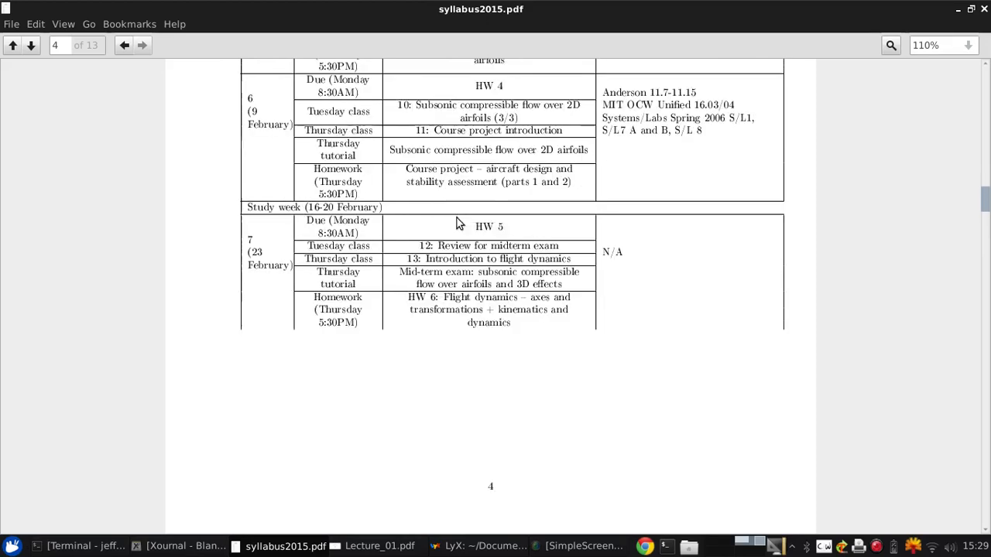
{"action": "scroll", "scroll_direction": "down", "scroll_amount": 3}
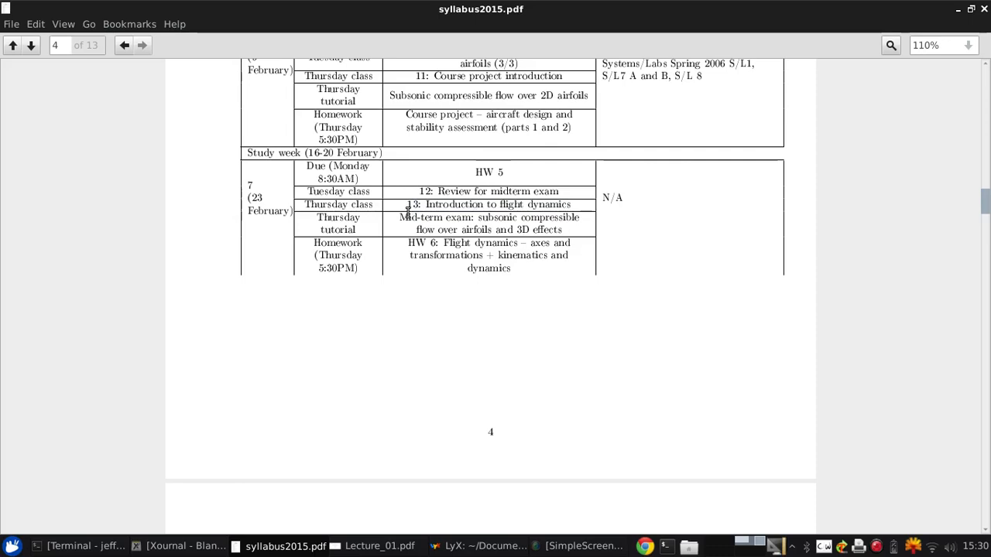
{"action": "double_click", "coordinate": [432, 217]}
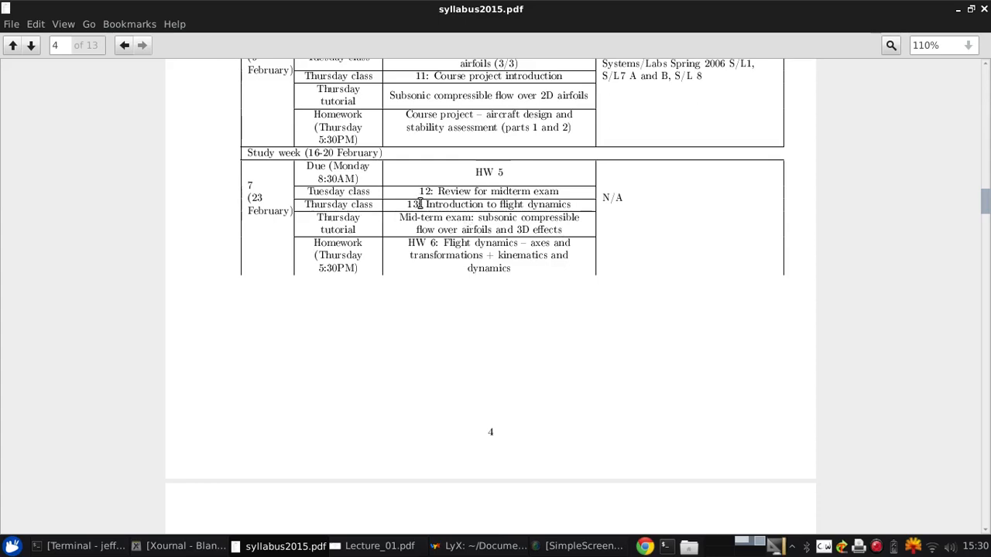
{"action": "scroll", "scroll_direction": "down", "scroll_amount": 3}
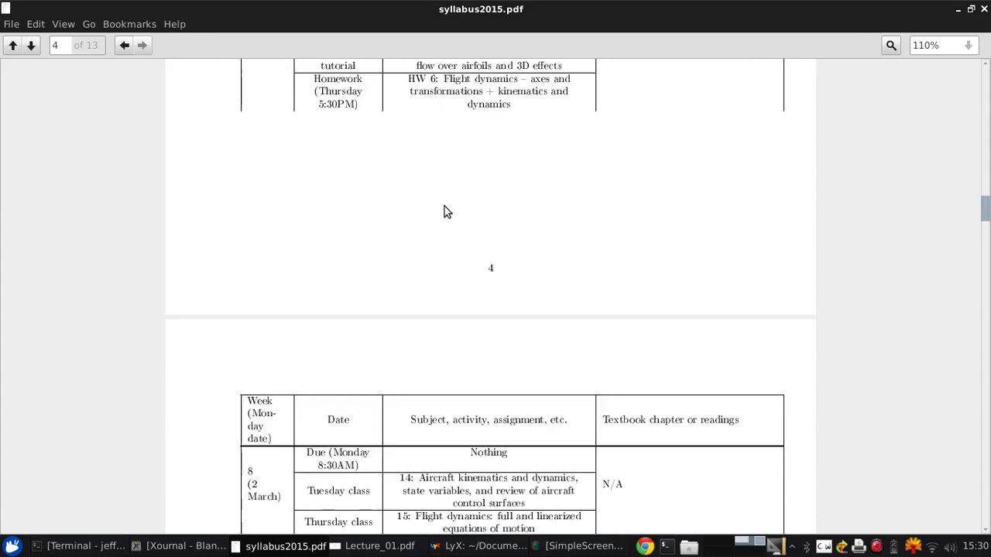
Scroll through the week 8 to 12 schedule rows on pages 5 and 6
{"action": "scroll", "scroll_direction": "down", "scroll_amount": 3}
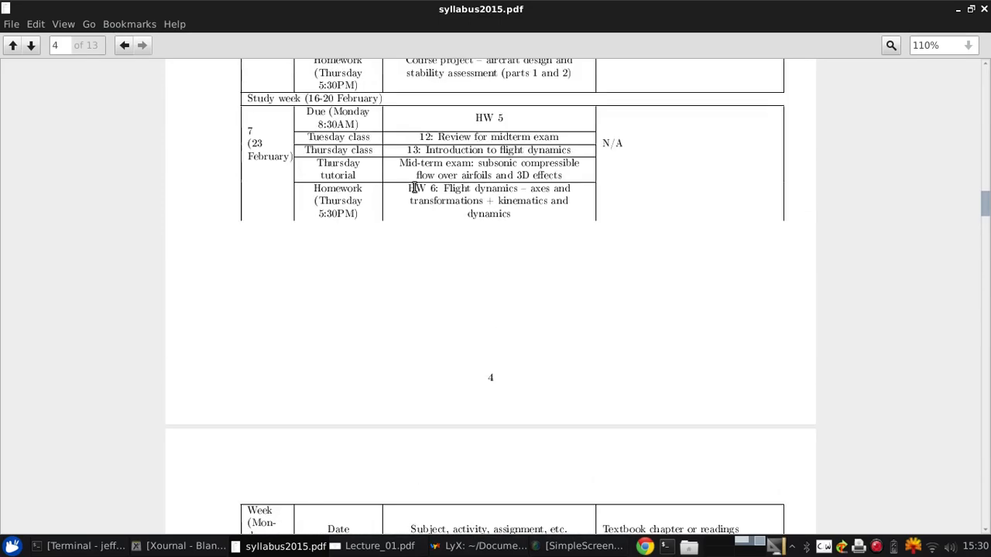
{"action": "scroll", "scroll_direction": "down", "scroll_amount": 3}
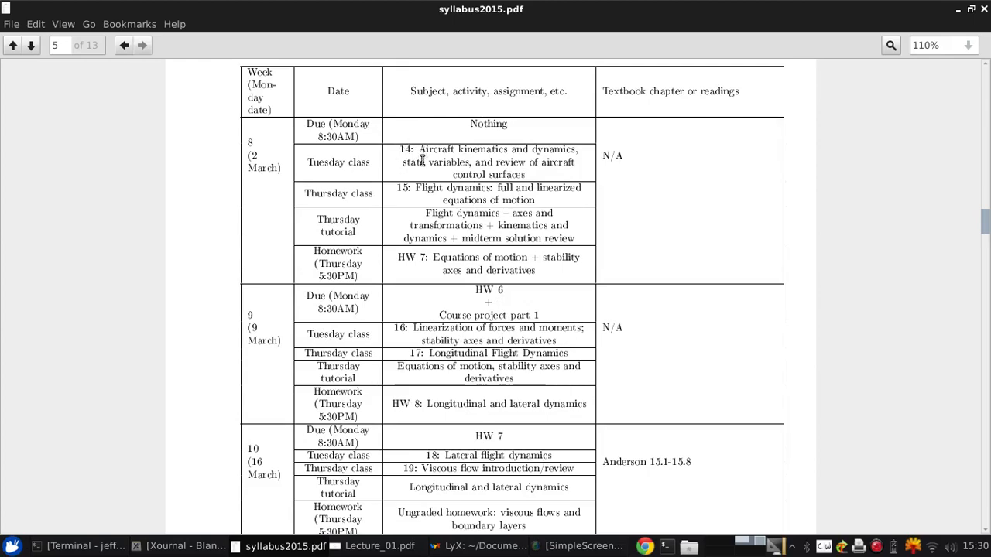
{"action": "mouse_move", "coordinate": [530, 200]}
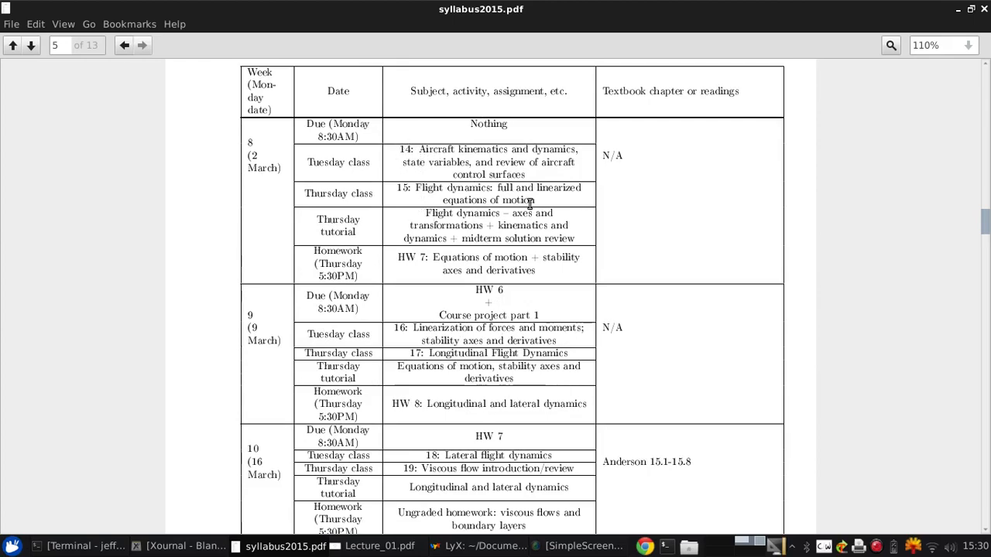
{"action": "scroll", "scroll_direction": "down", "scroll_amount": 3}
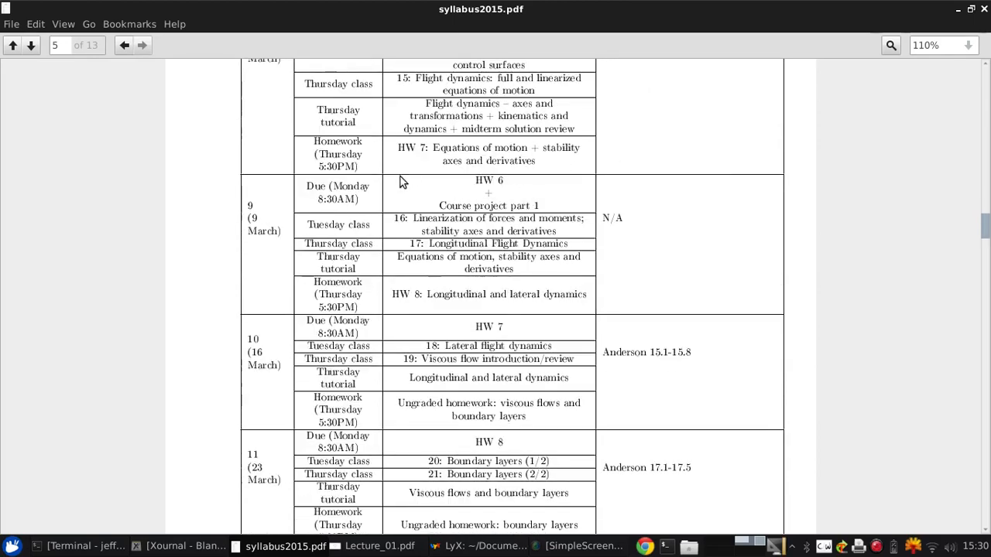
{"action": "scroll", "scroll_direction": "down", "scroll_amount": 3}
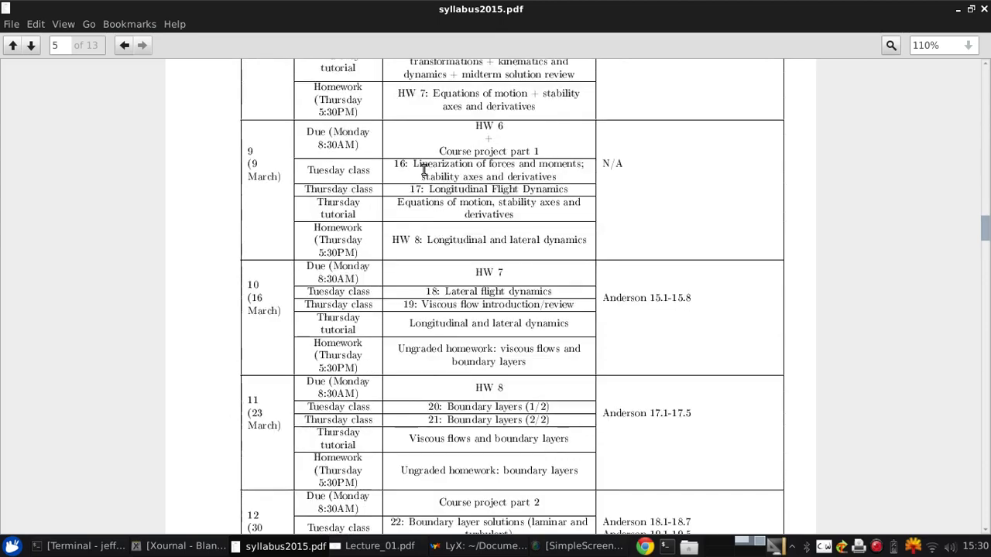
{"action": "scroll", "scroll_direction": "down", "scroll_amount": 3}
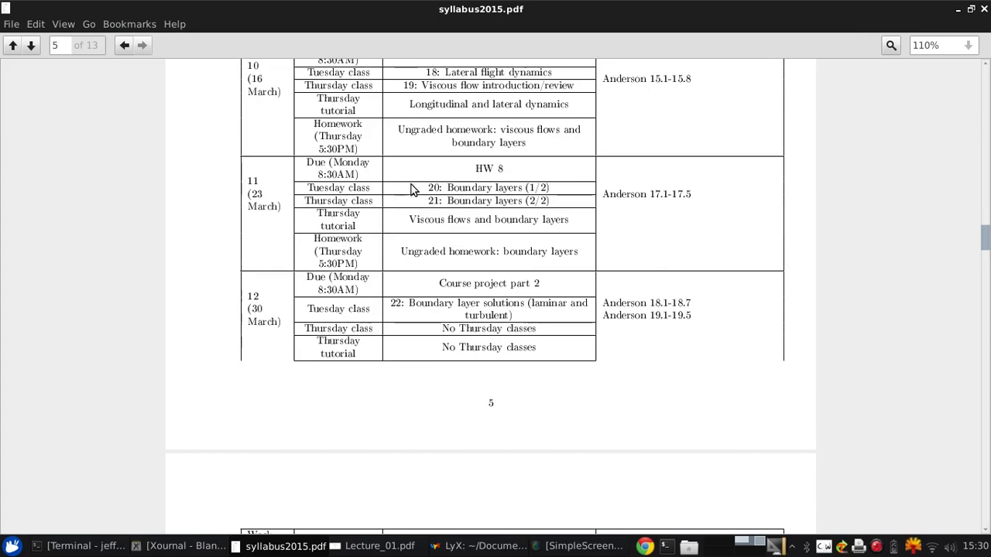
{"action": "scroll", "scroll_direction": "down", "scroll_amount": 3}
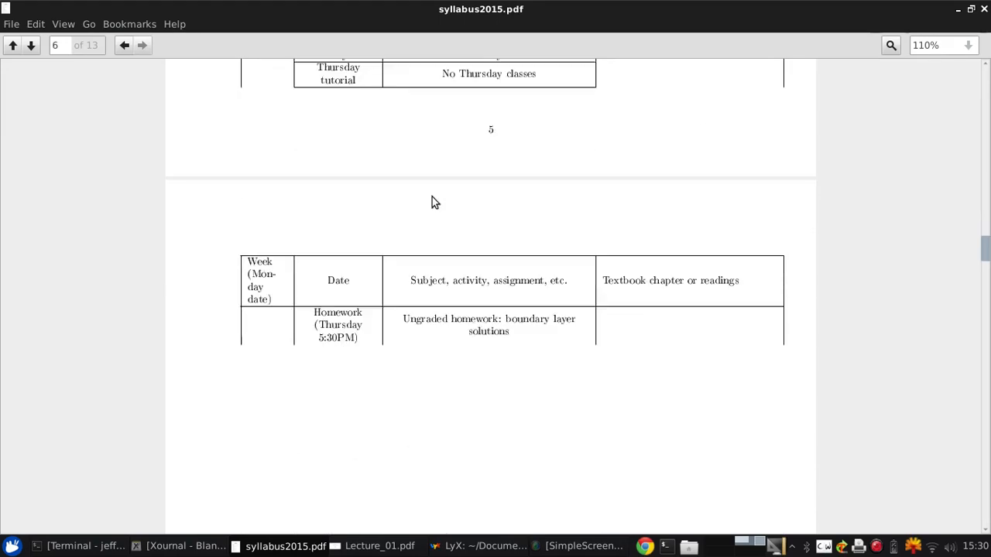
Reach page 7 with the week 13 row and the start of Important Dates, highlighting a line in passing
{"action": "scroll", "scroll_direction": "down", "scroll_amount": 3}
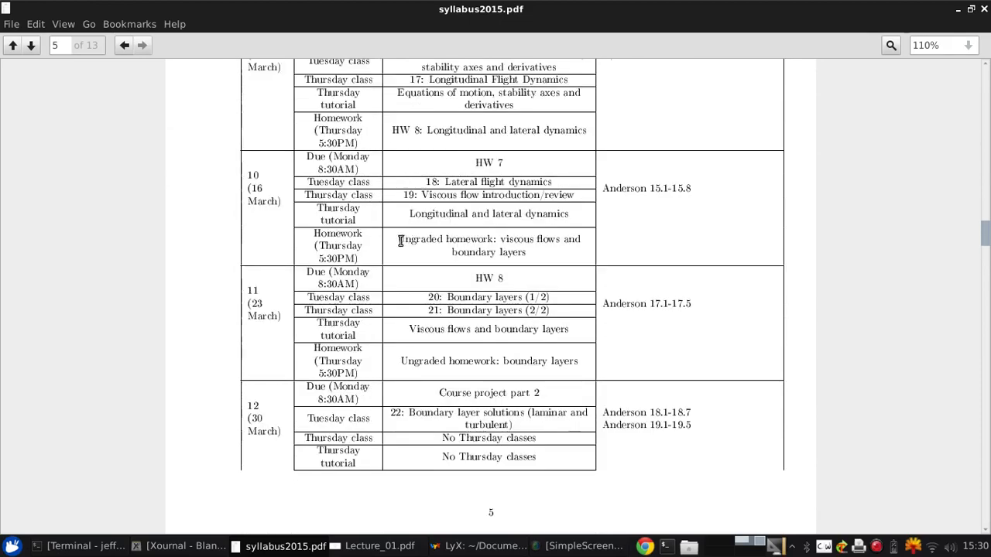
{"action": "scroll", "scroll_direction": "down", "scroll_amount": 3}
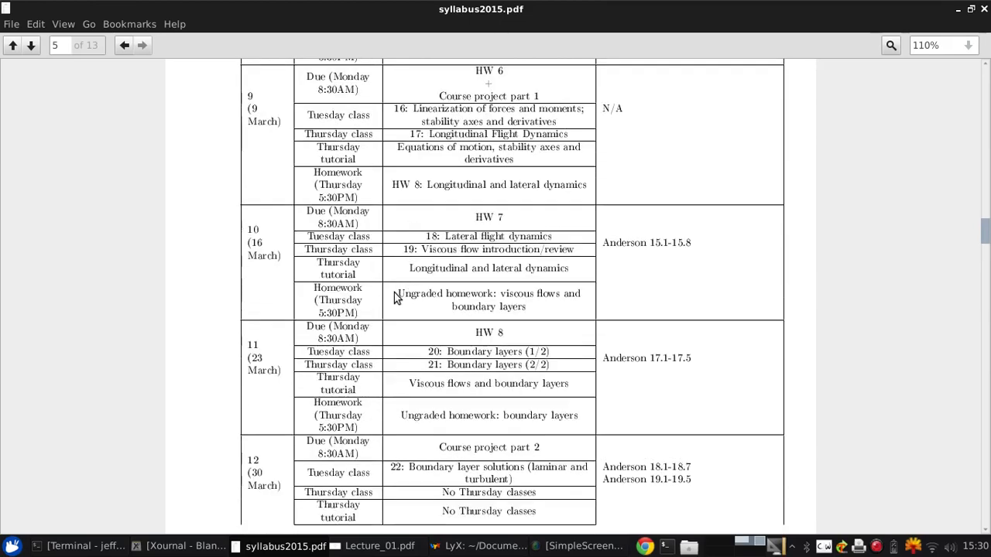
{"action": "scroll", "scroll_direction": "down", "scroll_amount": 3}
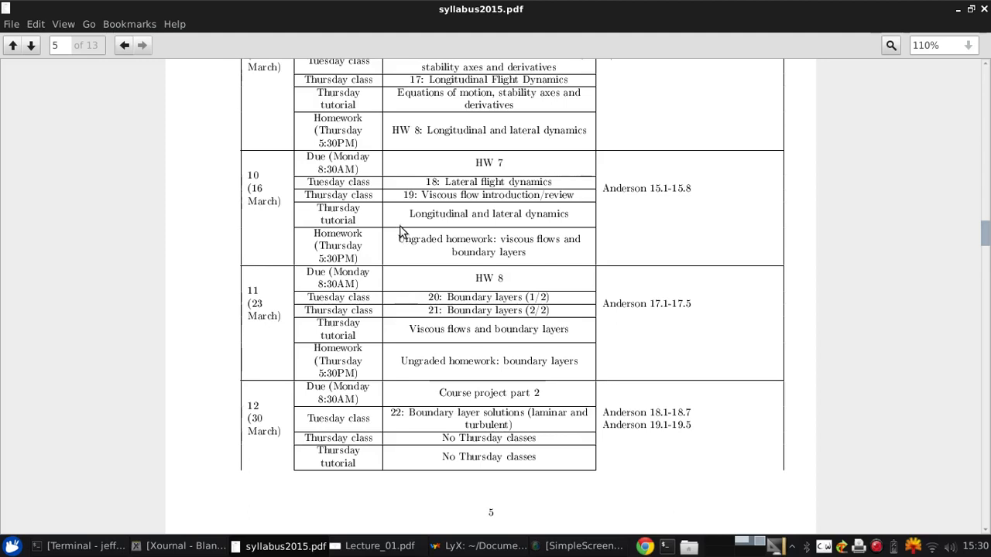
{"action": "left_click_drag", "start_coordinate": [397, 238], "coordinate": [550, 245]}
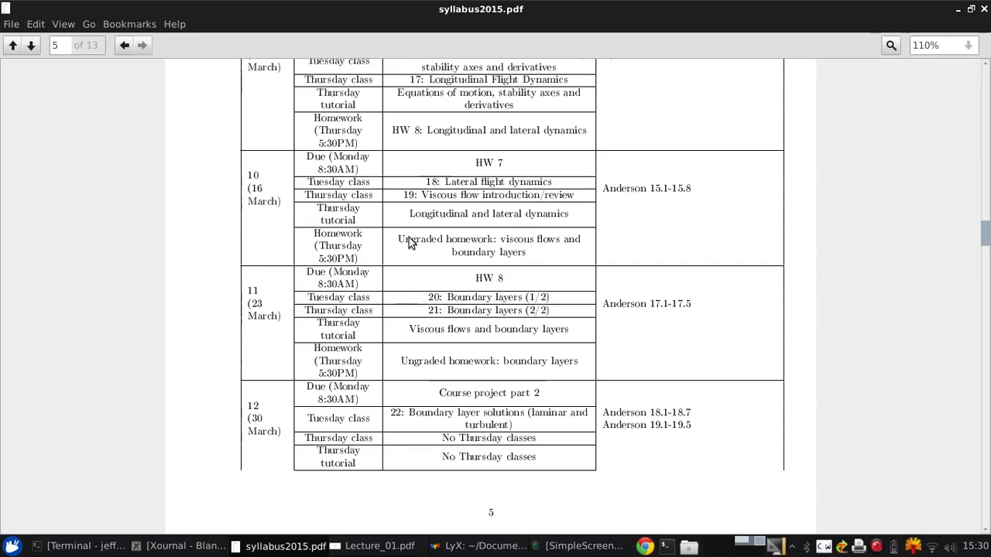
{"action": "scroll", "scroll_direction": "down", "scroll_amount": 3}
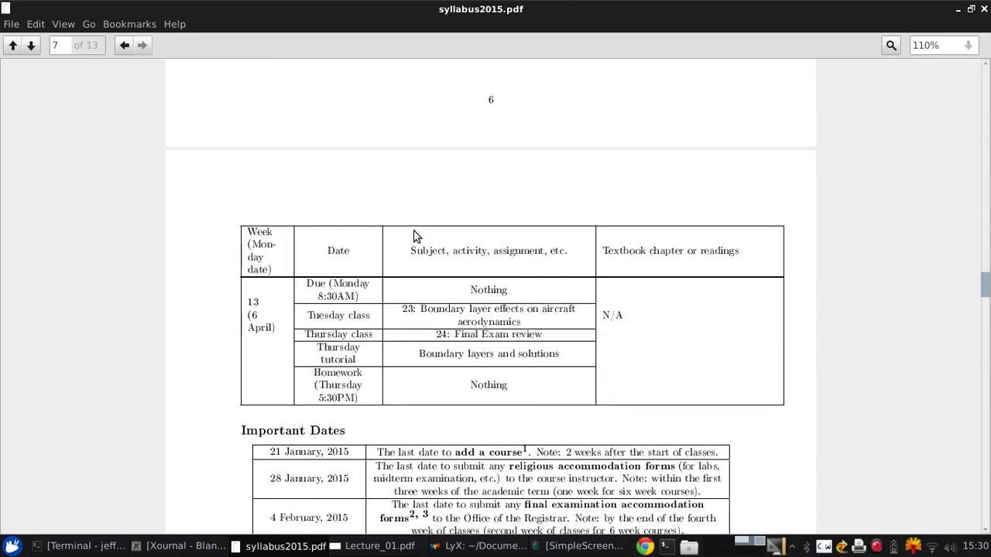
Scroll past Important Dates and its notes to page 8 with the four Learning Outcomes
{"action": "scroll", "scroll_direction": "down", "scroll_amount": 3}
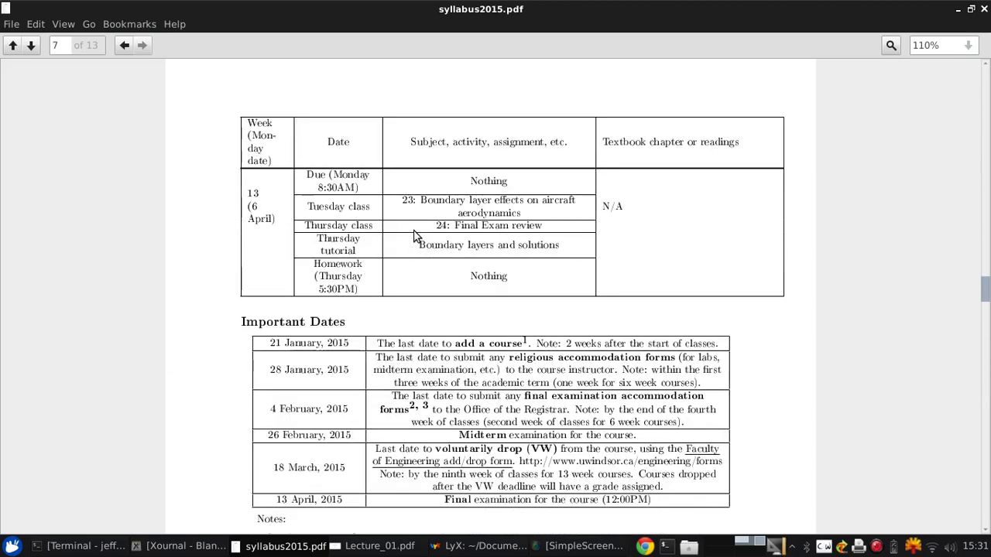
{"action": "scroll", "scroll_direction": "down", "scroll_amount": 3}
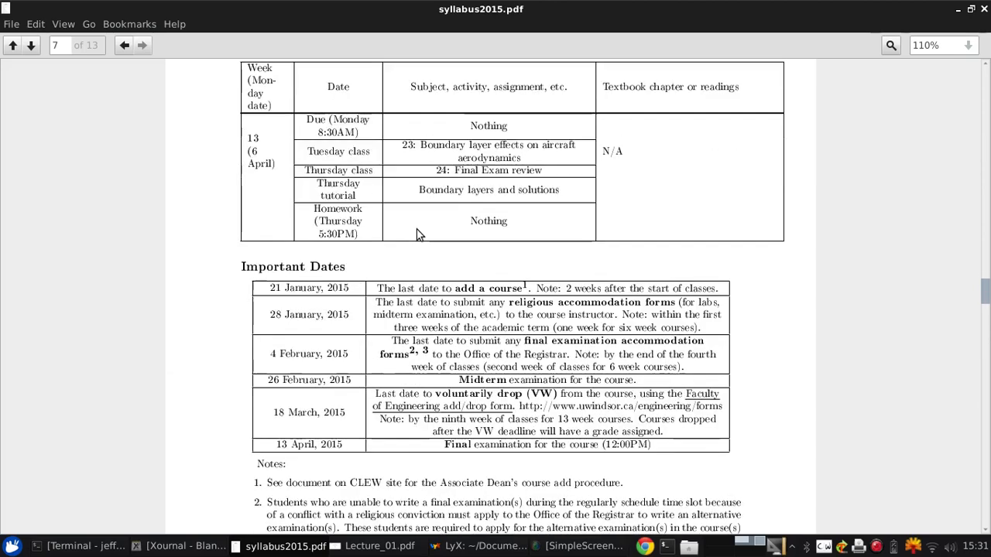
{"action": "mouse_move", "coordinate": [514, 155]}
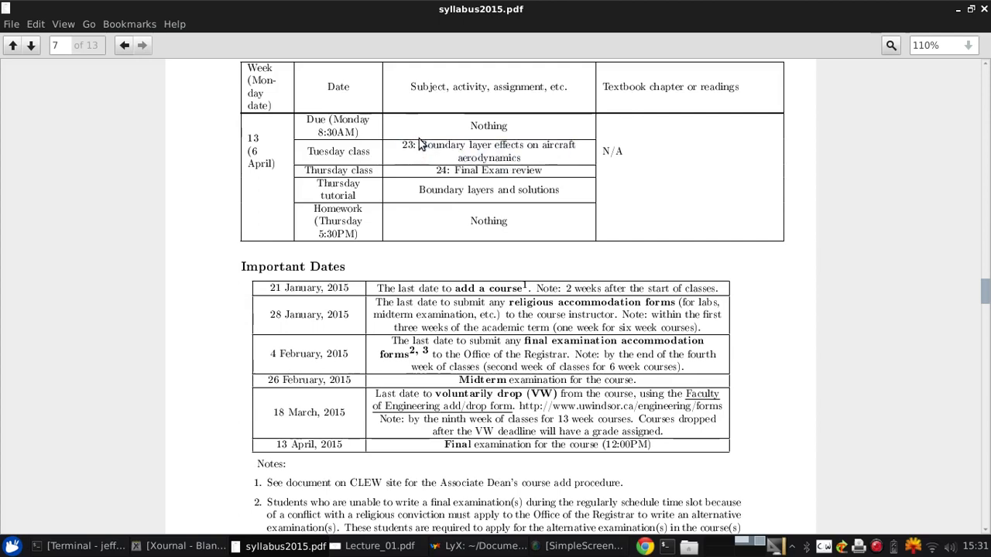
{"action": "mouse_move", "coordinate": [561, 165]}
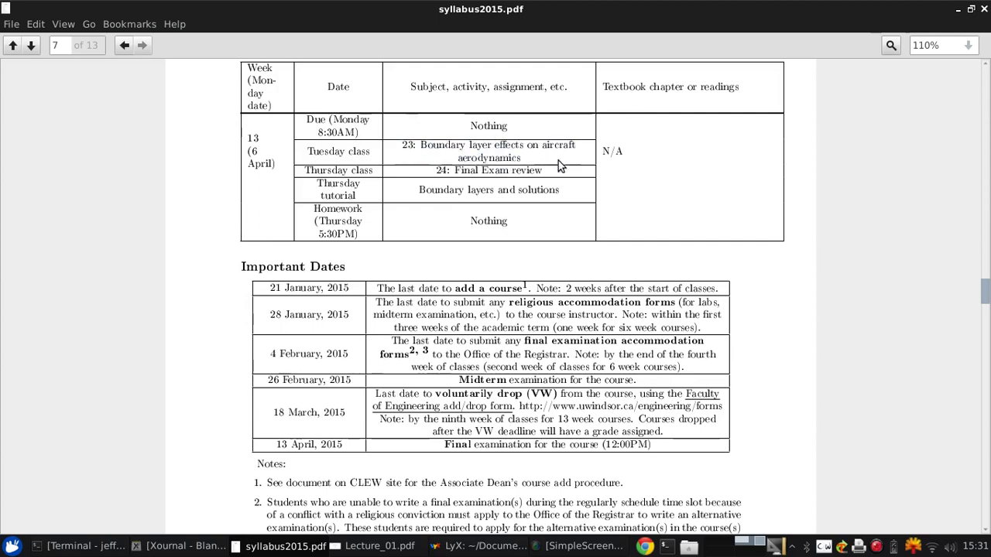
{"action": "mouse_move", "coordinate": [618, 183]}
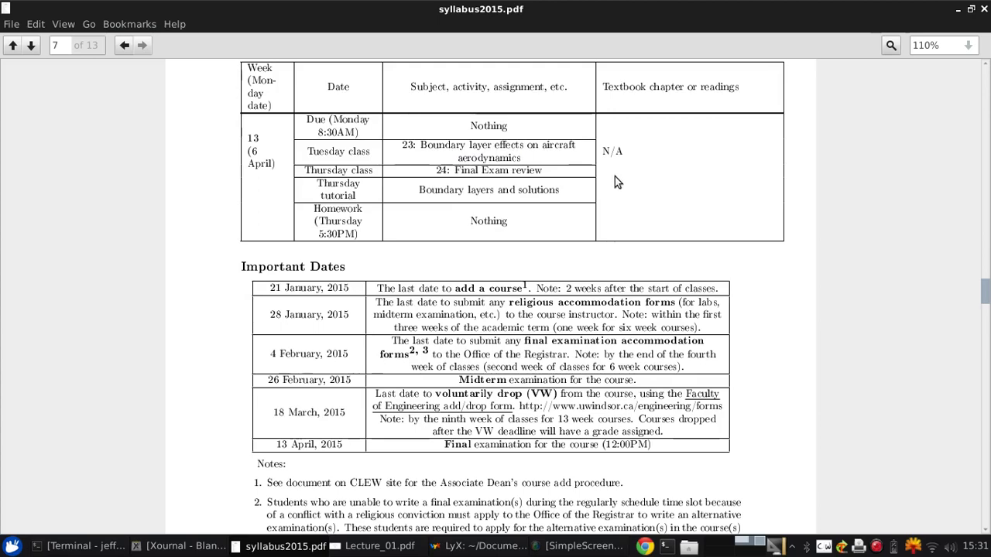
{"action": "scroll", "scroll_direction": "down", "scroll_amount": 3}
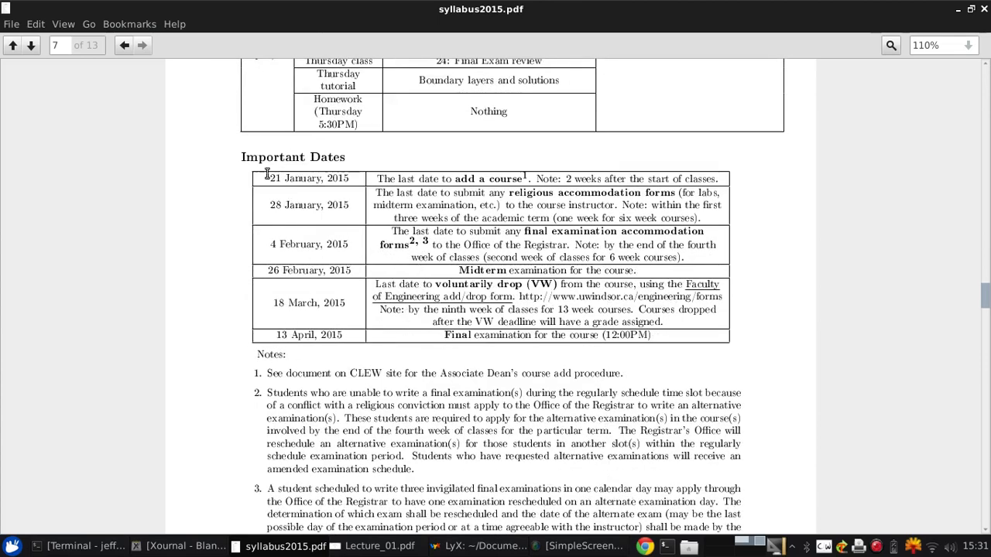
{"action": "mouse_move", "coordinate": [347, 201]}
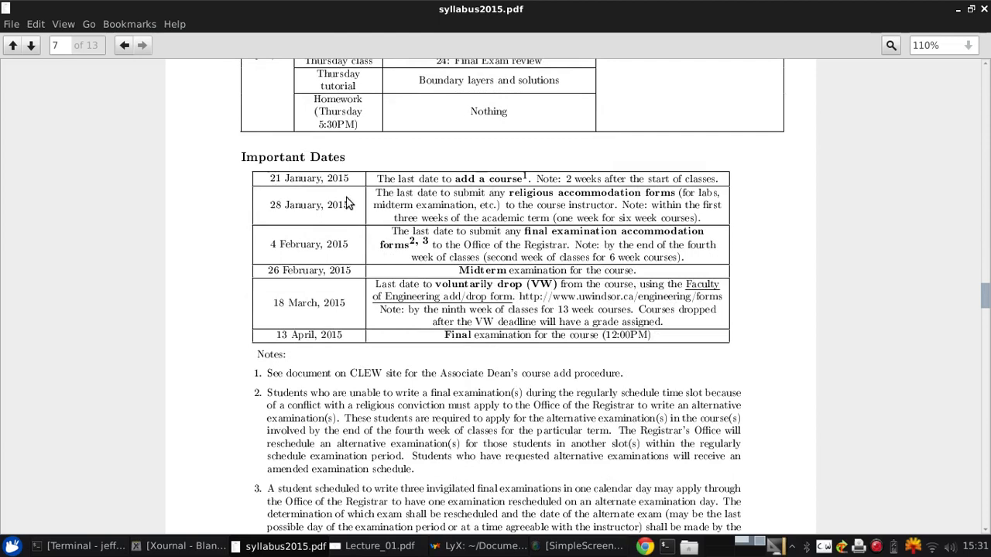
{"action": "mouse_move", "coordinate": [379, 198]}
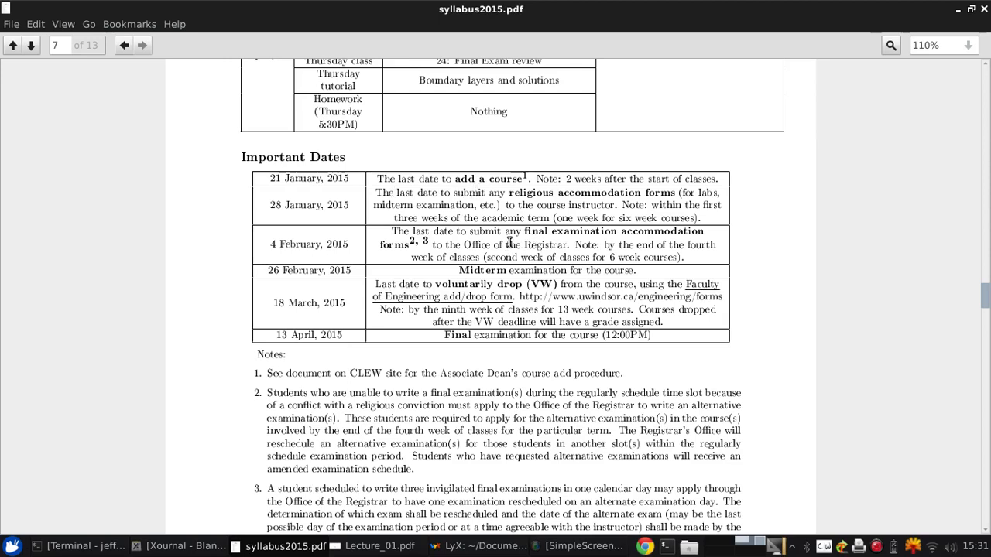
{"action": "mouse_move", "coordinate": [576, 234]}
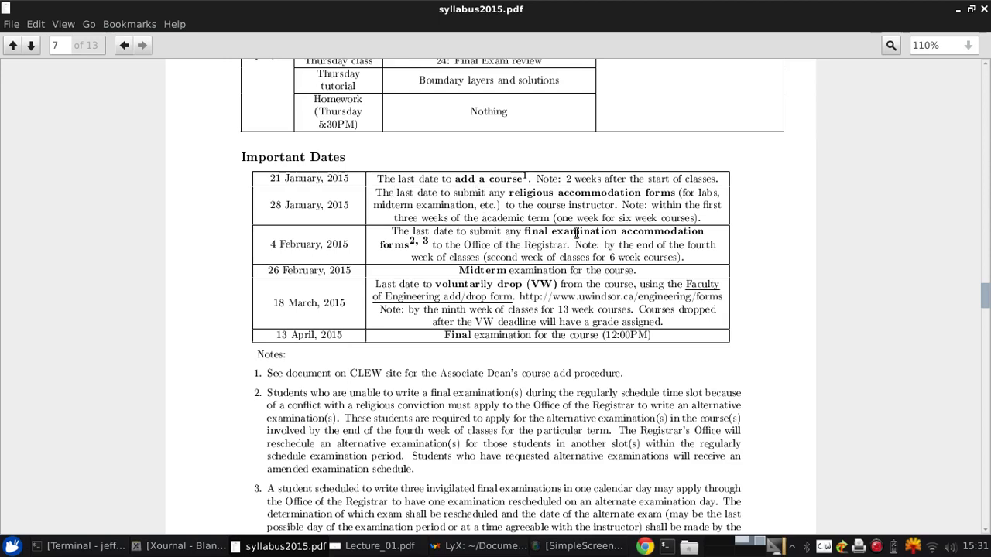
{"action": "scroll", "scroll_direction": "down", "scroll_amount": 3}
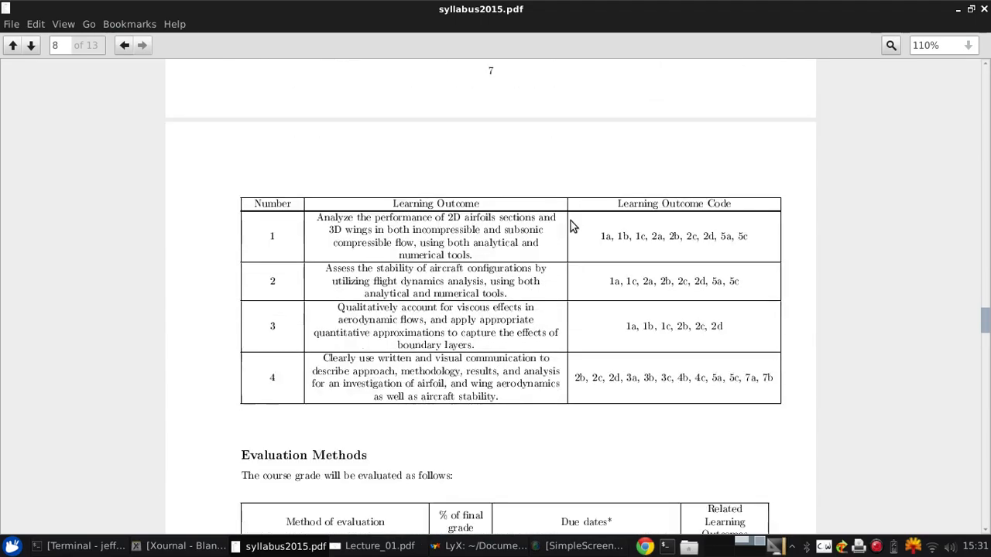
Scroll page 8 to show the full Evaluation Methods grading table: homework, midterm, project, final exam
{"action": "scroll", "scroll_direction": "down", "scroll_amount": 3}
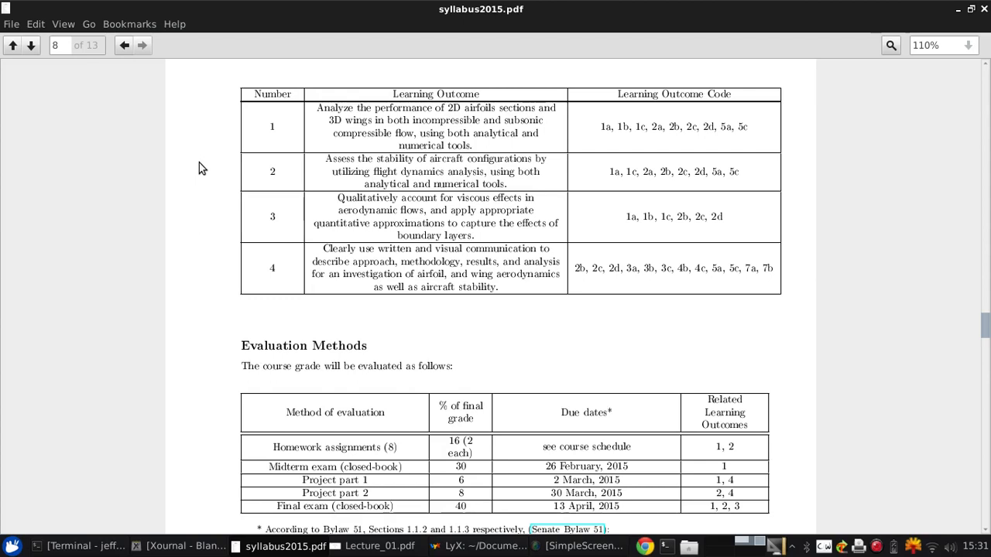
{"action": "mouse_move", "coordinate": [435, 108]}
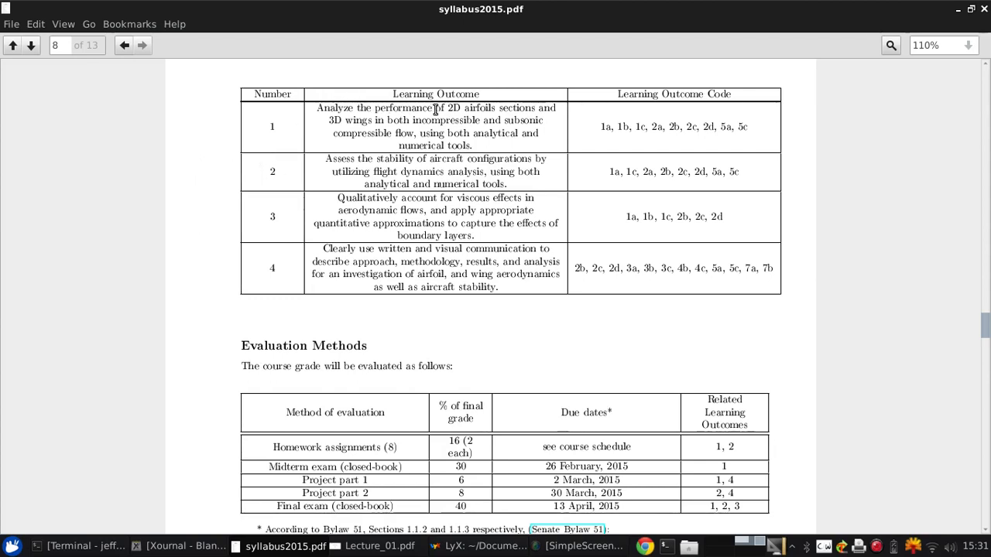
{"action": "mouse_move", "coordinate": [285, 130]}
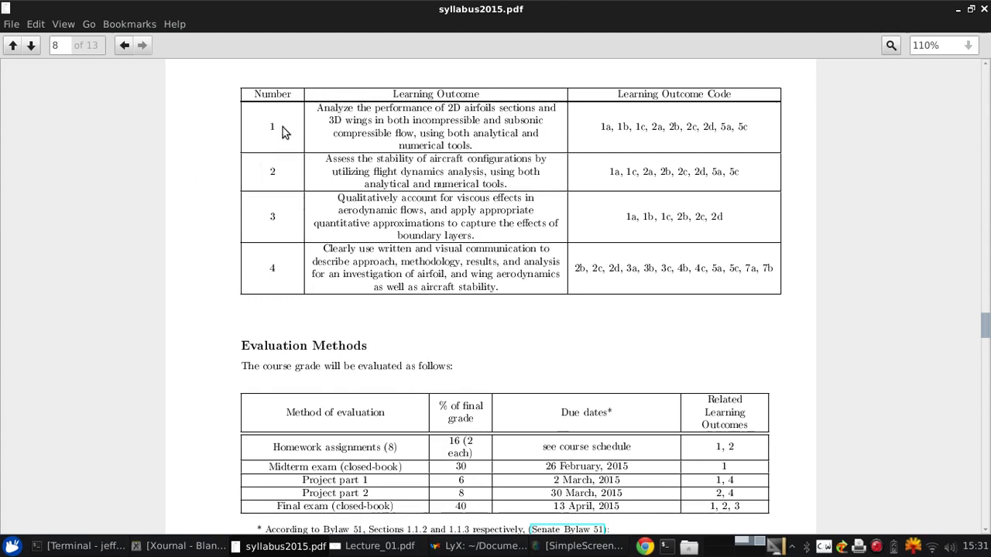
{"action": "mouse_move", "coordinate": [218, 149]}
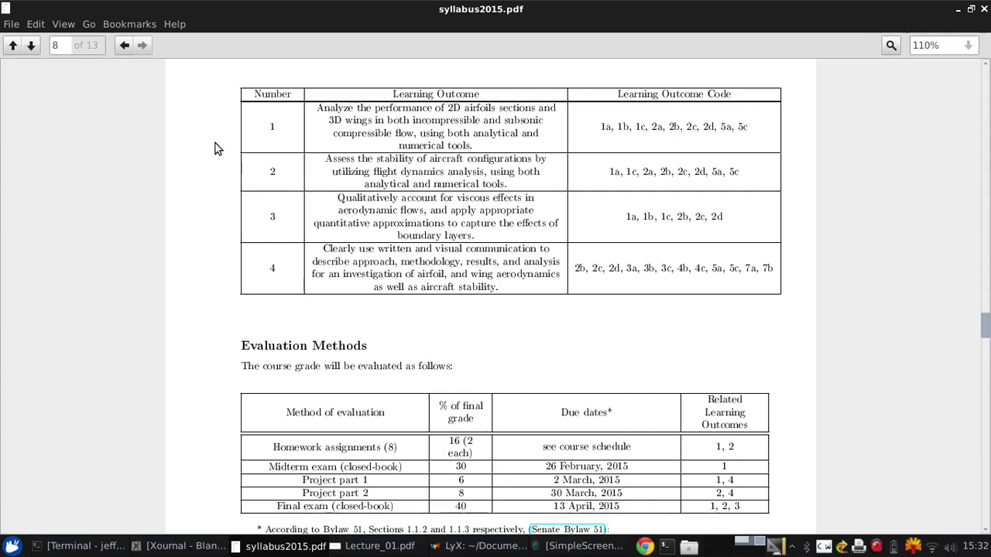
{"action": "mouse_move", "coordinate": [192, 155]}
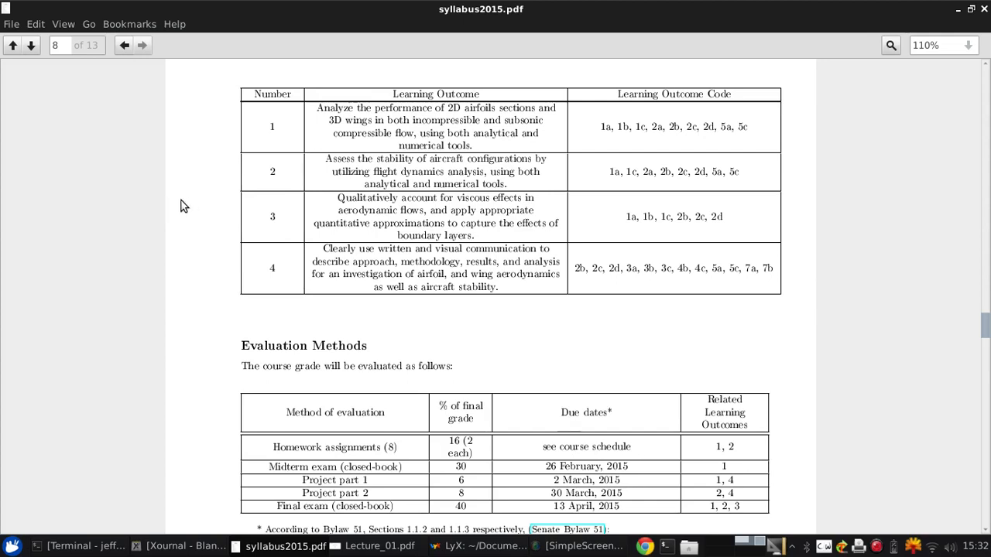
{"action": "mouse_move", "coordinate": [224, 238]}
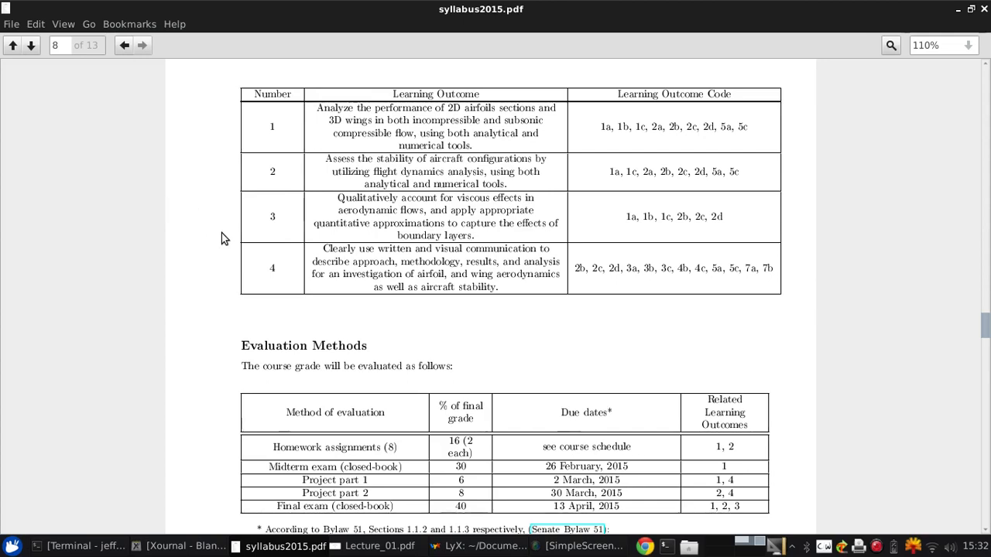
Scroll onto page 9 with the letter-grade percentage ranges and highlight a word there
{"action": "scroll", "scroll_direction": "down", "scroll_amount": 3}
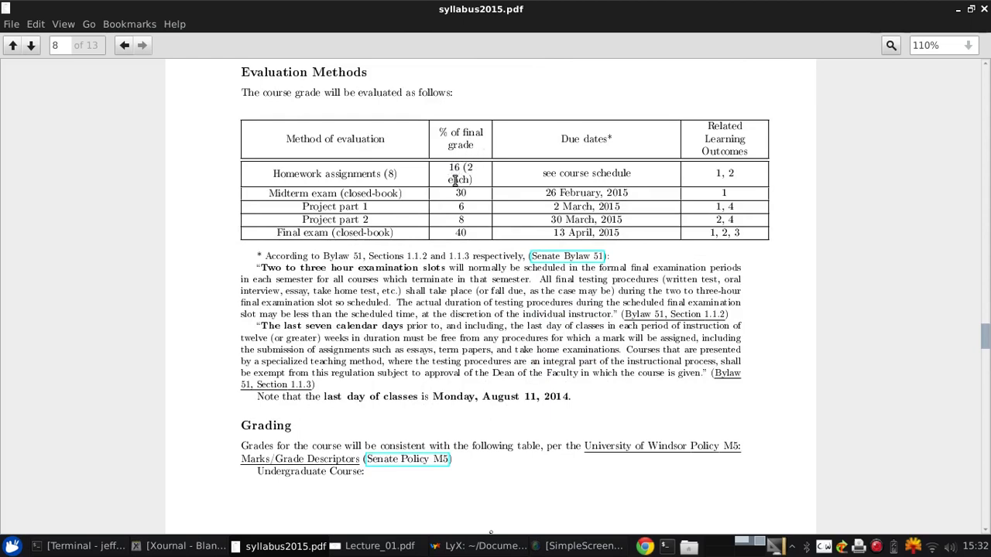
{"action": "mouse_move", "coordinate": [418, 202]}
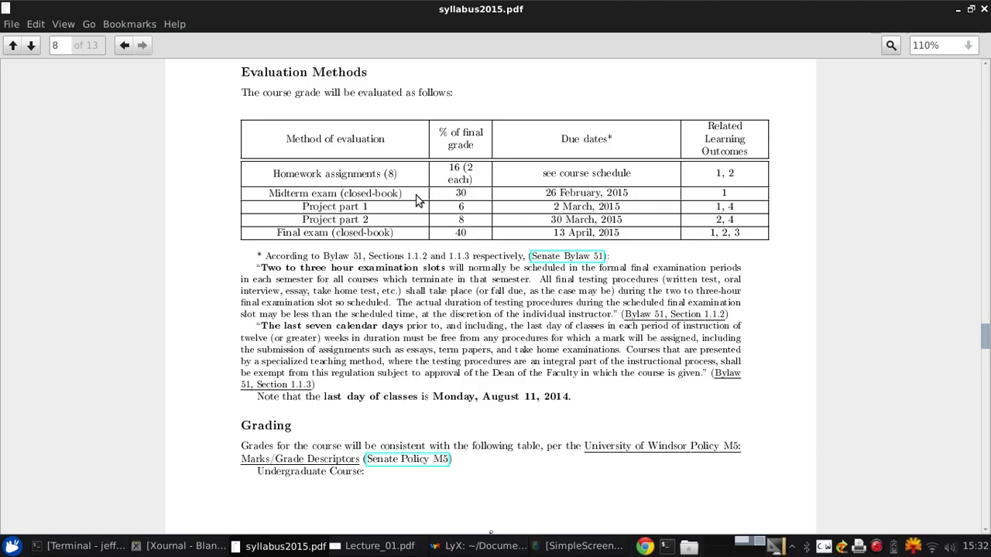
{"action": "mouse_move", "coordinate": [427, 229]}
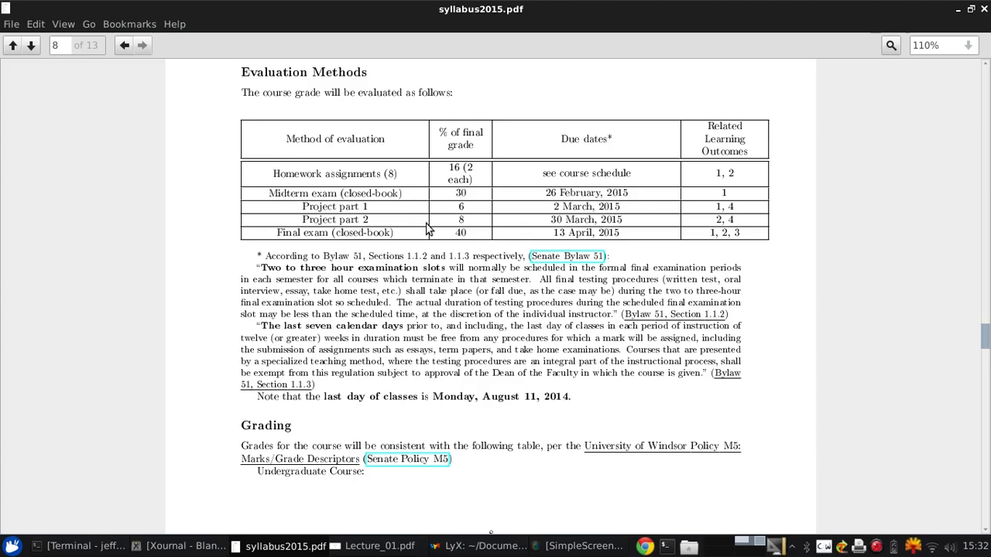
{"action": "mouse_move", "coordinate": [440, 189]}
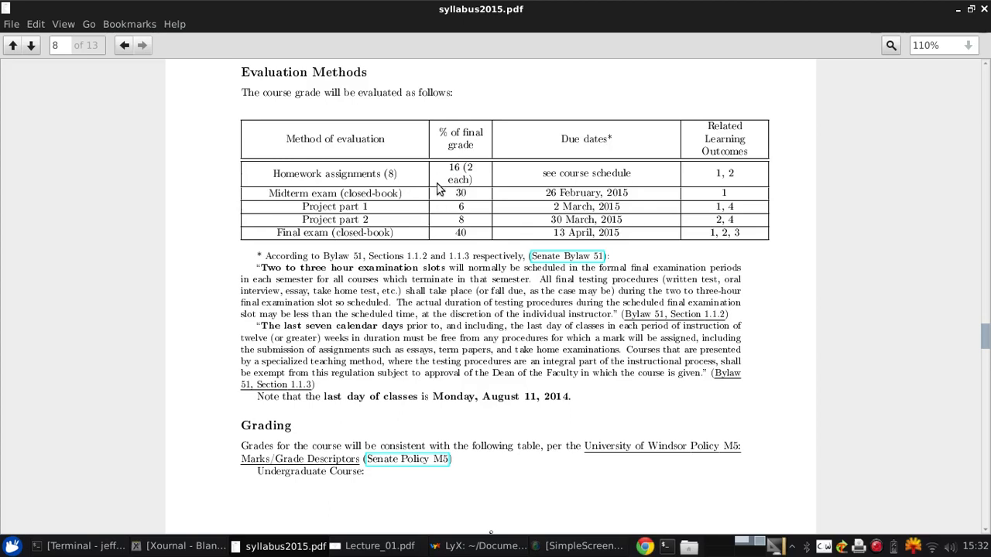
{"action": "mouse_move", "coordinate": [442, 216]}
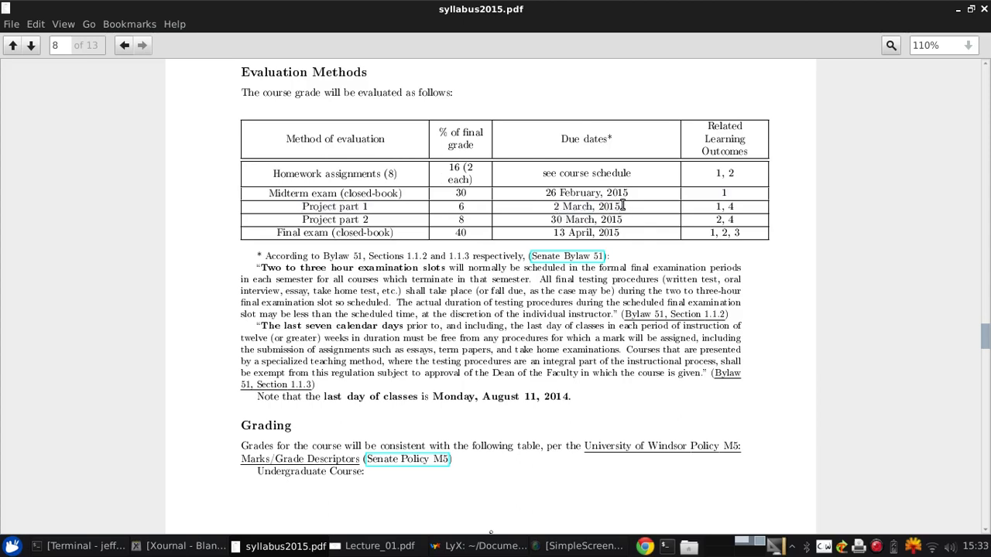
{"action": "mouse_move", "coordinate": [378, 200]}
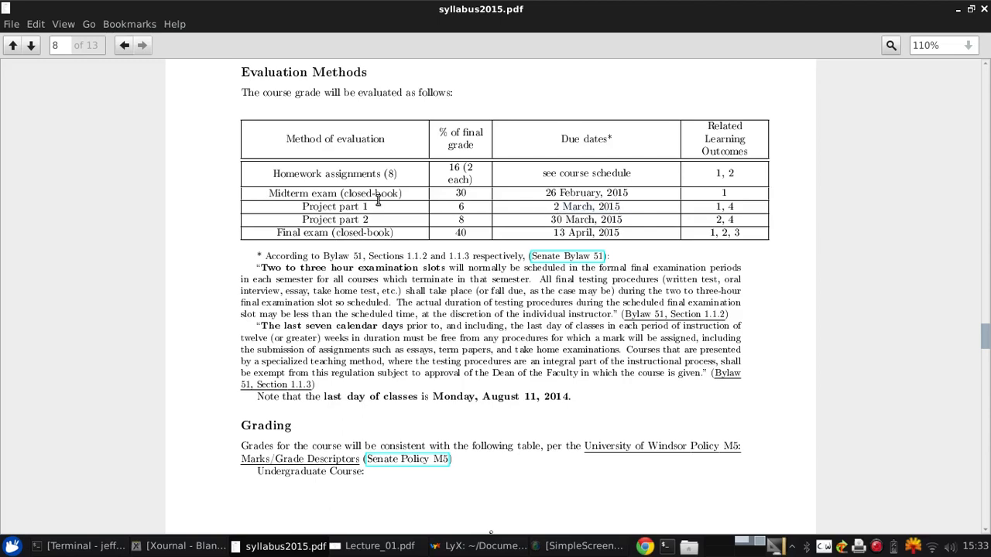
{"action": "mouse_move", "coordinate": [437, 207]}
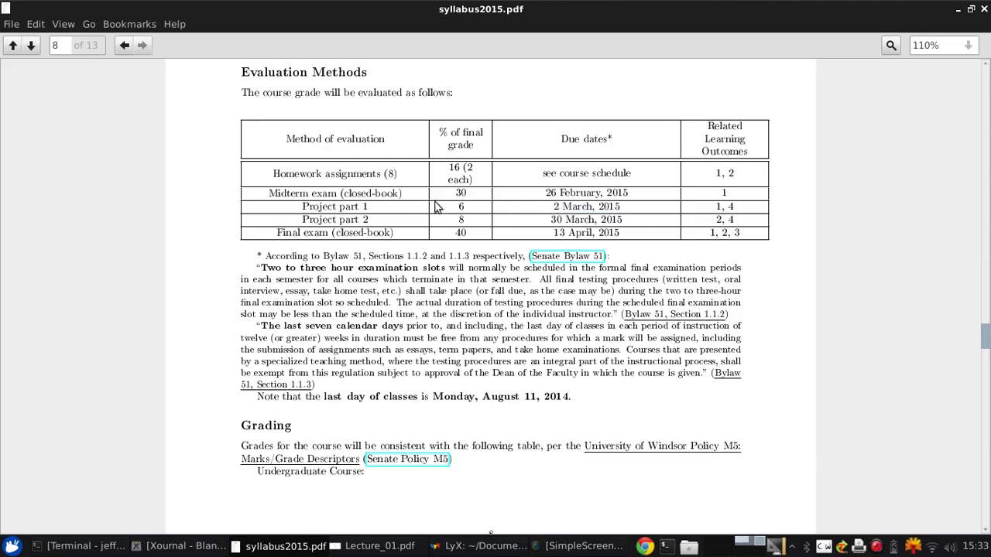
{"action": "mouse_move", "coordinate": [435, 140]}
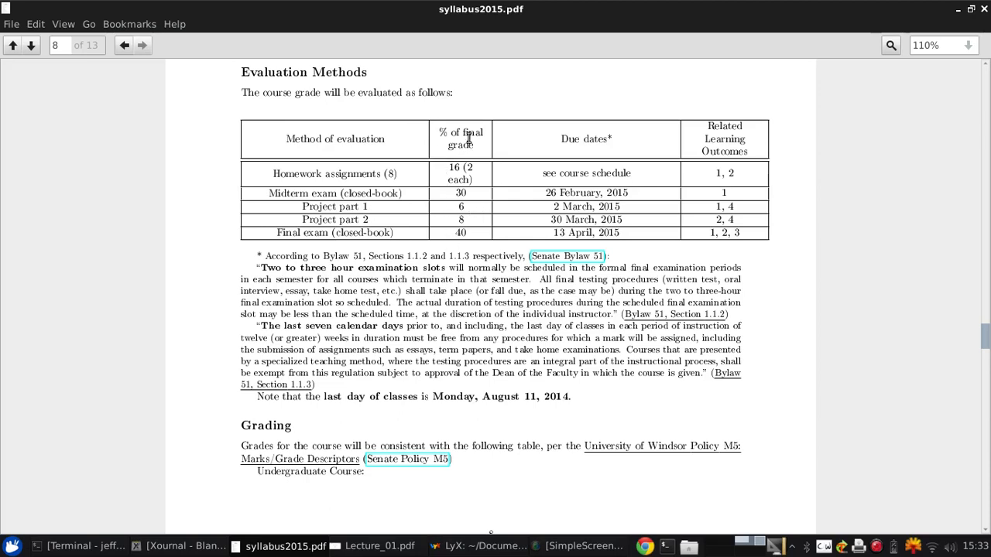
{"action": "double_click", "coordinate": [462, 207]}
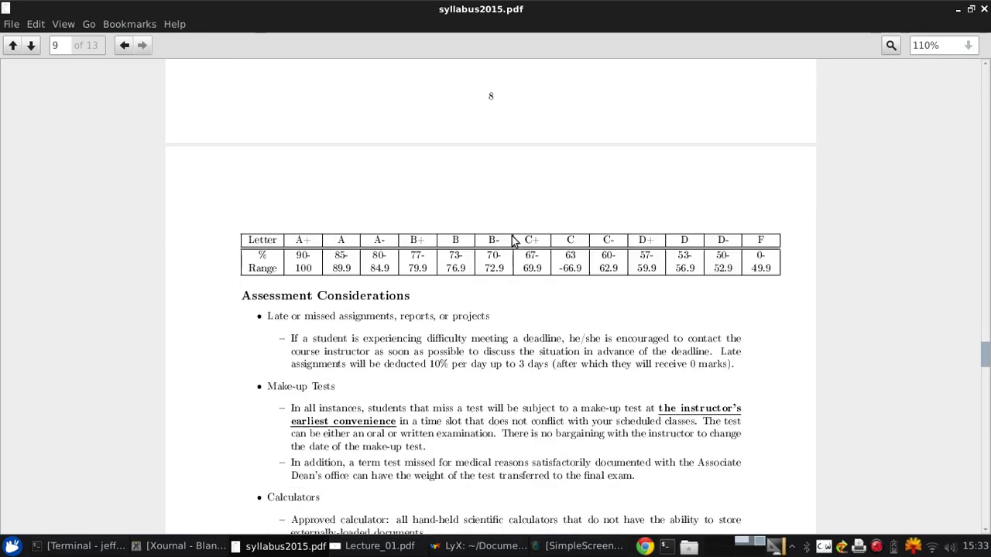
Scroll page 9 to the make-up test, calculator and electronic-device rules
{"action": "scroll", "scroll_direction": "down", "scroll_amount": 3}
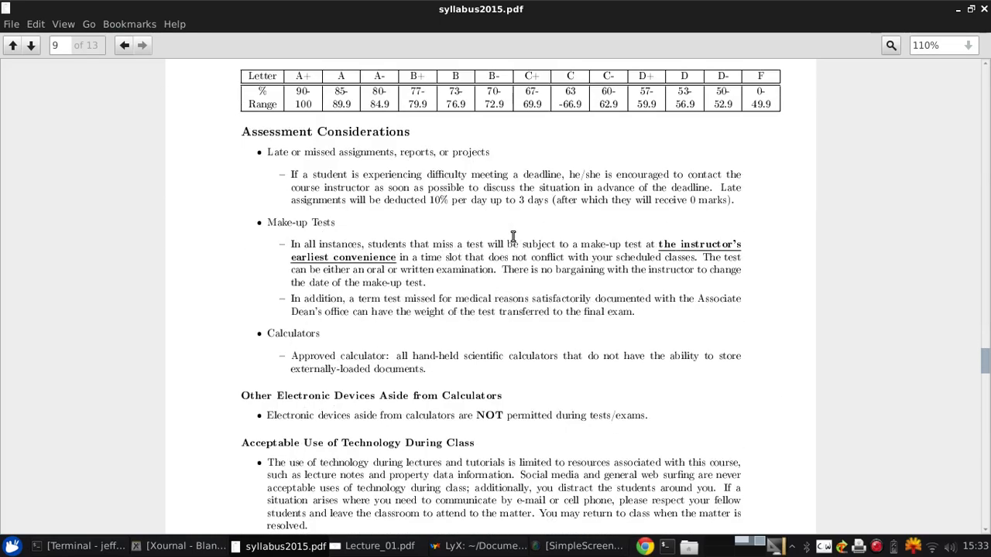
{"action": "scroll", "scroll_direction": "down", "scroll_amount": 3}
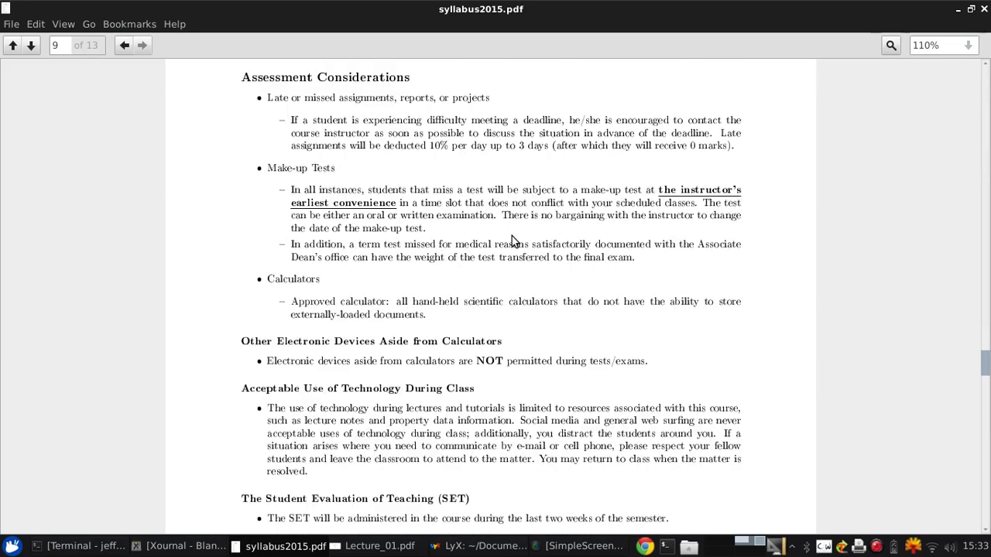
{"action": "scroll", "scroll_direction": "down", "scroll_amount": 3}
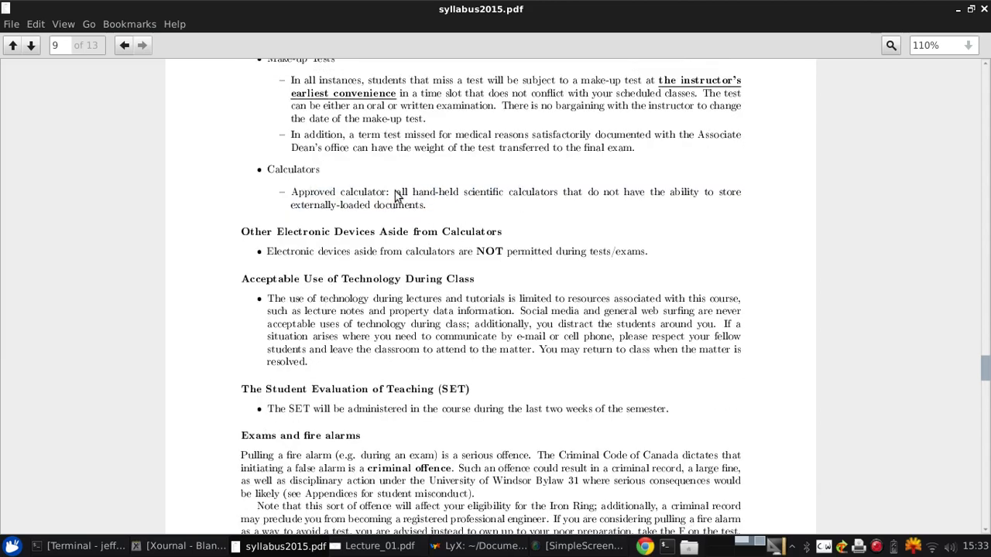
Highlight and clear the Other Electronic Devices heading and the approved calculator rule text
{"action": "double_click", "coordinate": [433, 192]}
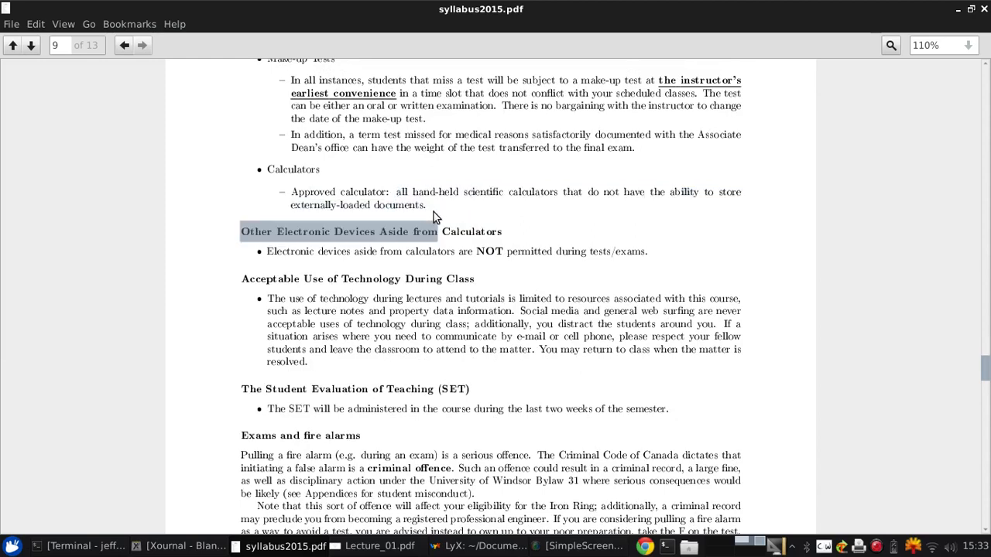
{"action": "left_click", "coordinate": [430, 209]}
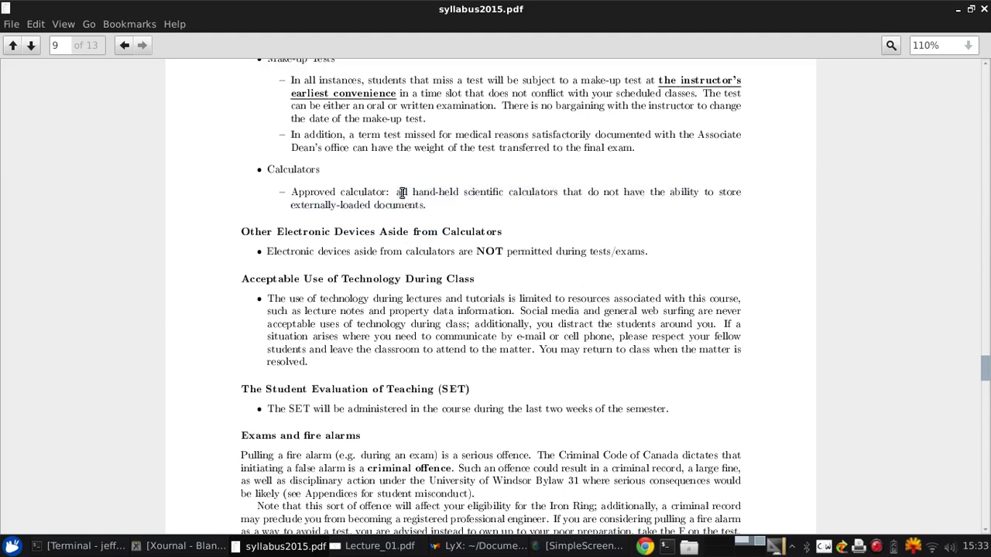
{"action": "left_click_drag", "start_coordinate": [396, 192], "coordinate": [426, 204]}
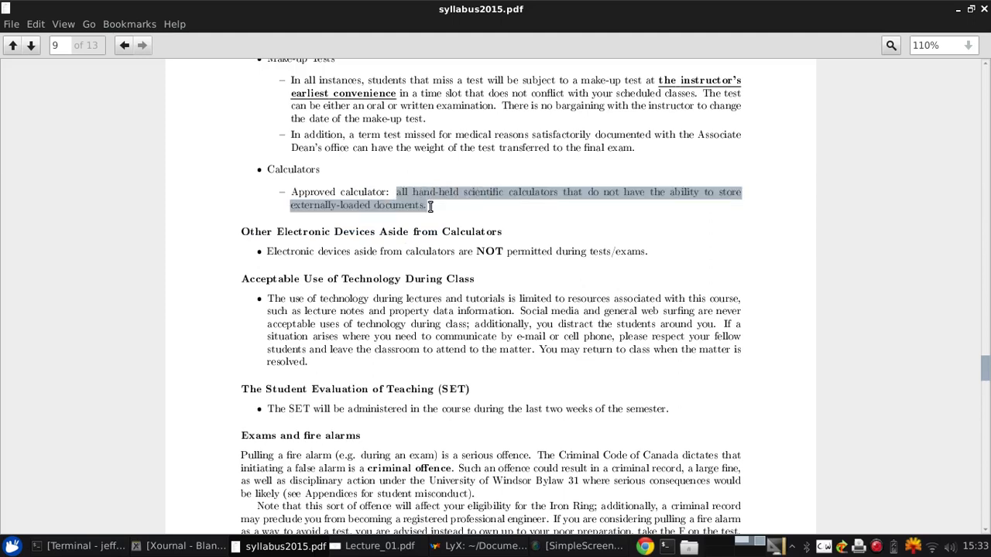
{"action": "left_click", "coordinate": [452, 194]}
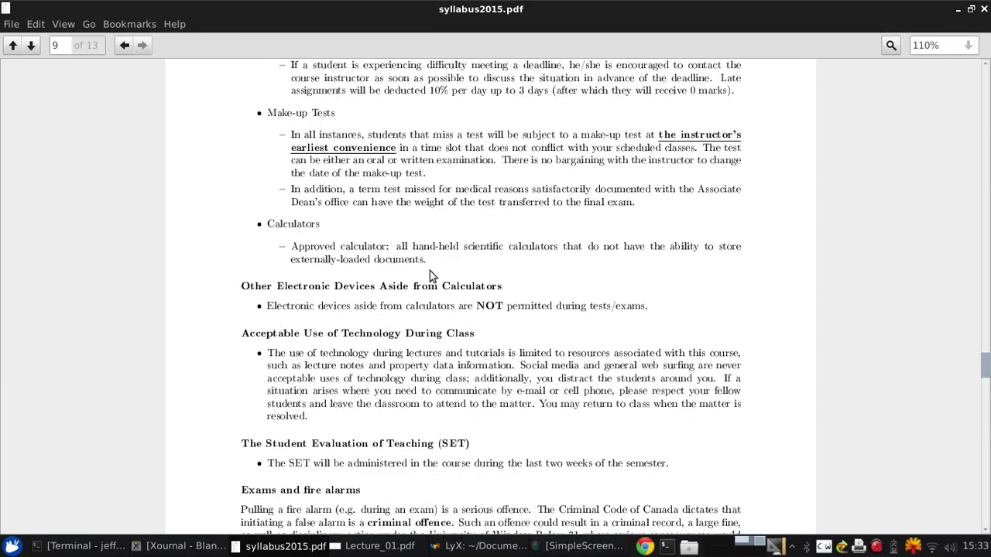
{"action": "mouse_move", "coordinate": [430, 250]}
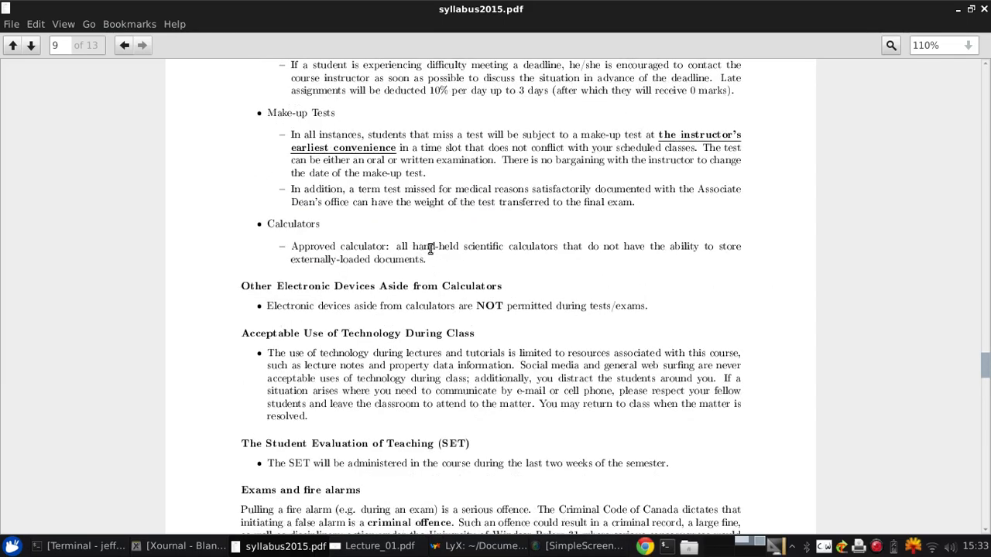
{"action": "mouse_move", "coordinate": [499, 263]}
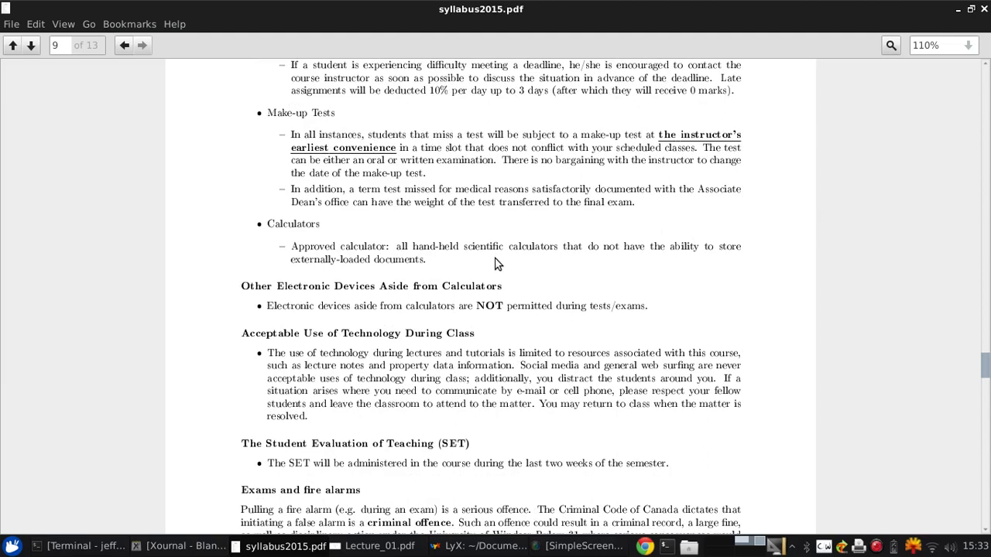
{"action": "mouse_move", "coordinate": [457, 244]}
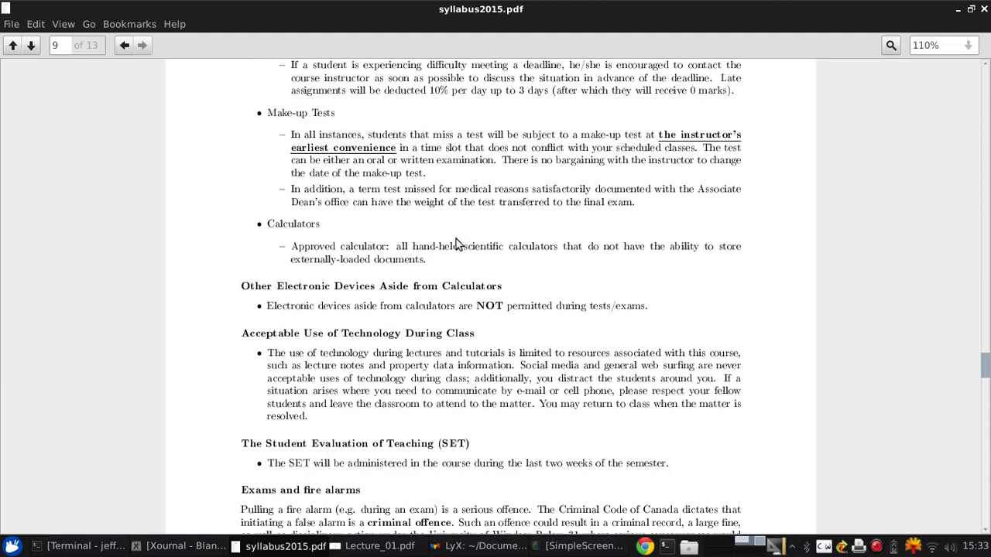
{"action": "mouse_move", "coordinate": [480, 246]}
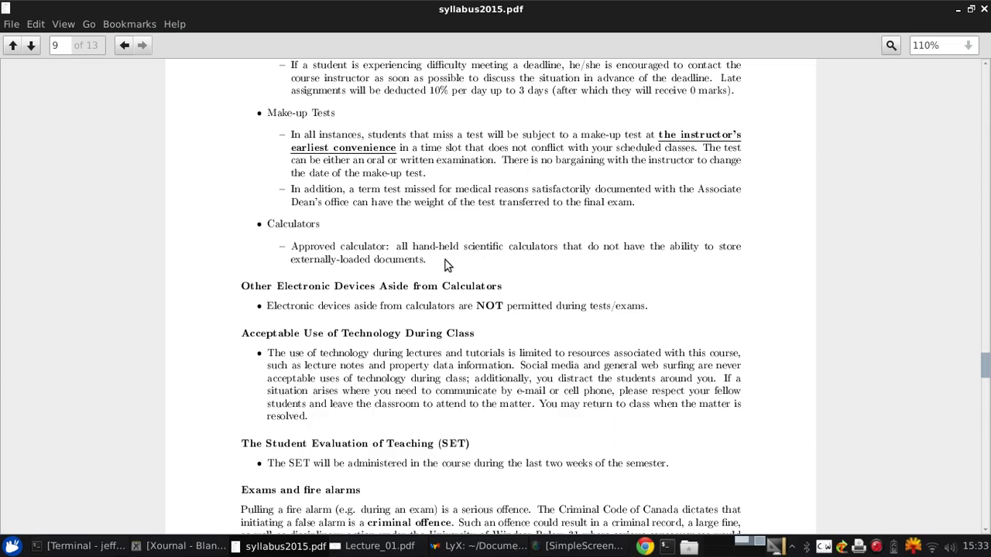
{"action": "mouse_move", "coordinate": [459, 261]}
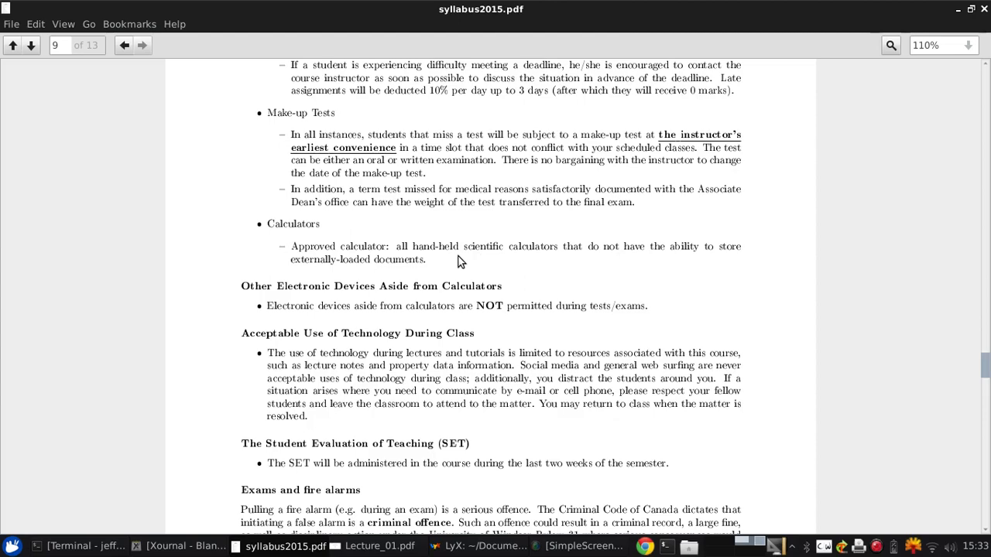
Scroll through pages 10 to 12 to page 13 with the CEAB hours table and student services links
{"action": "scroll", "scroll_direction": "down", "scroll_amount": 3}
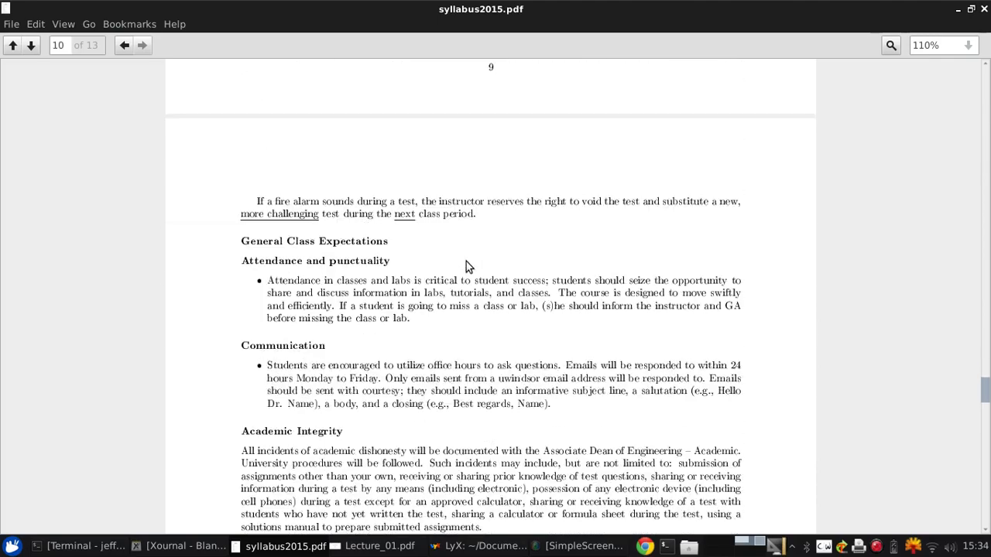
{"action": "scroll", "scroll_direction": "down", "scroll_amount": 3}
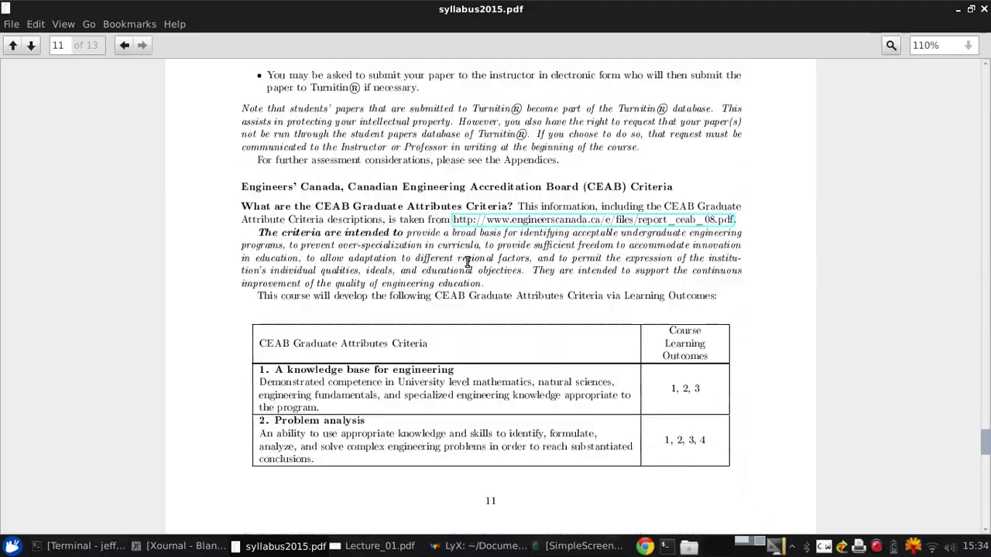
{"action": "scroll", "scroll_direction": "down", "scroll_amount": 3}
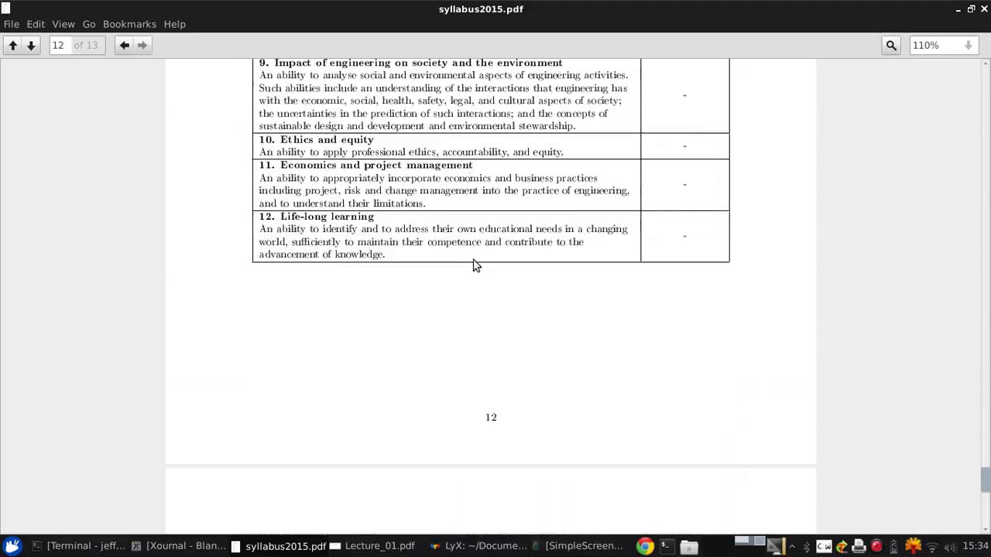
{"action": "scroll", "scroll_direction": "down", "scroll_amount": 3}
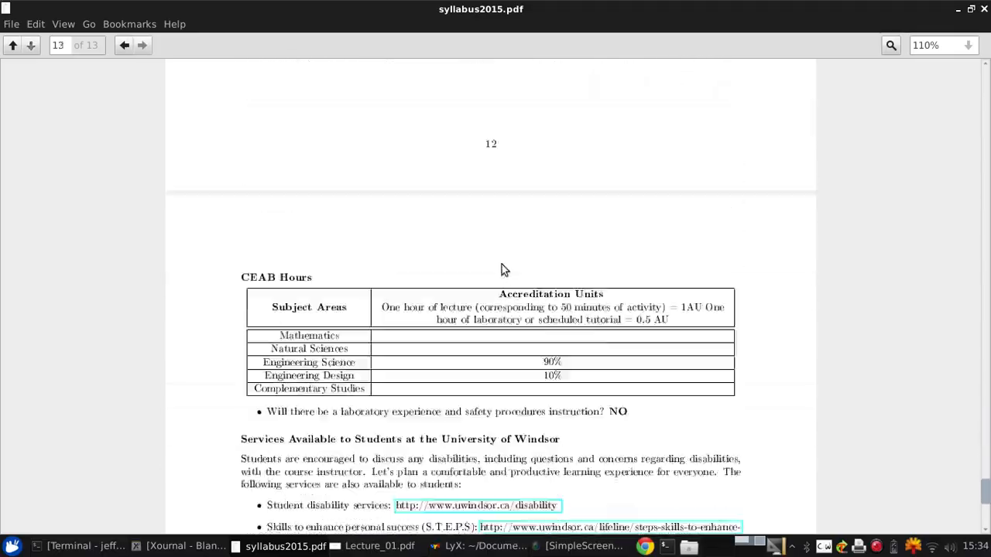
{"action": "scroll", "scroll_direction": "down", "scroll_amount": 3}
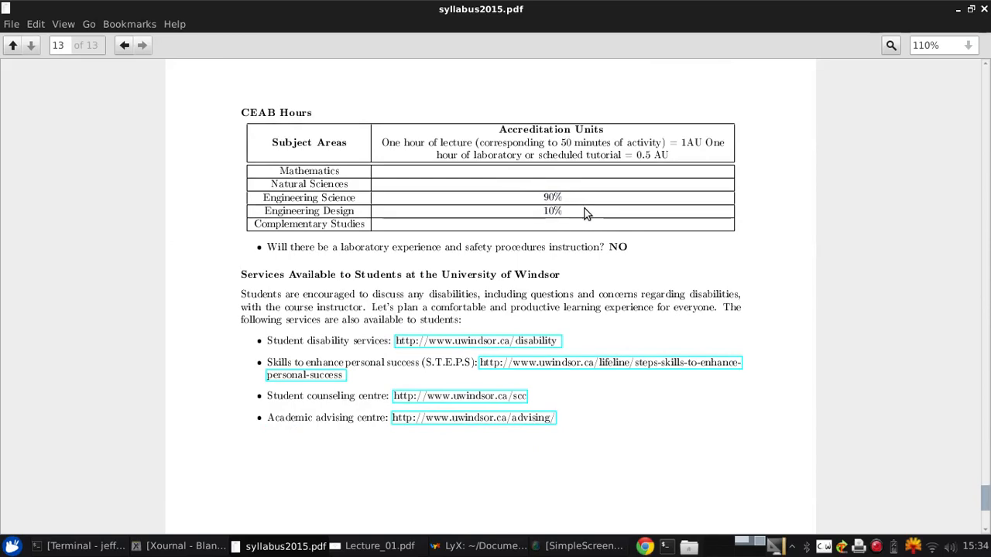
{"action": "scroll", "scroll_direction": "down", "scroll_amount": 3}
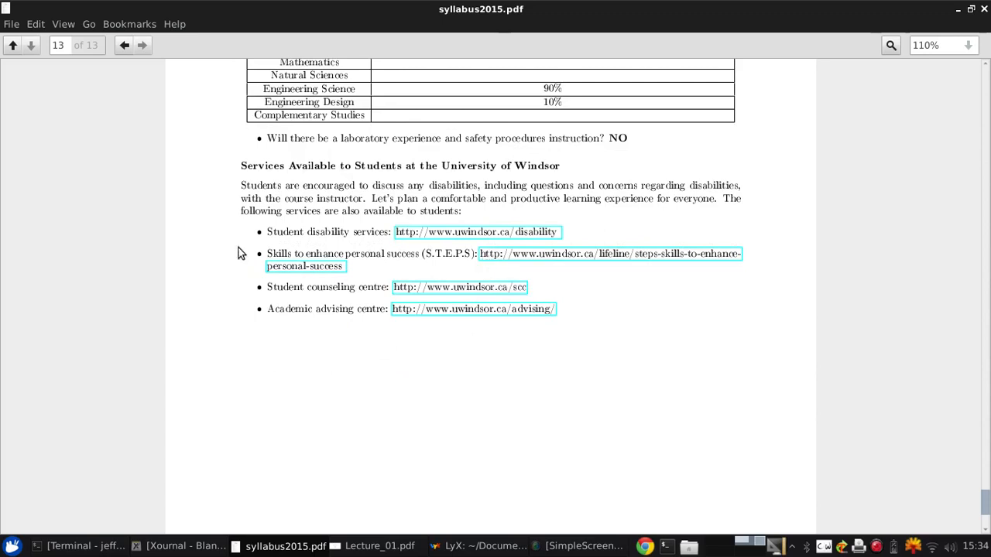
{"action": "mouse_move", "coordinate": [380, 353]}
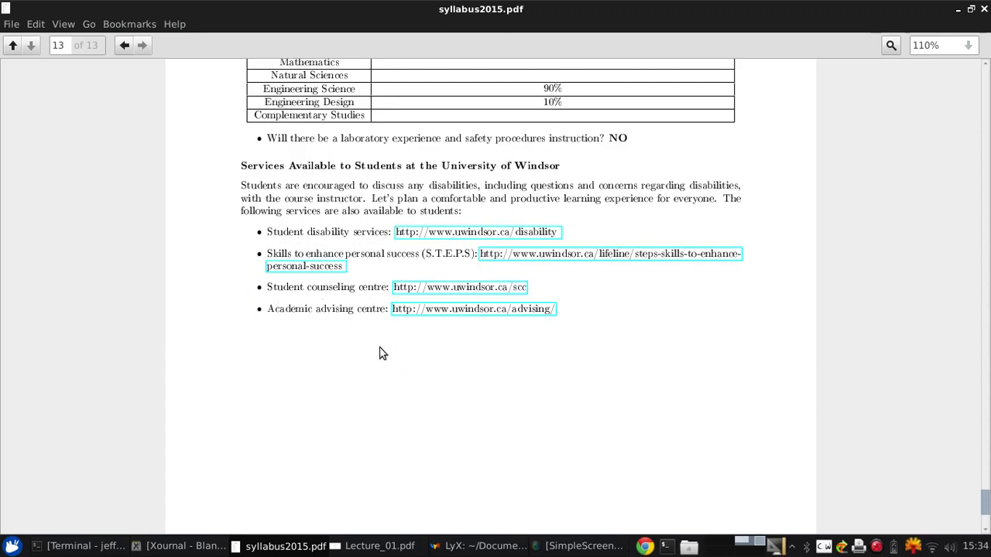